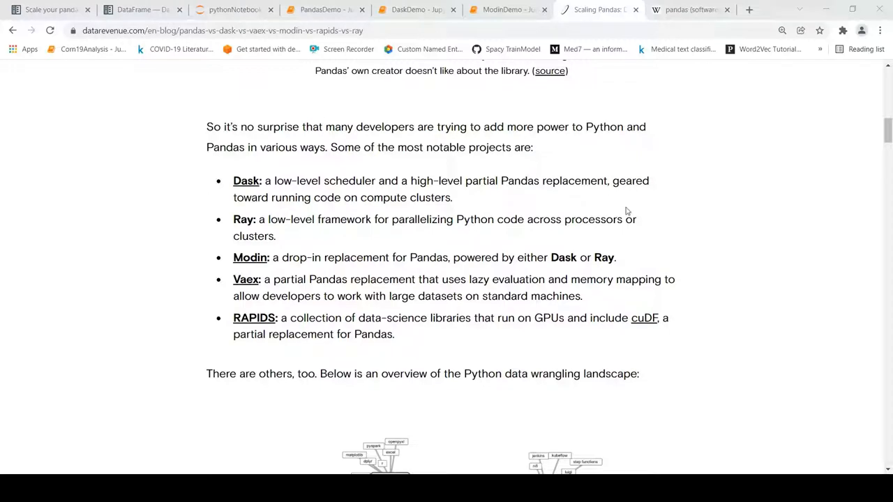
Scroll the Dask DataFrame docs to the Design diagram of monthly pandas frames forming one Dask DataFrame
scroll("up", 3)
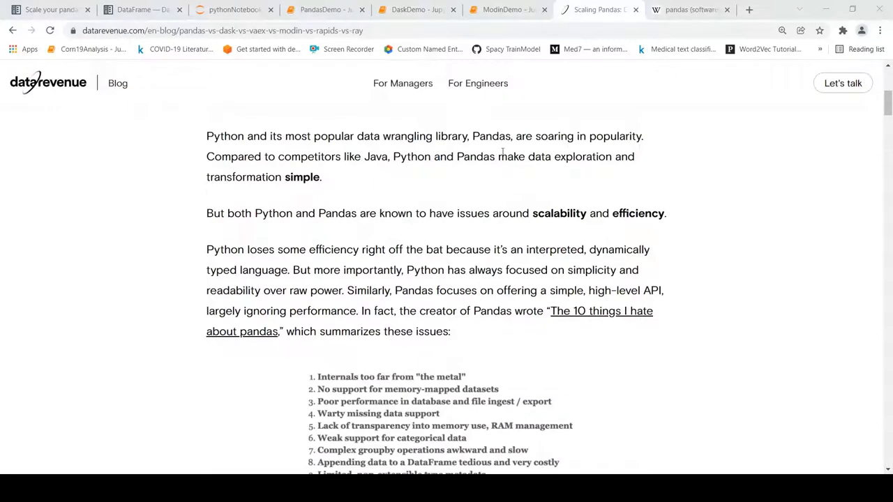
mouse_move(528, 173)
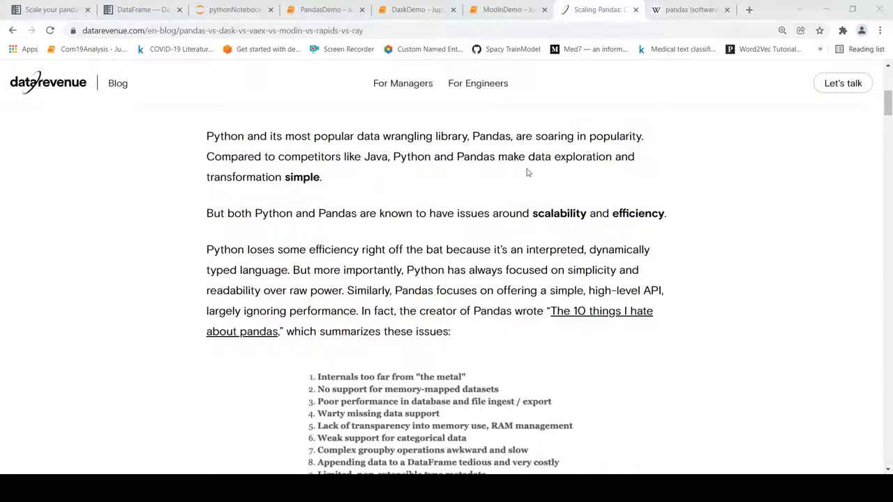
mouse_move(395, 168)
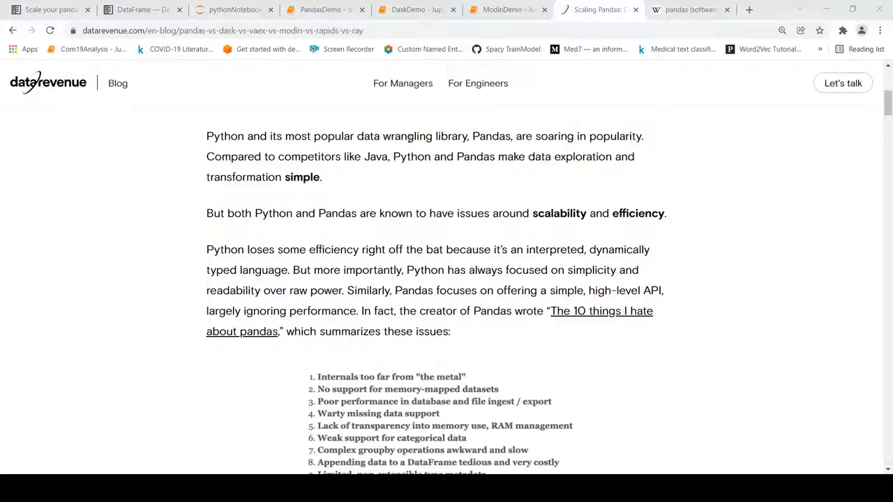
scroll("down", 3)
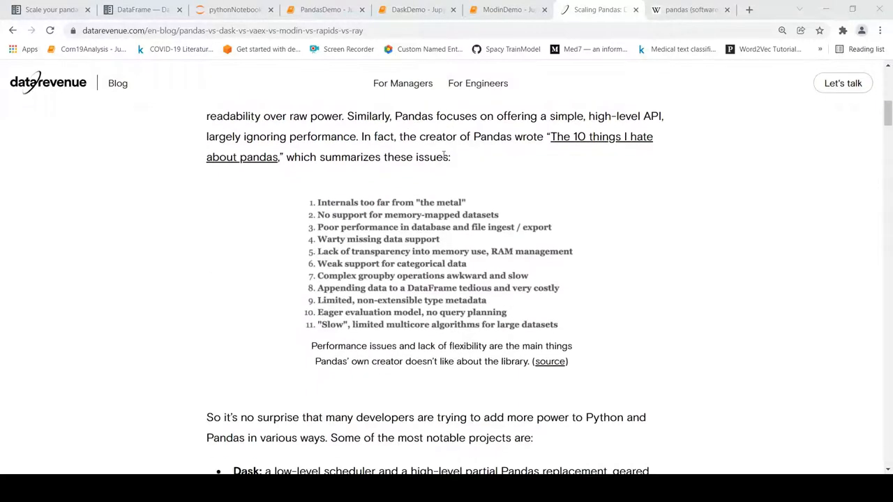
scroll("down", 3)
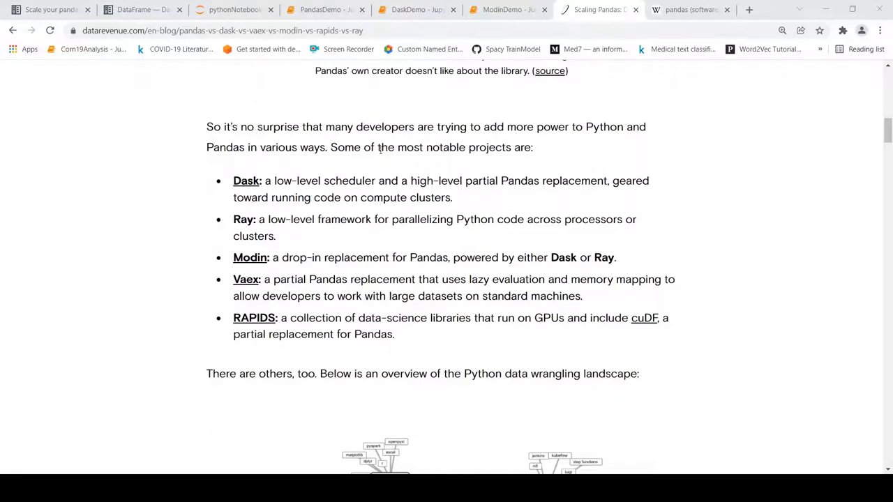
mouse_move(352, 164)
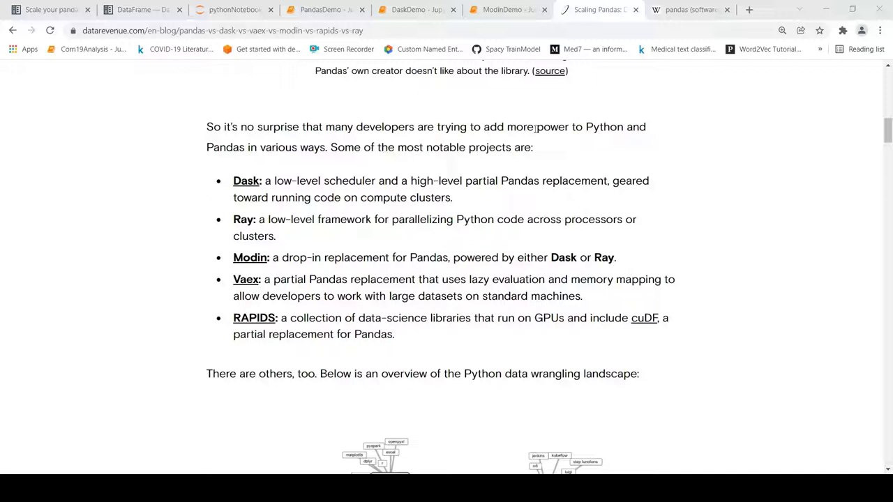
mouse_move(266, 159)
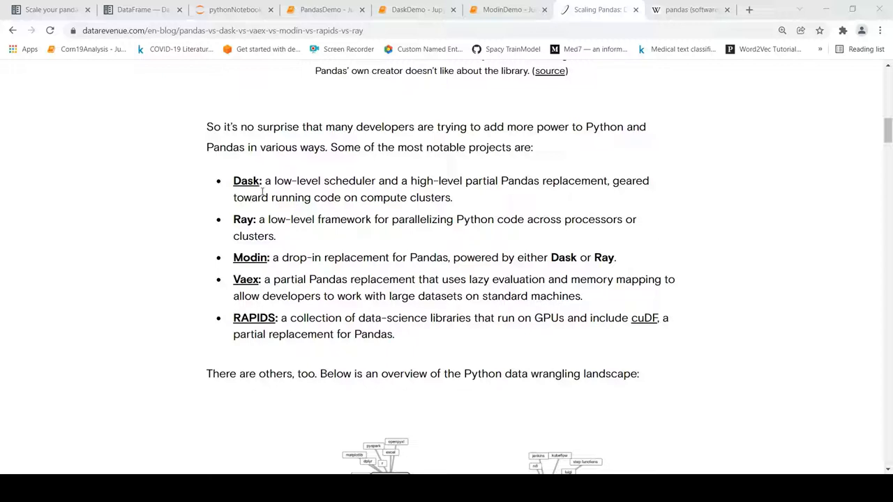
mouse_move(363, 193)
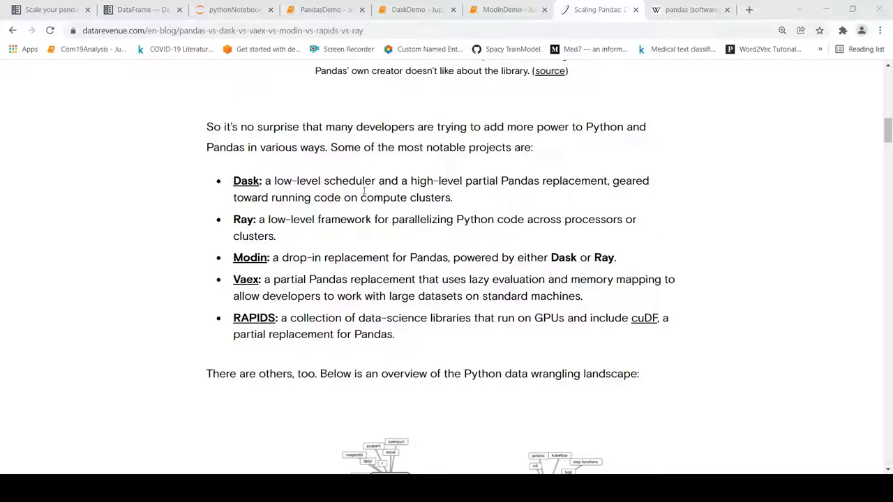
mouse_move(491, 184)
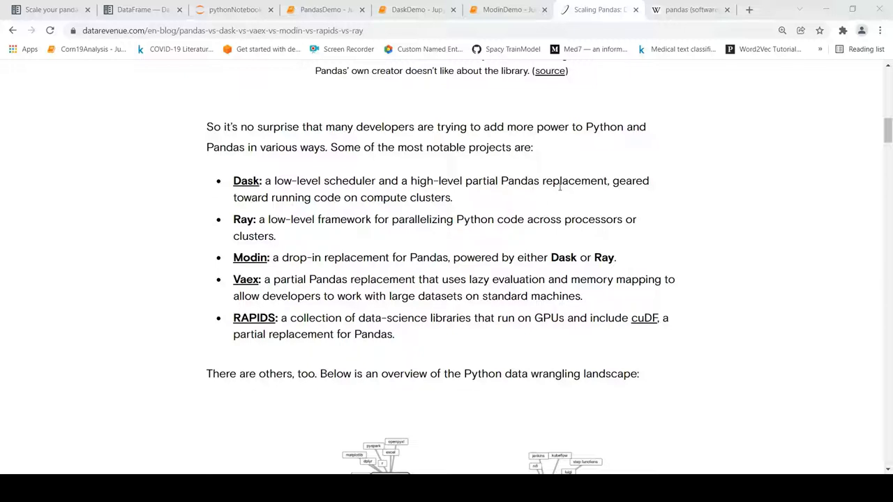
mouse_move(324, 202)
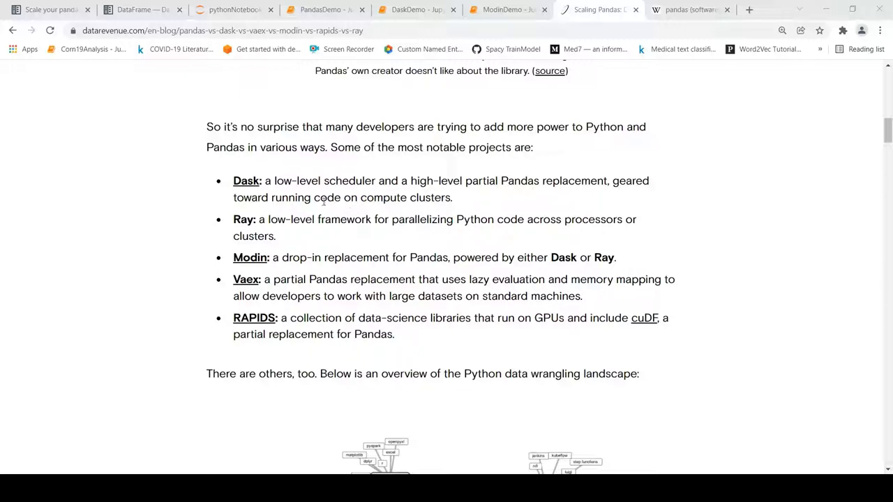
mouse_move(386, 198)
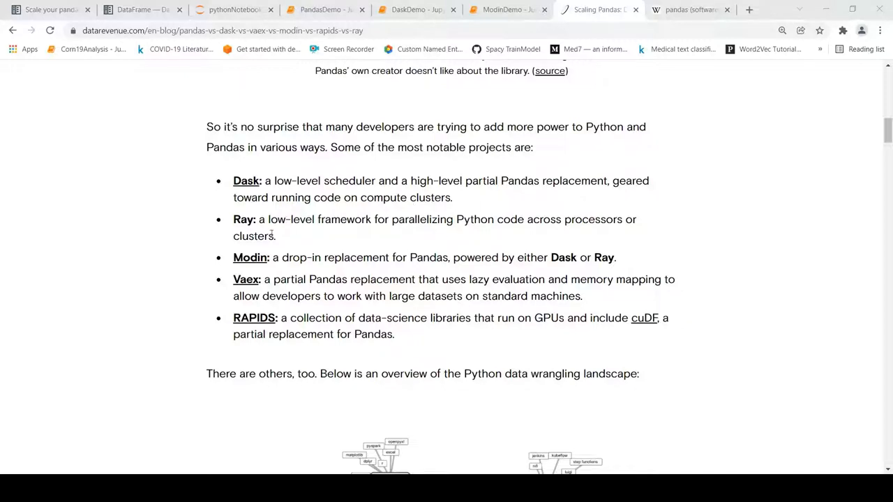
mouse_move(333, 235)
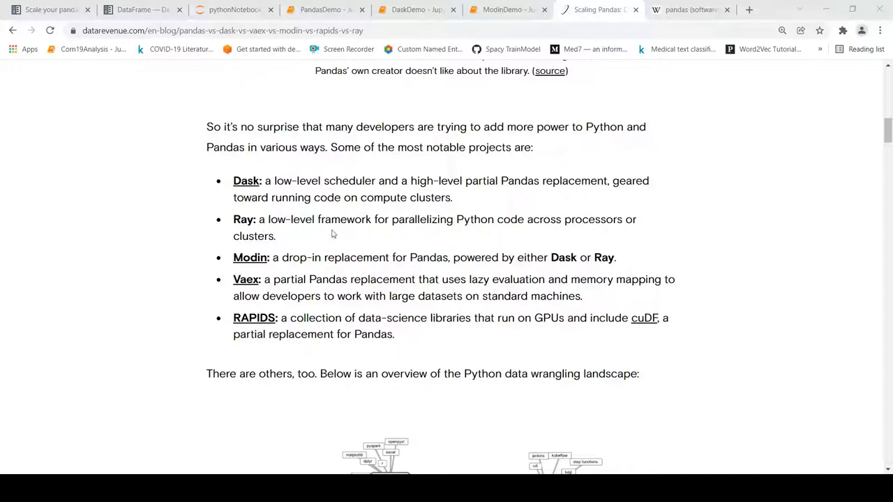
mouse_move(396, 232)
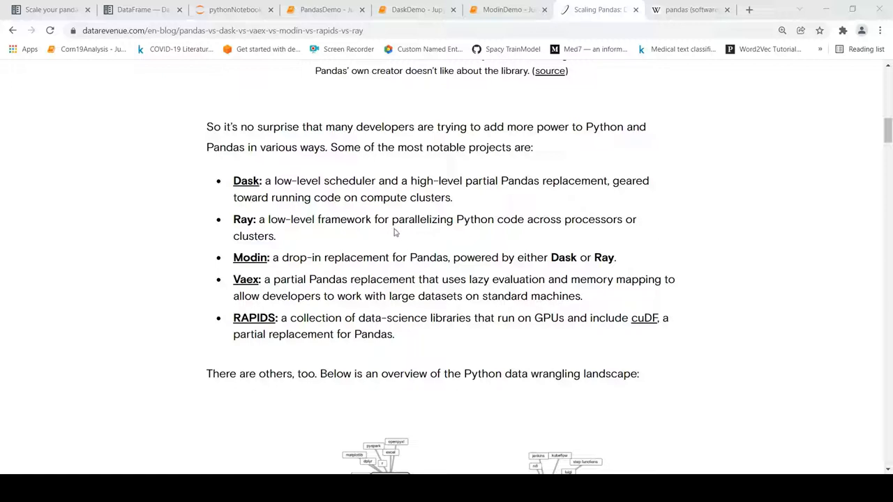
mouse_move(481, 237)
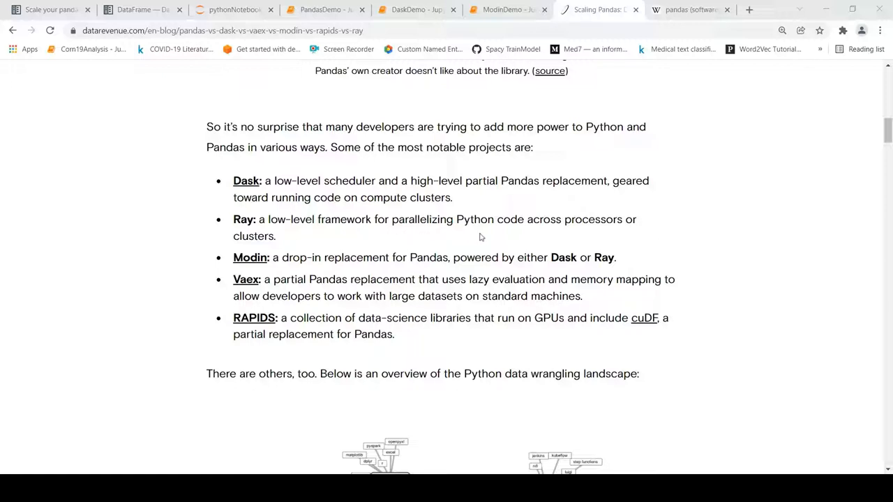
mouse_move(291, 246)
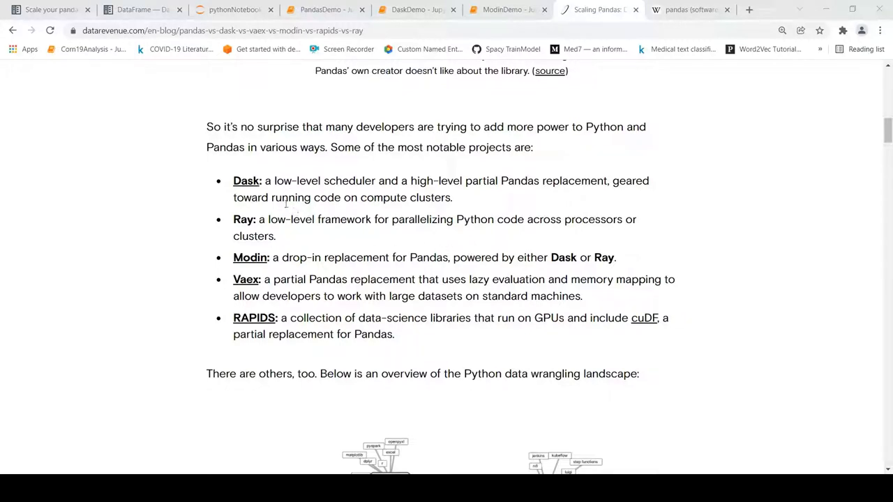
mouse_move(249, 288)
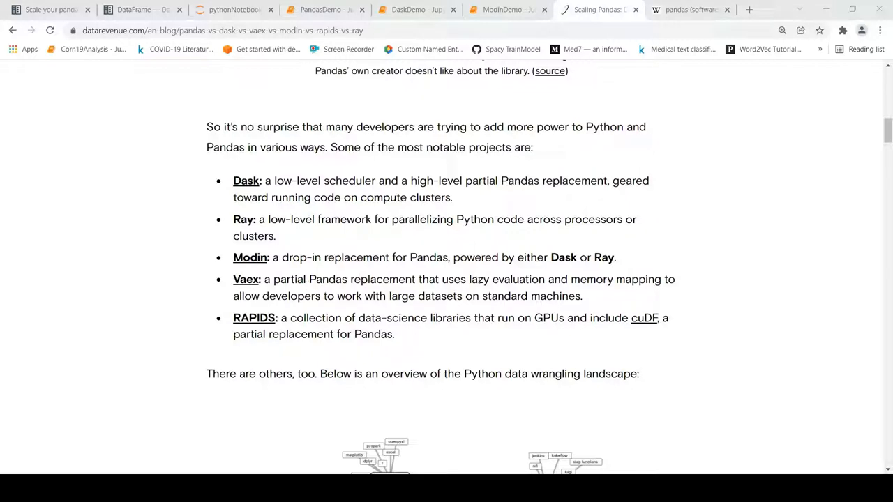
mouse_move(572, 279)
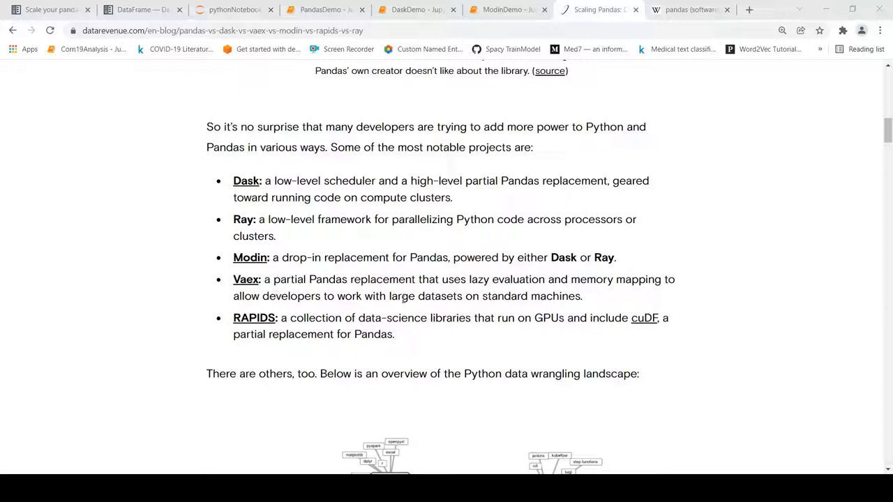
mouse_move(463, 301)
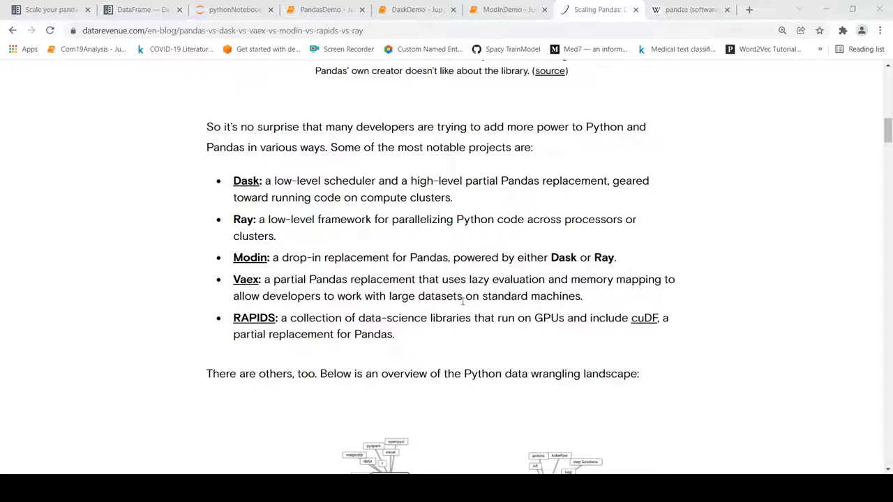
mouse_move(276, 336)
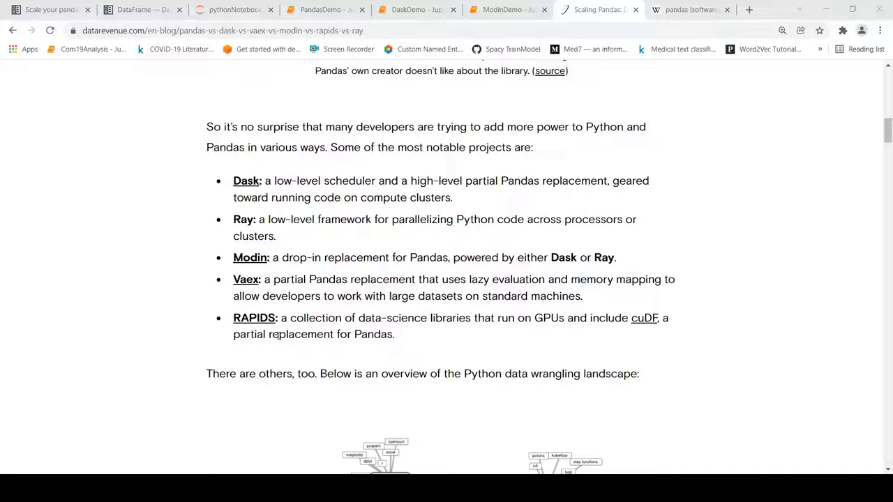
mouse_move(427, 337)
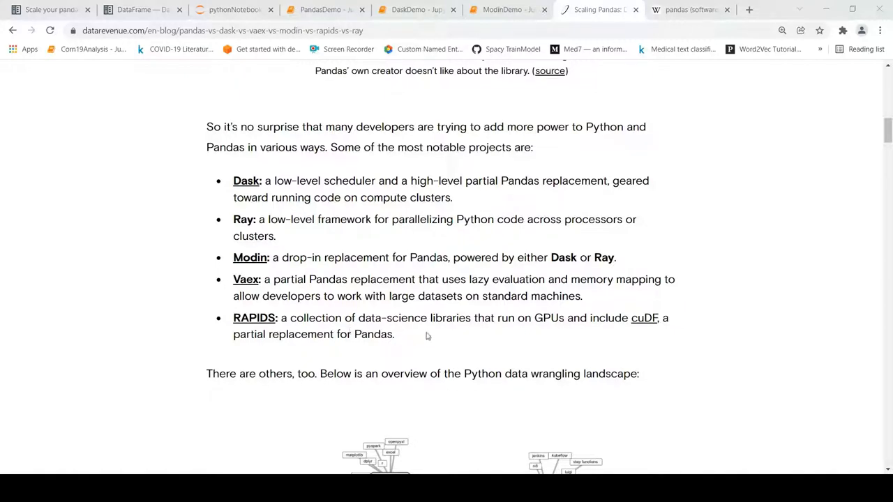
mouse_move(520, 333)
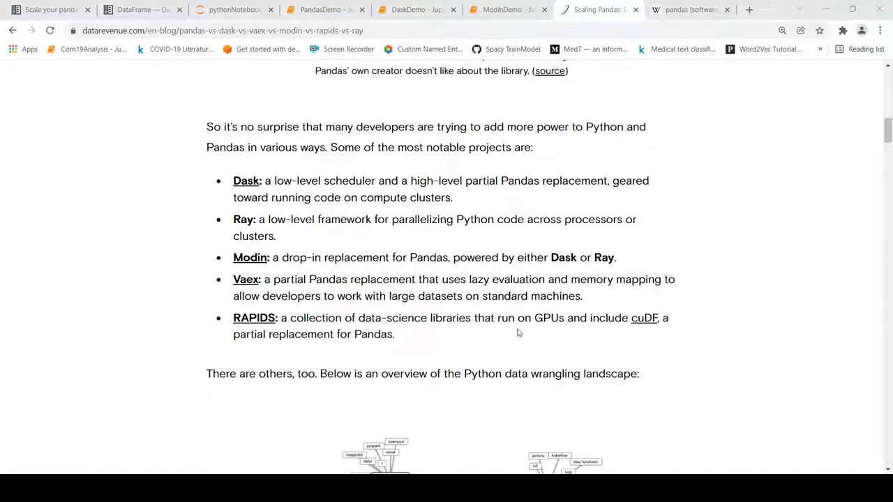
mouse_move(521, 334)
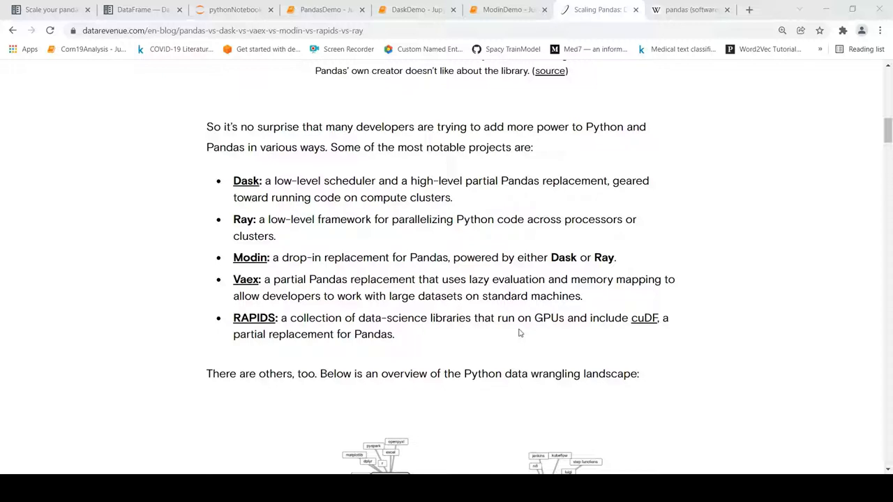
mouse_move(377, 349)
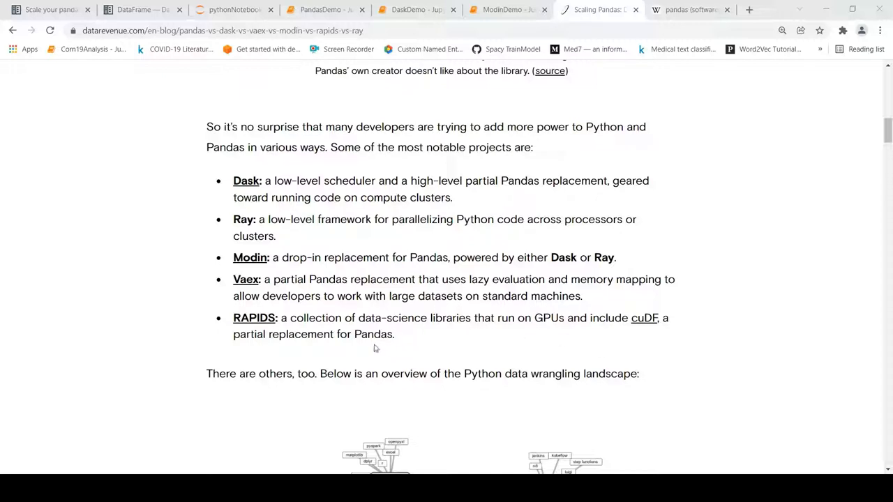
mouse_move(403, 342)
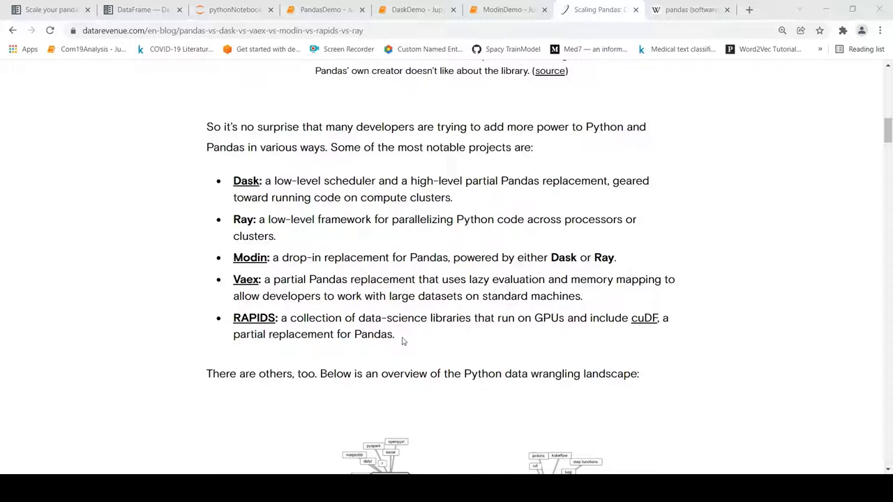
mouse_move(260, 271)
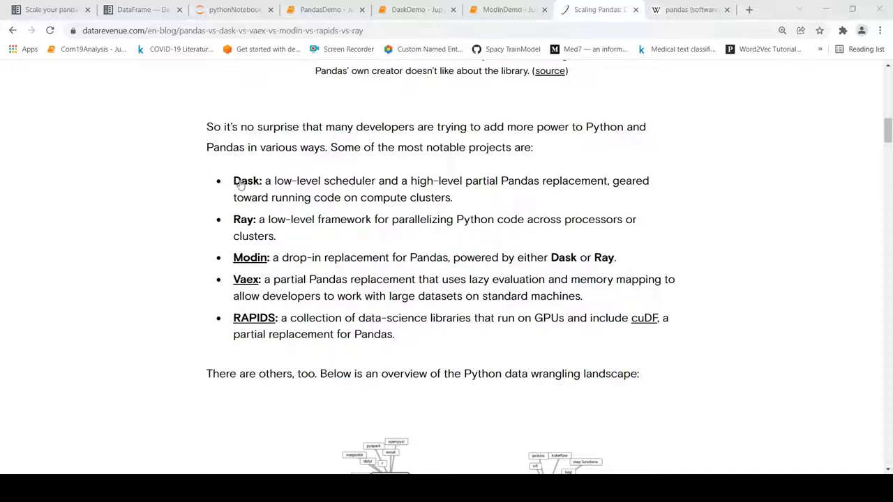
mouse_move(243, 230)
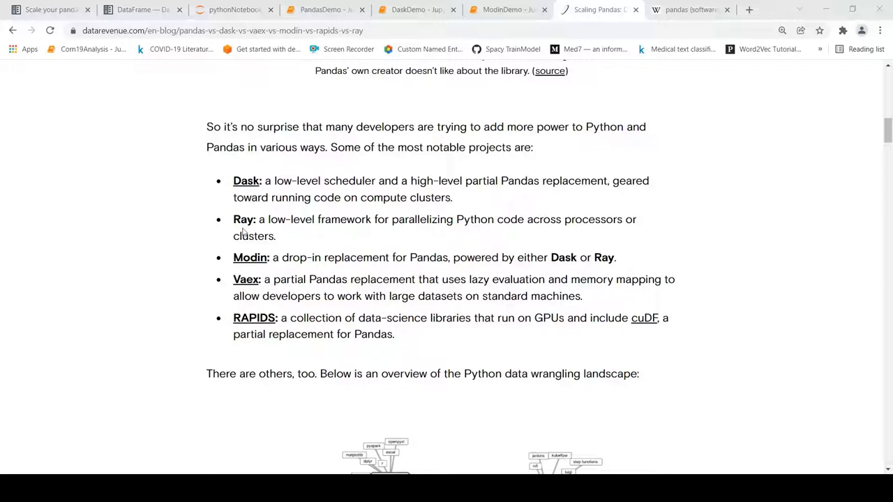
mouse_move(347, 170)
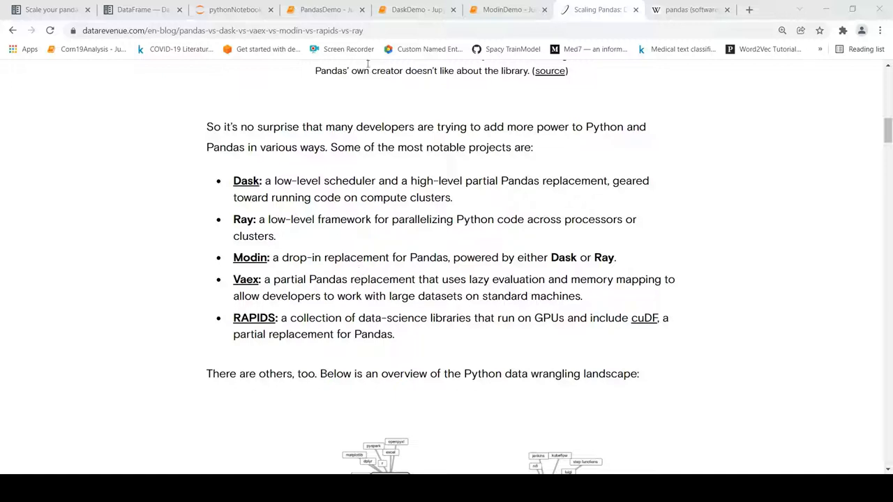
mouse_move(201, 48)
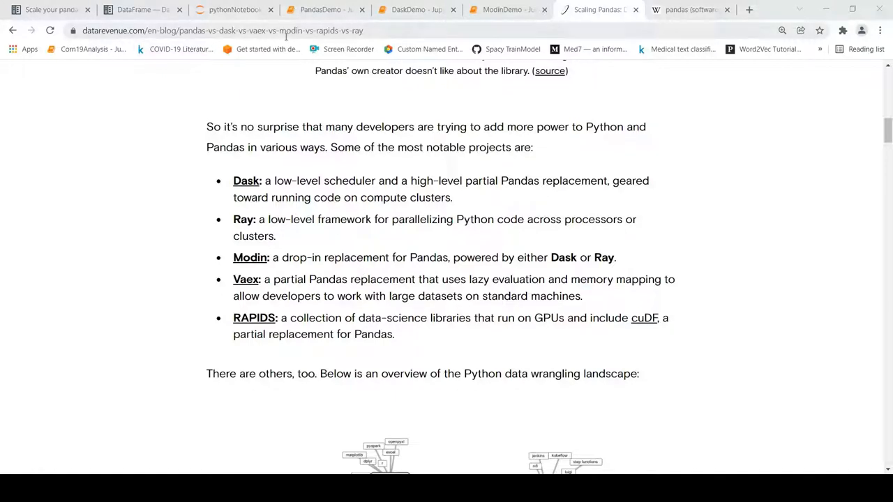
mouse_move(367, 243)
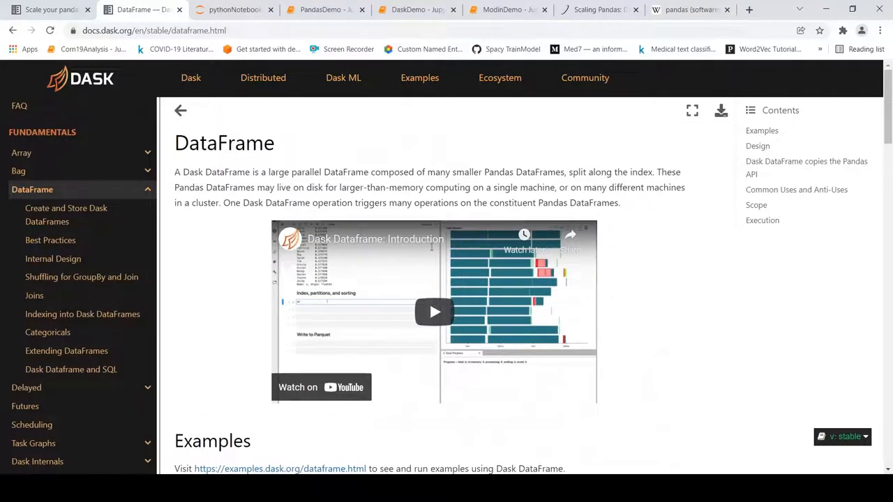
scroll("down", 3)
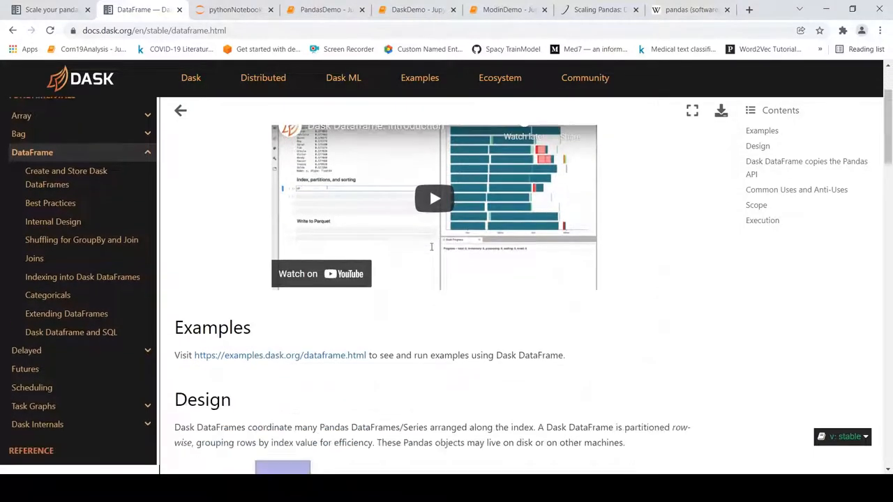
scroll("down", 3)
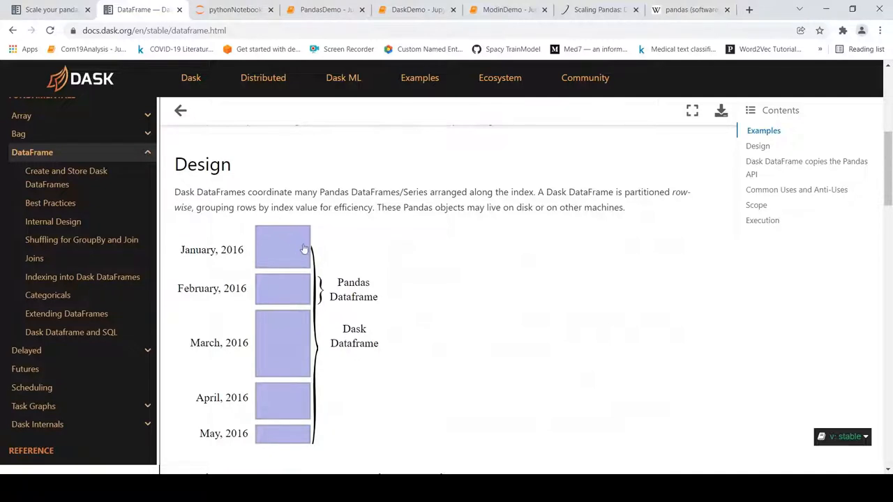
mouse_move(441, 261)
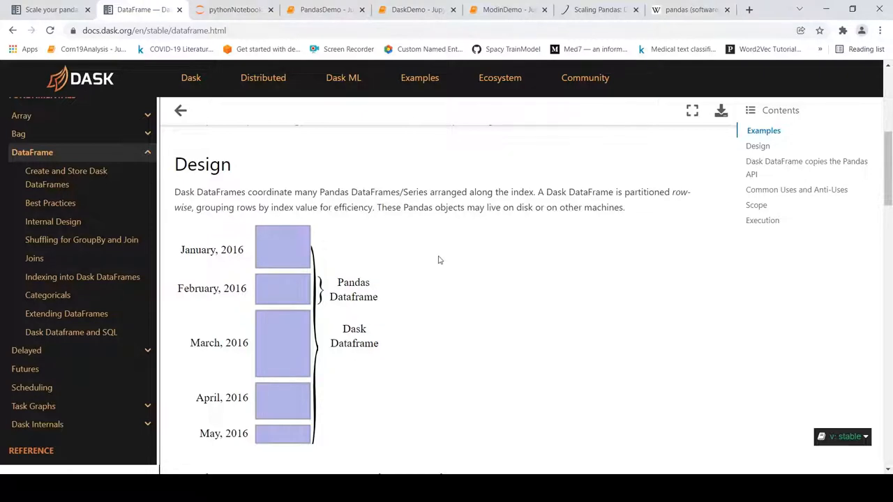
mouse_move(394, 251)
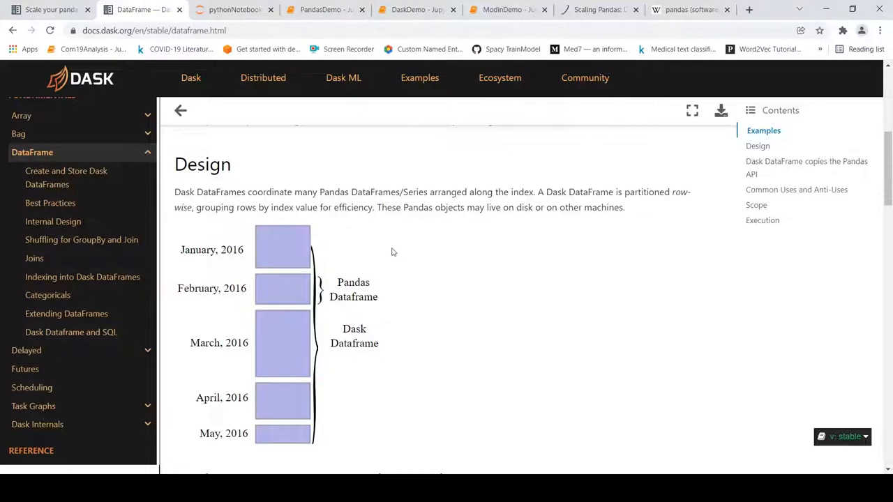
Scroll past the Design diagram to the read_csv, head and compute() API example
scroll("down", 3)
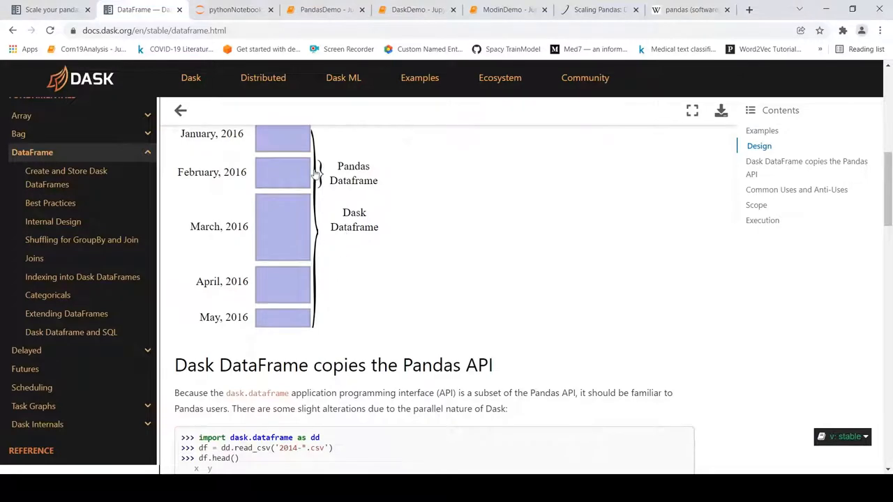
mouse_move(435, 254)
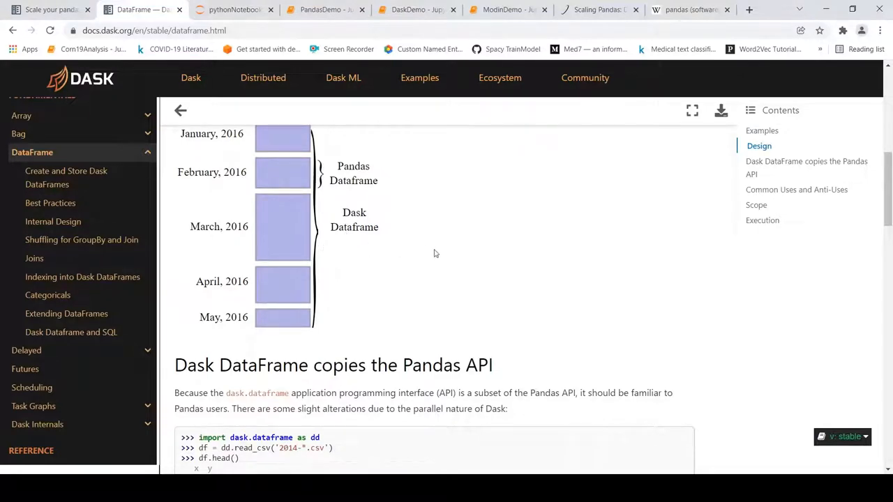
scroll("down", 3)
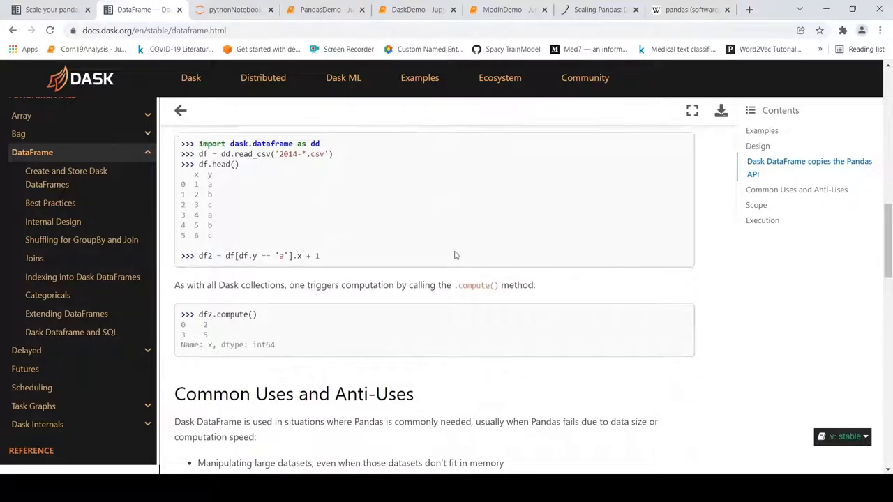
Scroll through the Scope section's list of fast parallelizable pandas operations
scroll("down", 3)
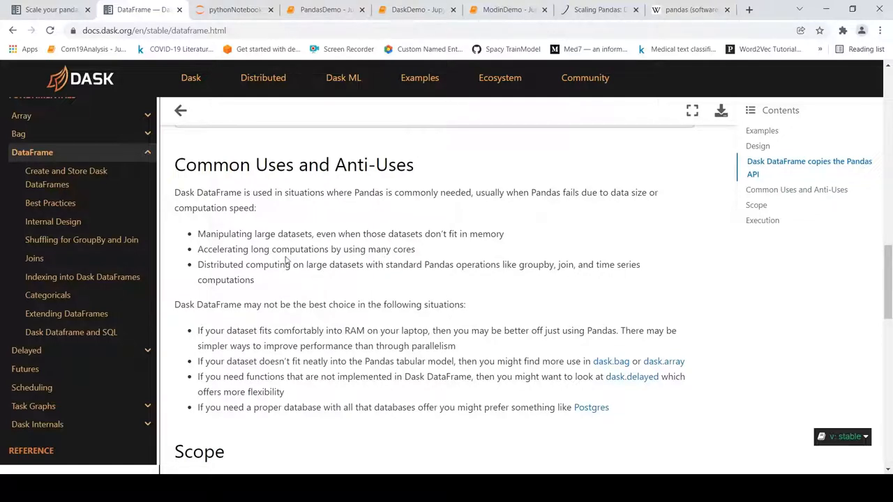
mouse_move(265, 238)
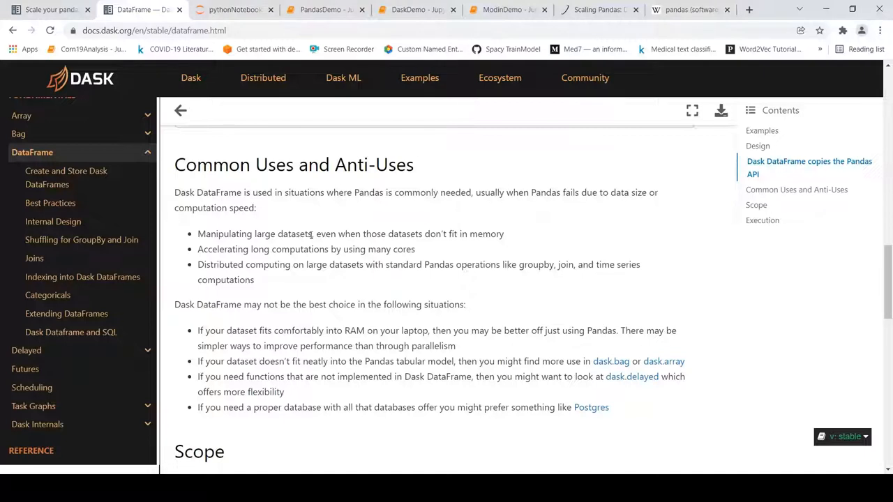
mouse_move(447, 243)
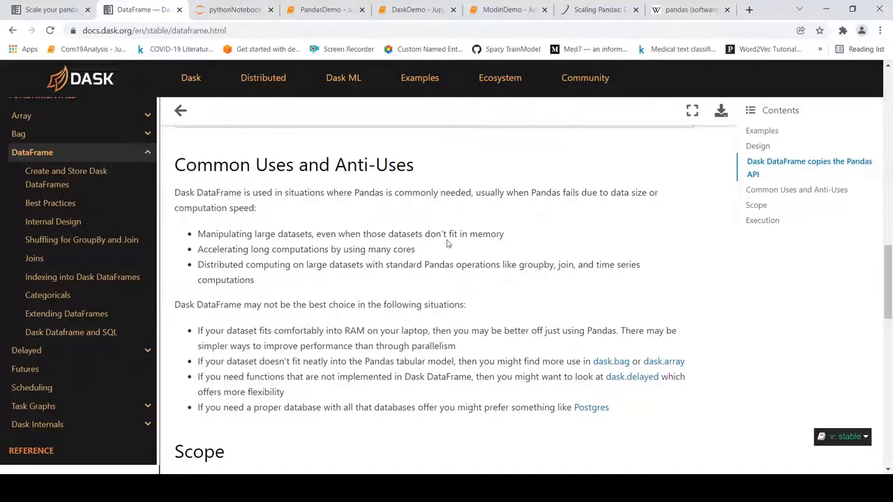
mouse_move(276, 259)
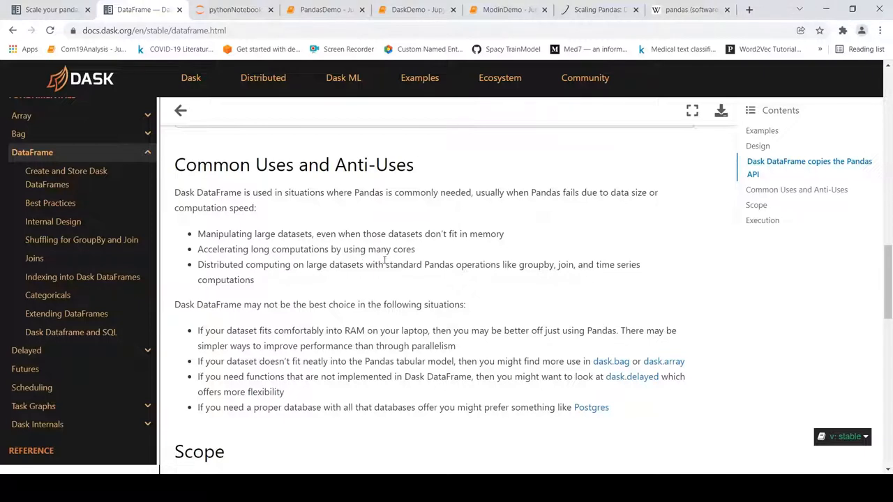
mouse_move(348, 279)
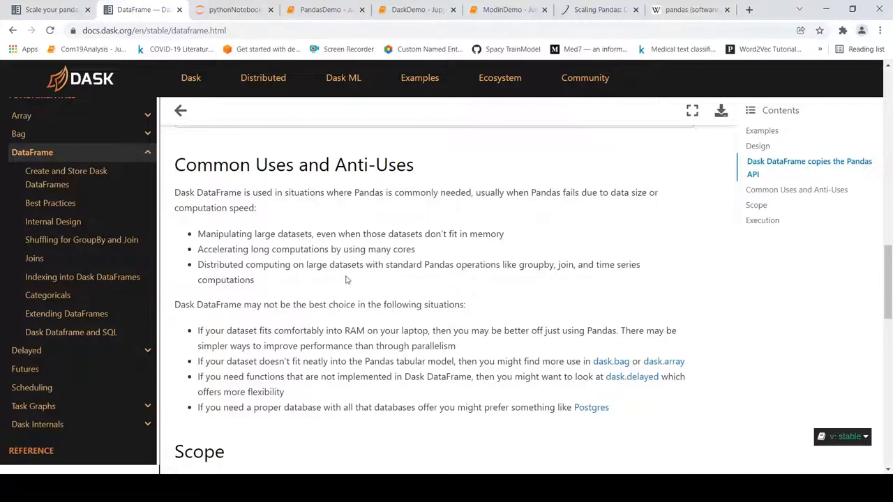
mouse_move(478, 283)
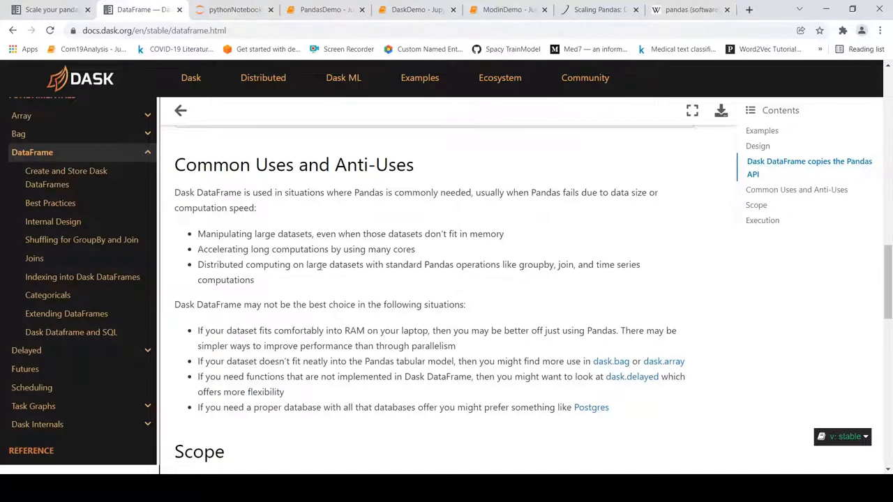
mouse_move(256, 278)
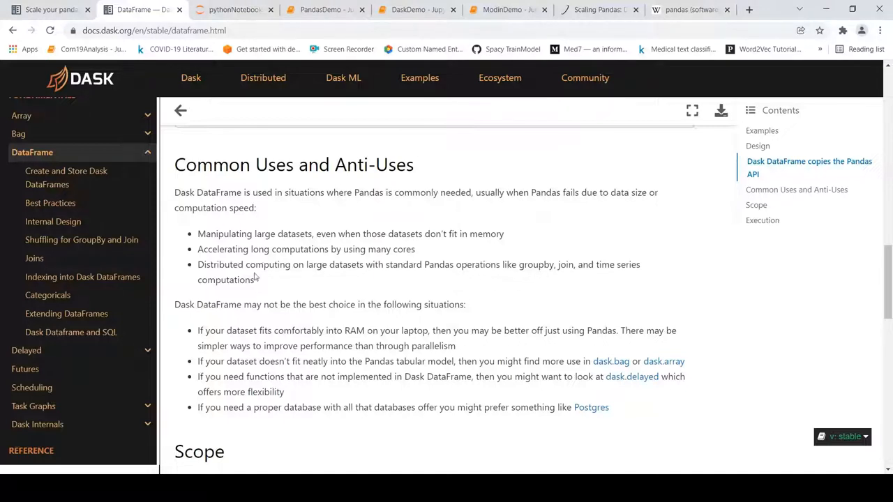
scroll("down", 3)
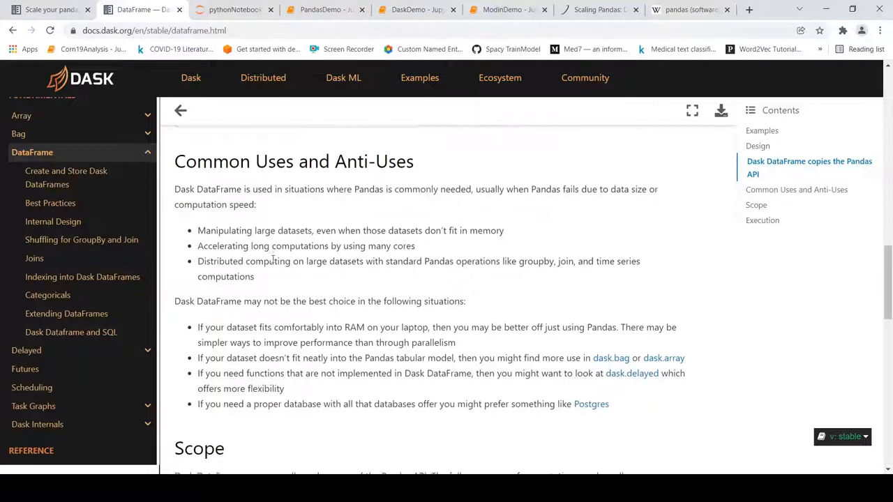
scroll("down", 3)
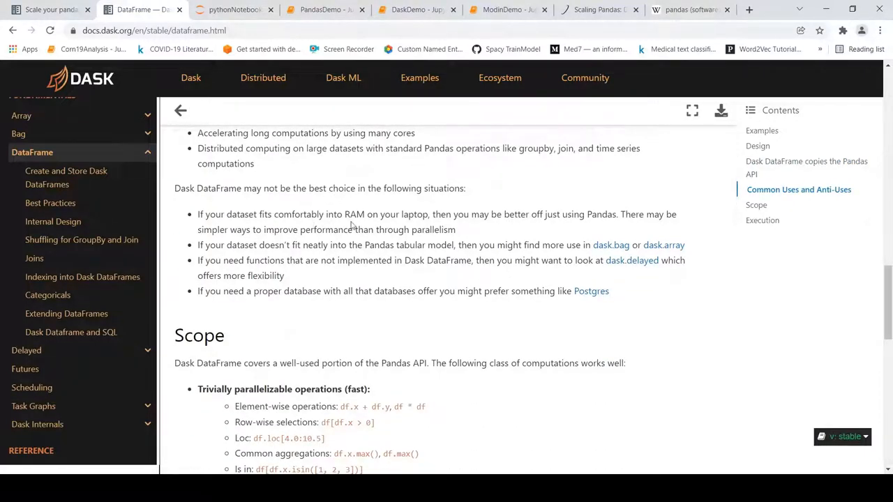
mouse_move(371, 219)
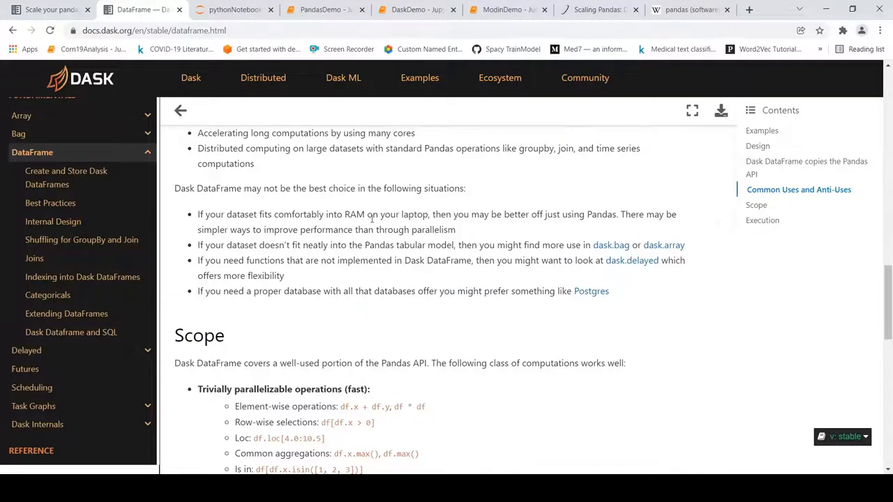
mouse_move(560, 243)
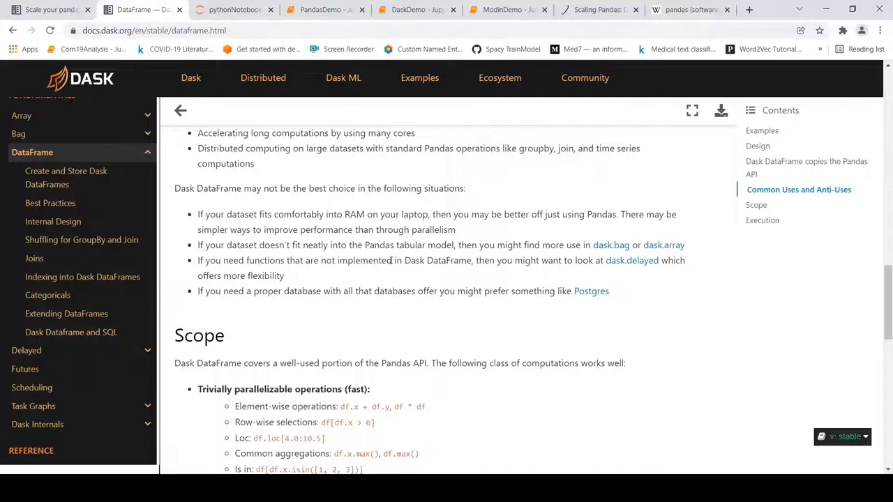
scroll("down", 3)
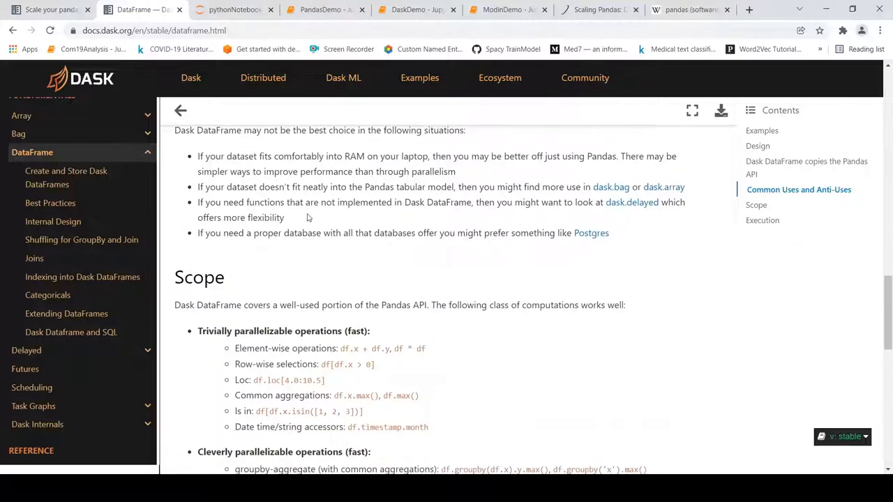
mouse_move(411, 231)
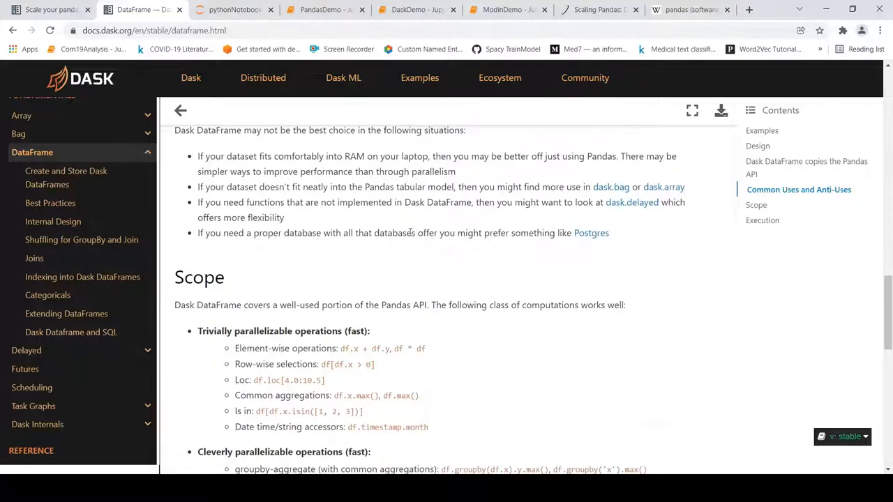
mouse_move(589, 238)
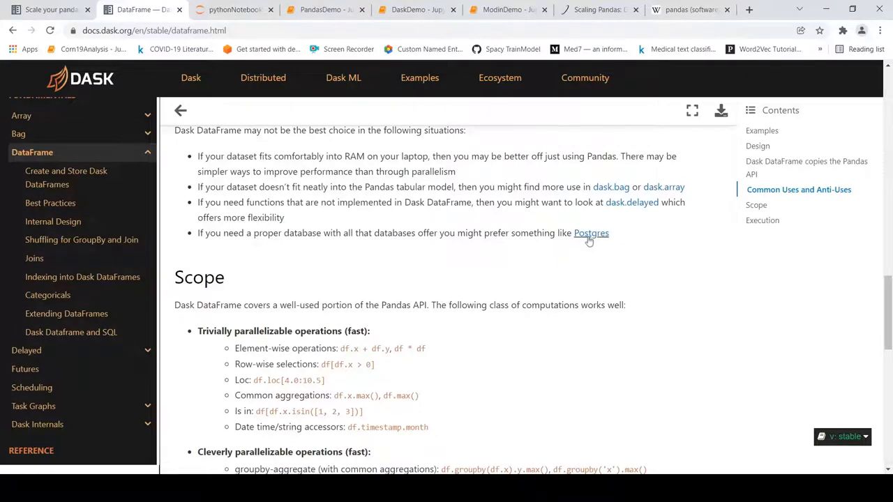
mouse_move(349, 222)
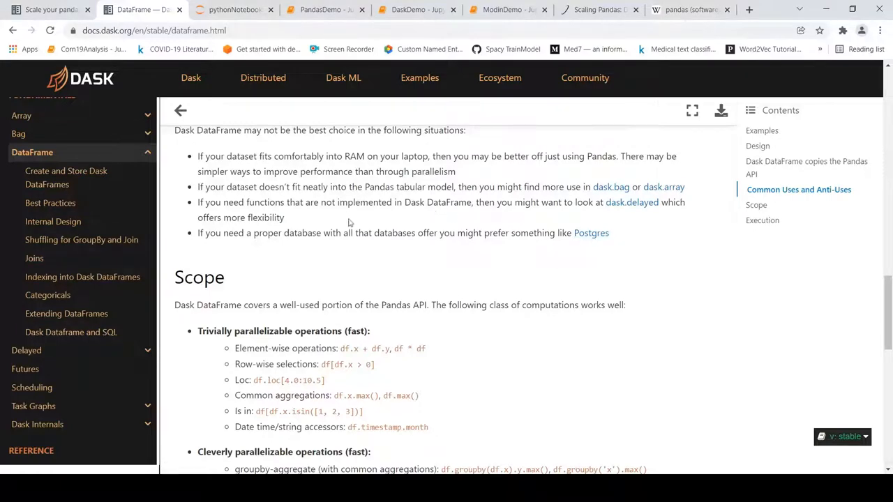
scroll("down", 3)
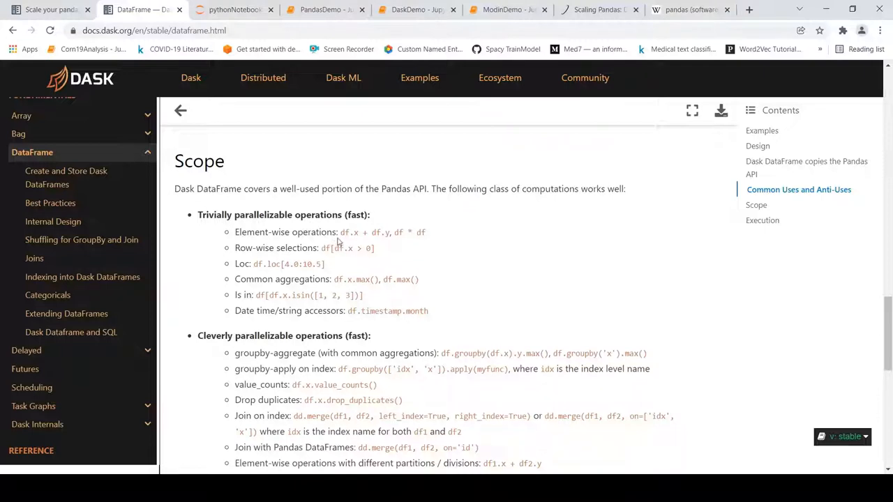
mouse_move(374, 249)
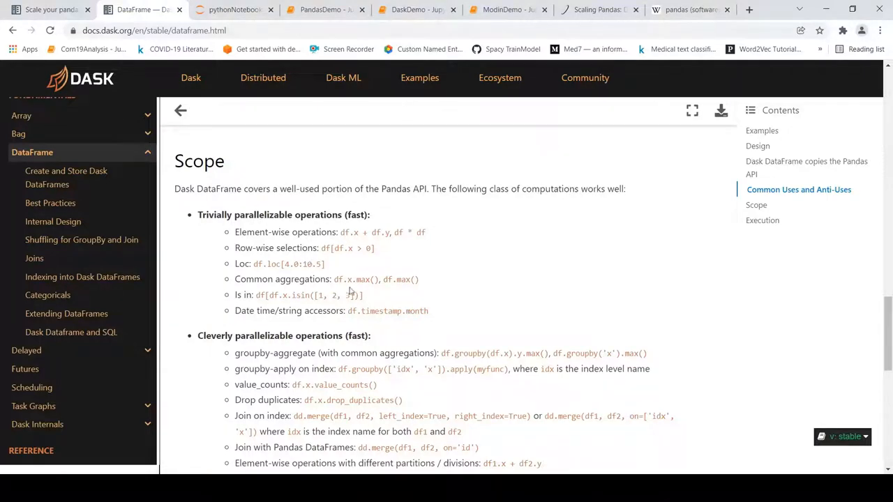
mouse_move(491, 279)
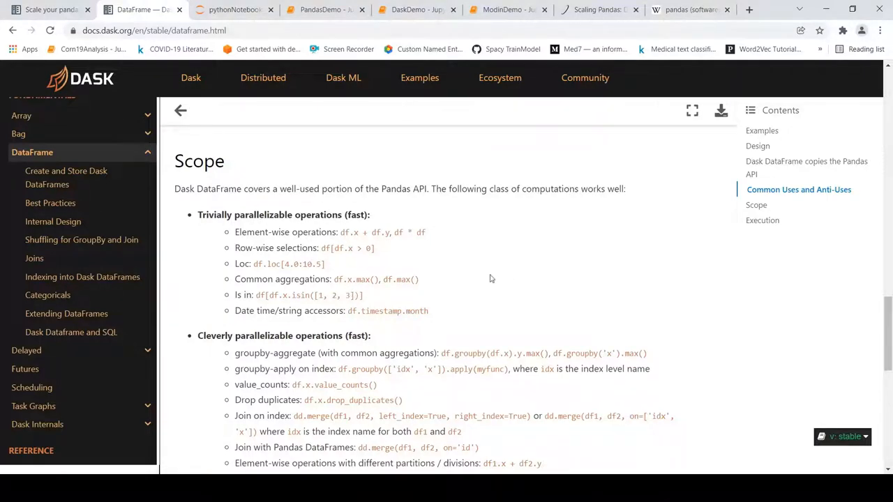
Continue through the shuffle operations, limitations and Execution parts of the Scope section
scroll("down", 3)
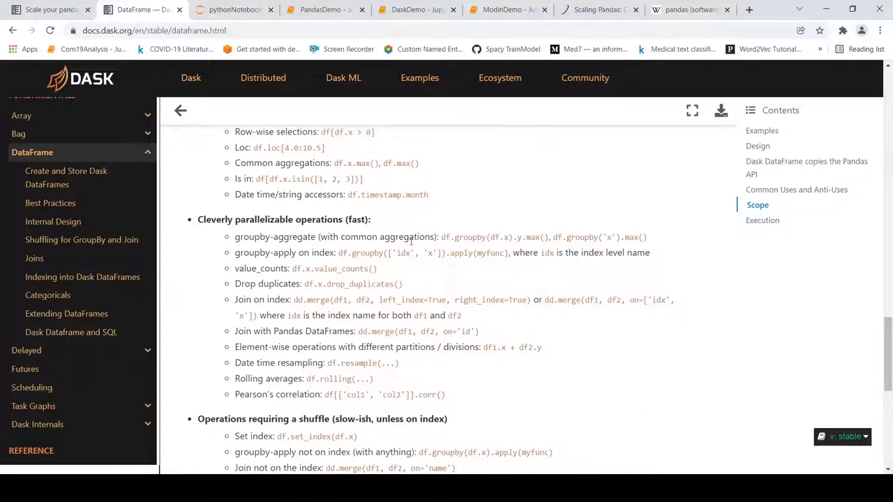
mouse_move(458, 235)
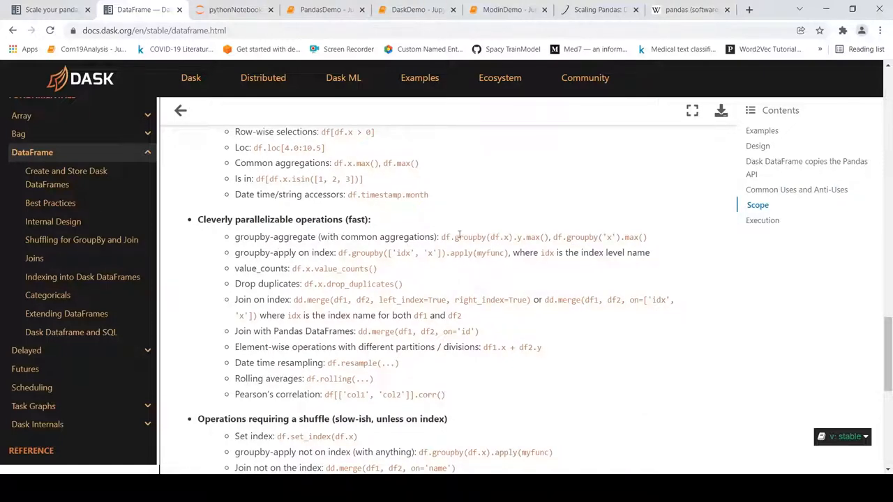
mouse_move(523, 236)
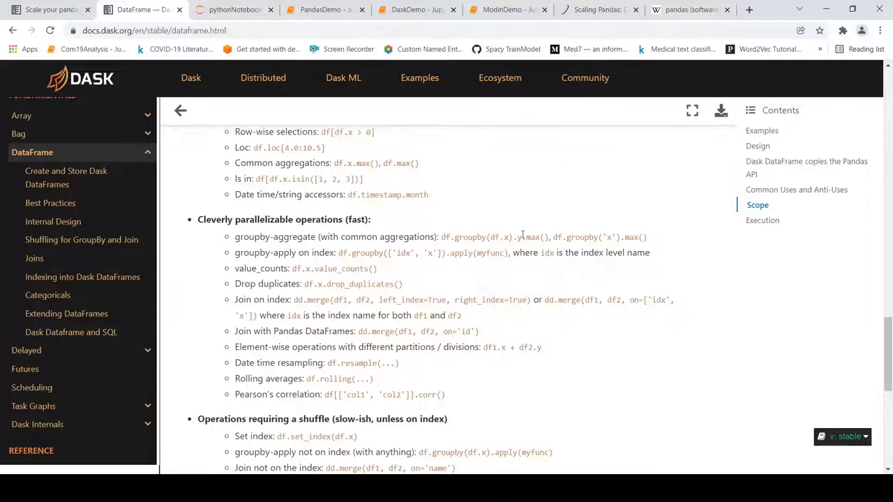
mouse_move(524, 248)
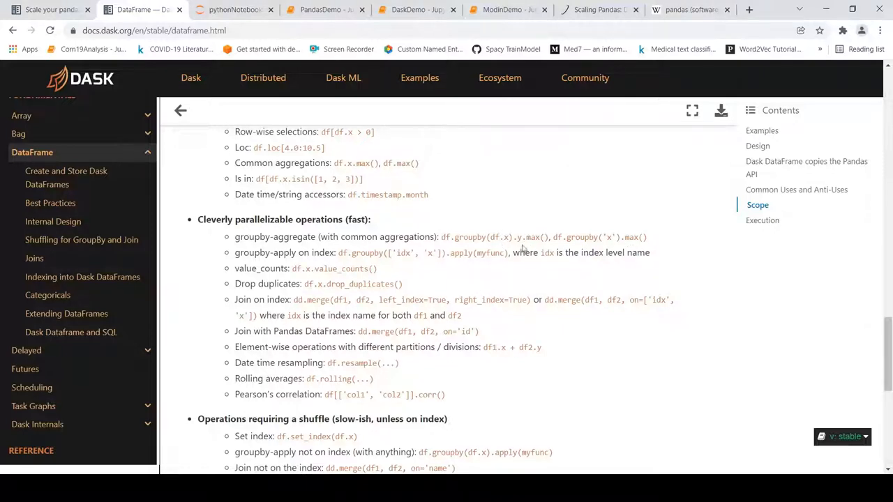
mouse_move(405, 268)
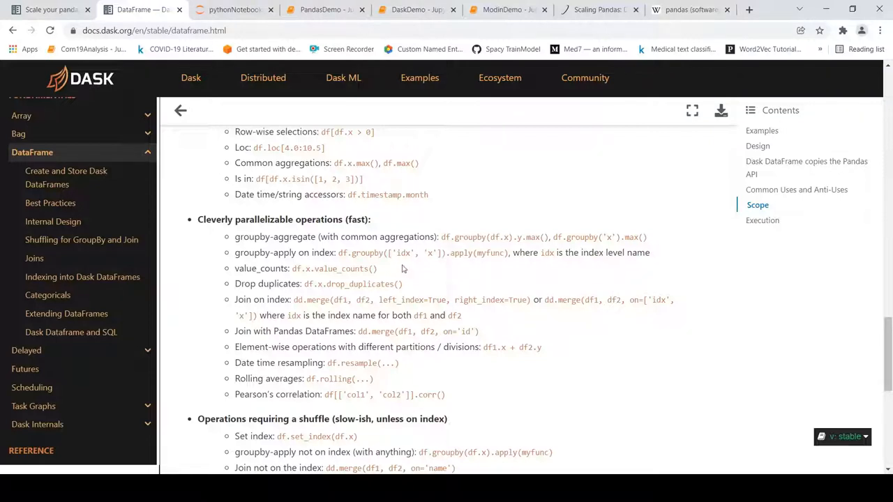
mouse_move(338, 268)
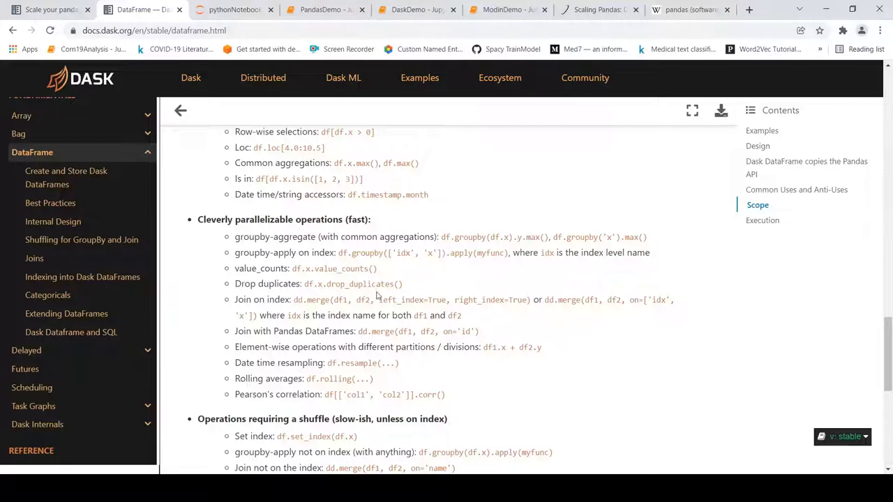
scroll("down", 3)
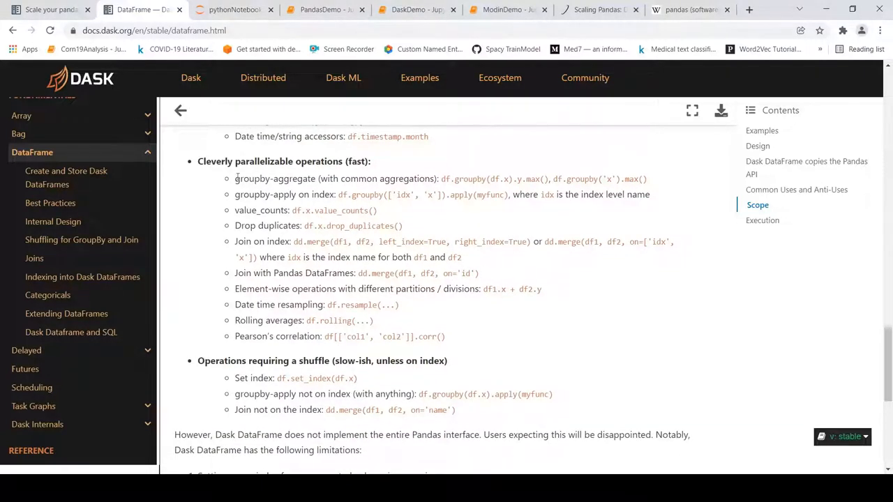
scroll("down", 3)
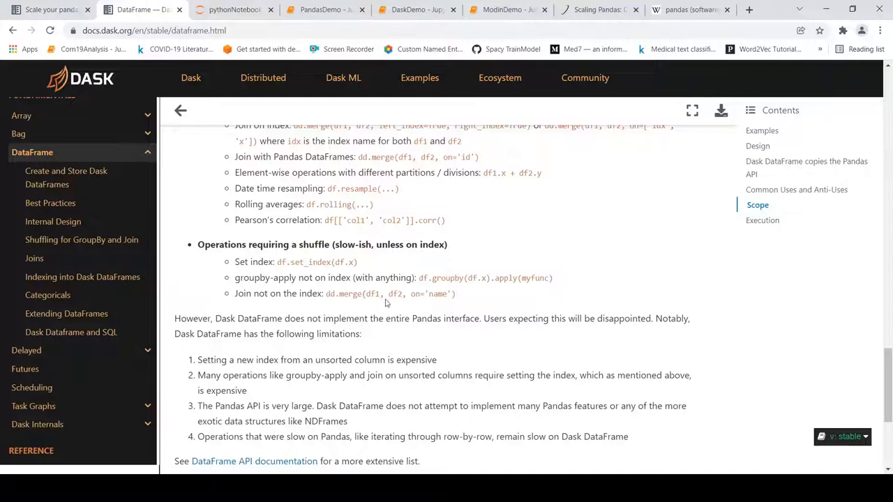
mouse_move(380, 271)
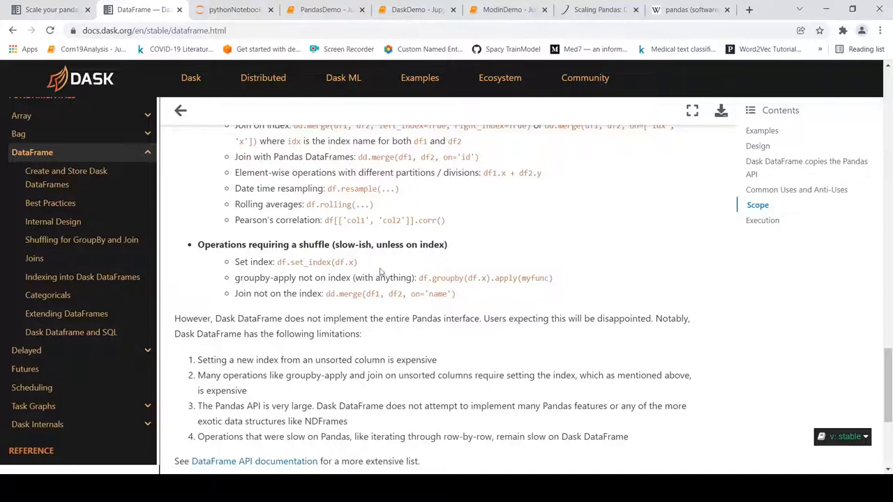
mouse_move(391, 301)
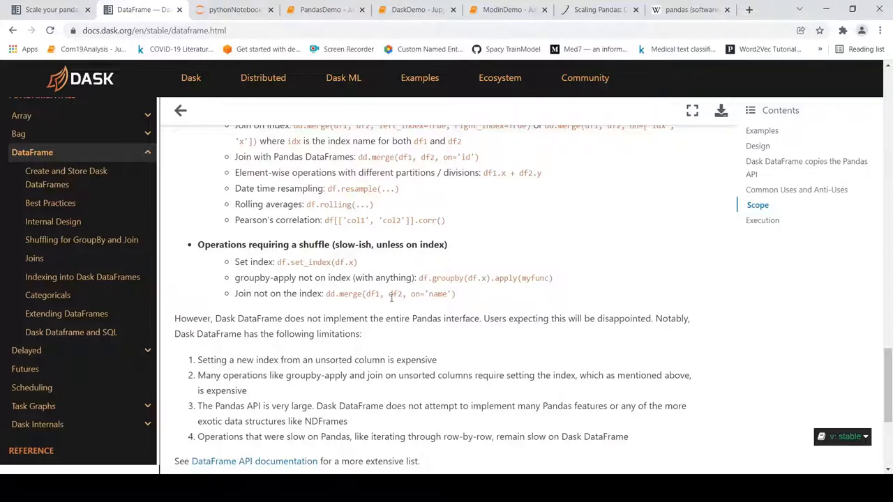
scroll("down", 3)
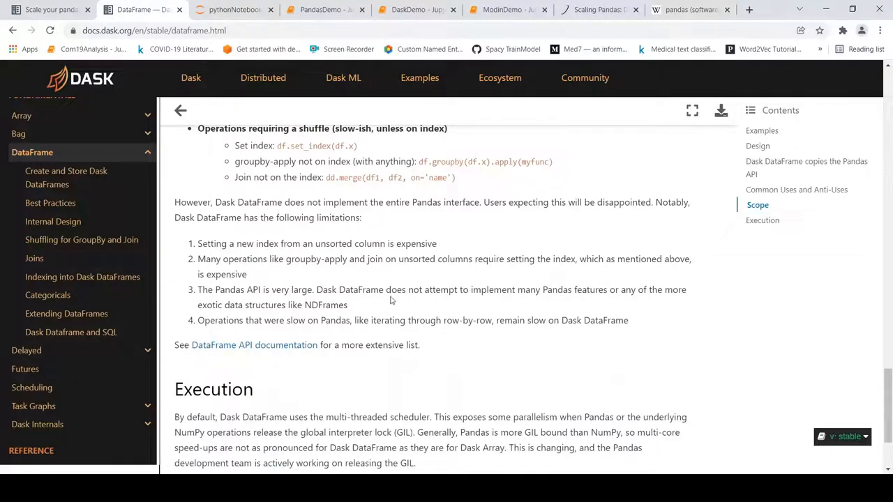
scroll("up", 3)
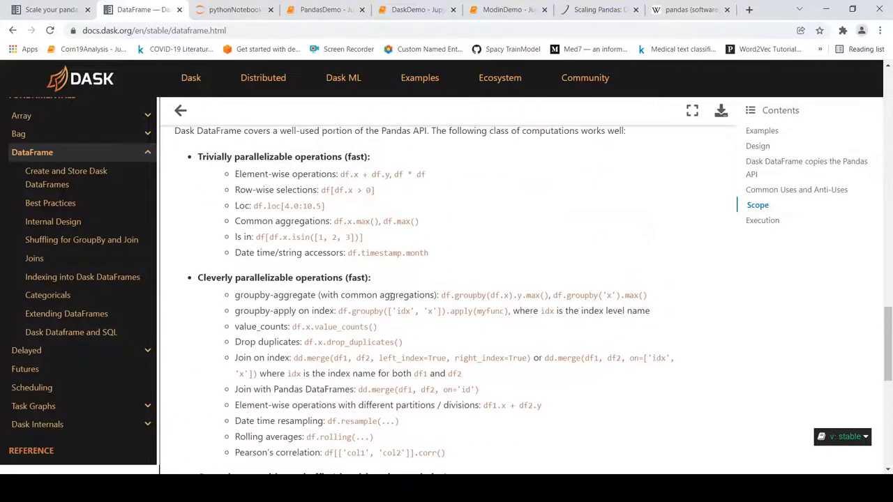
Bring up the Modin docs home page and read the one-line 'import modin.pandas as pd' change and installation
left_click(42, 12)
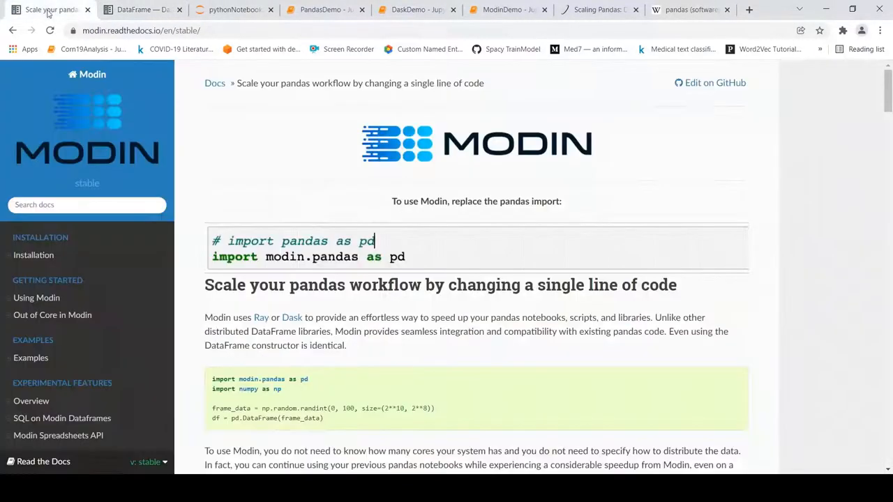
mouse_move(115, 161)
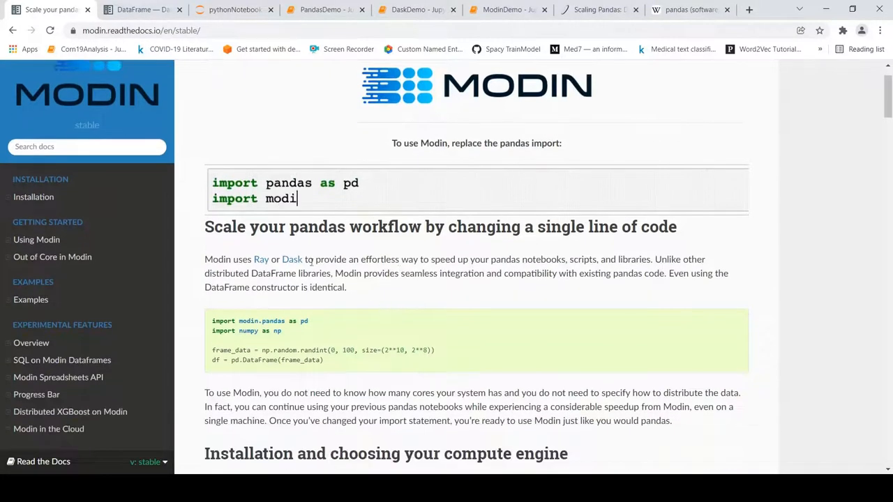
type("n.pandas as pd")
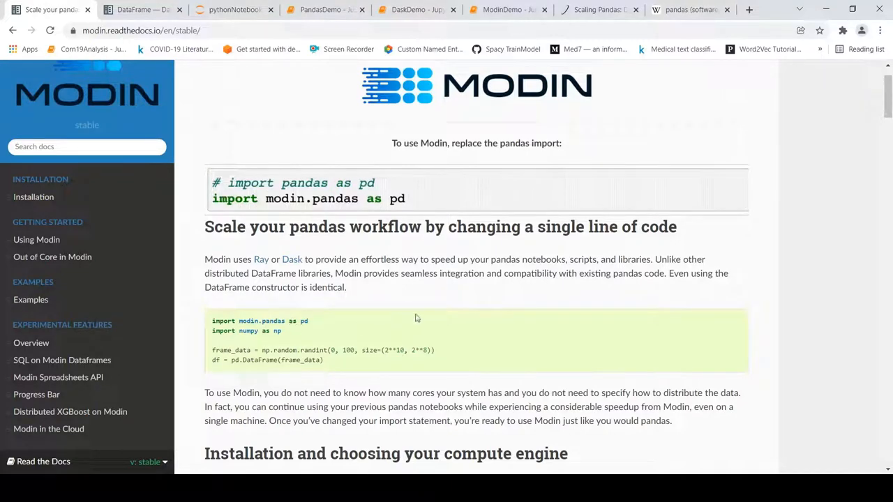
mouse_move(446, 246)
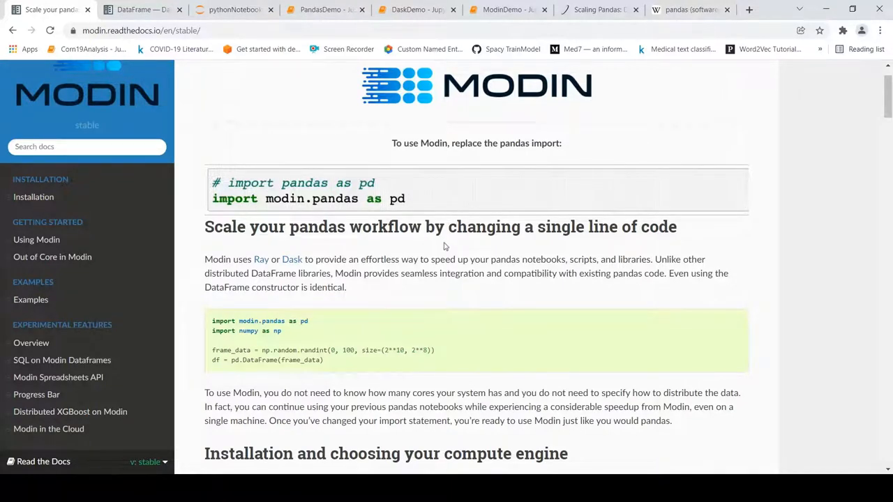
scroll("down", 3)
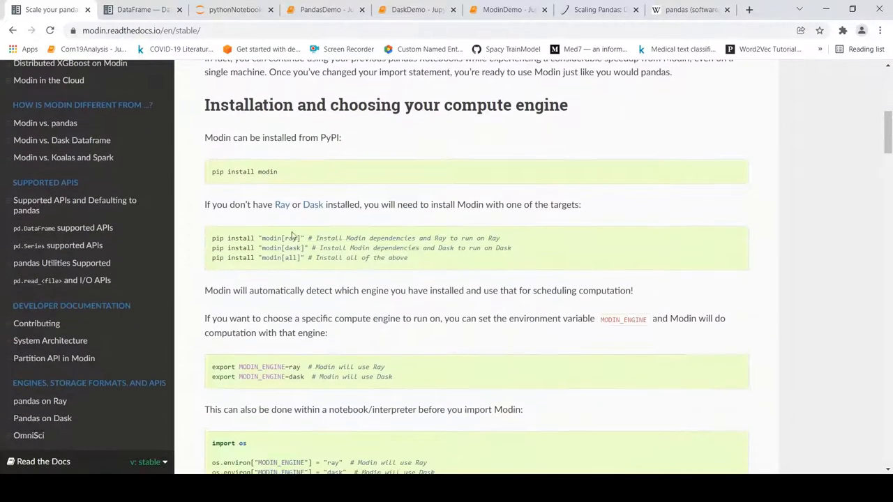
mouse_move(324, 220)
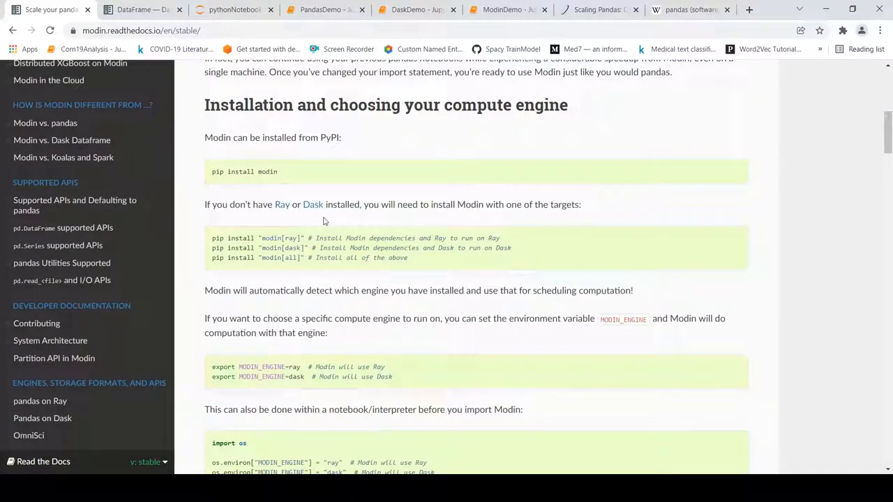
mouse_move(285, 215)
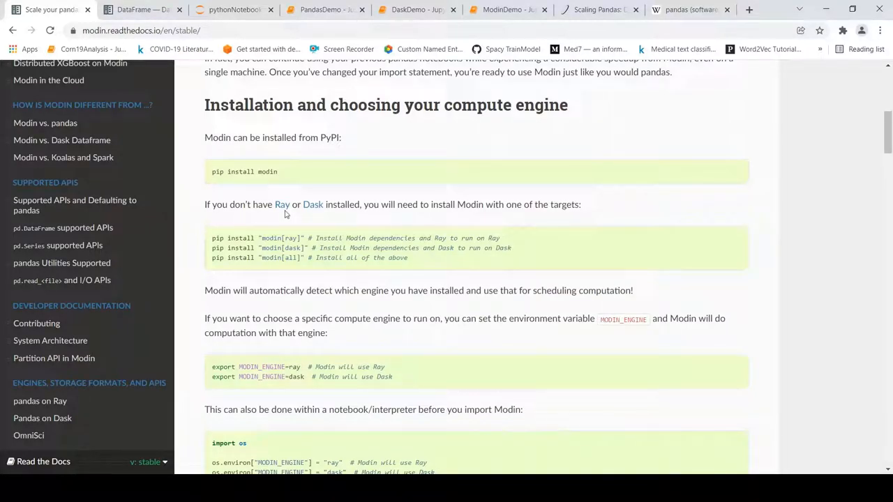
mouse_move(310, 217)
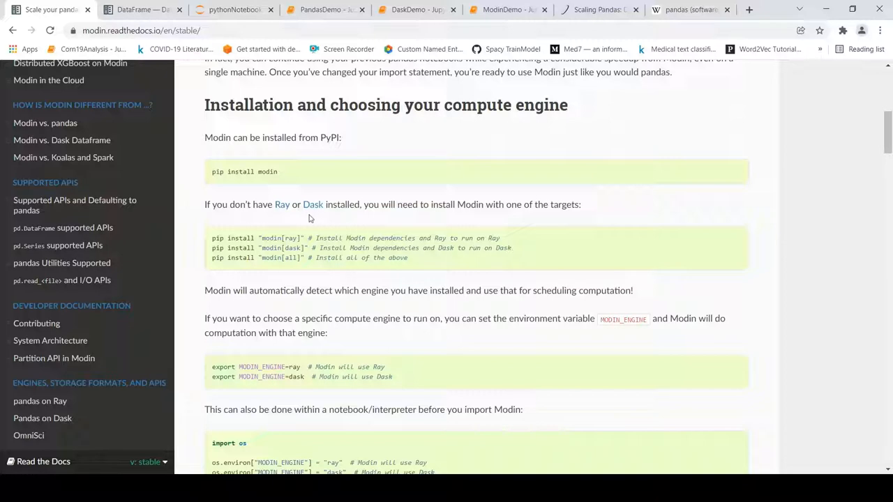
scroll("down", 3)
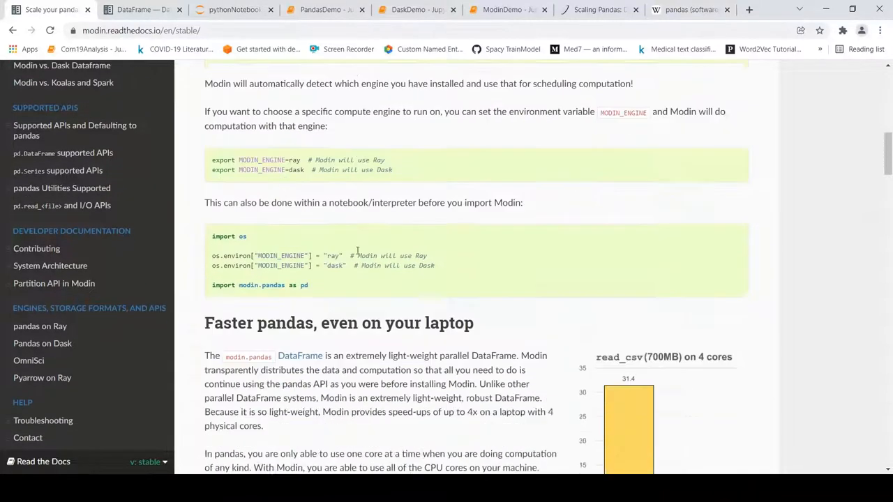
scroll("down", 3)
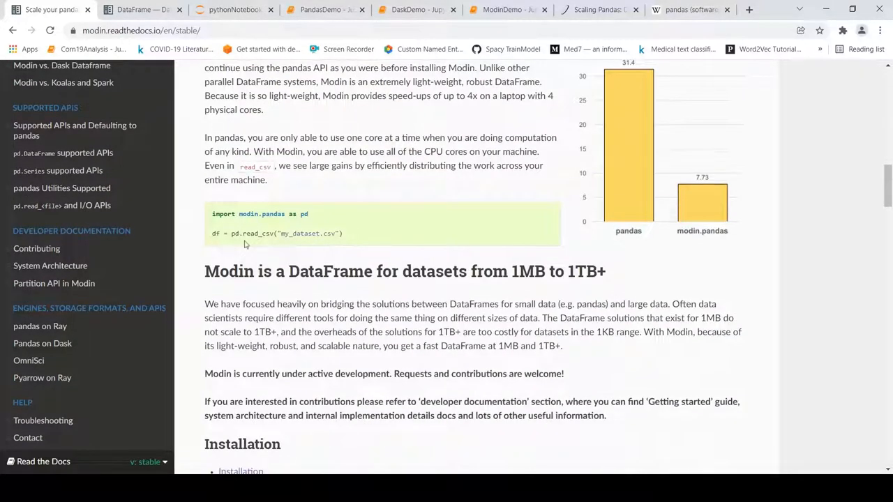
mouse_move(270, 259)
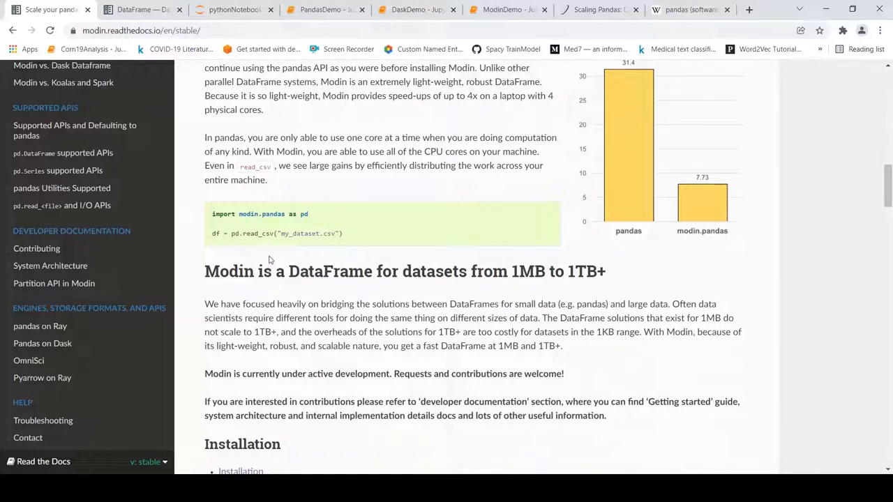
mouse_move(258, 235)
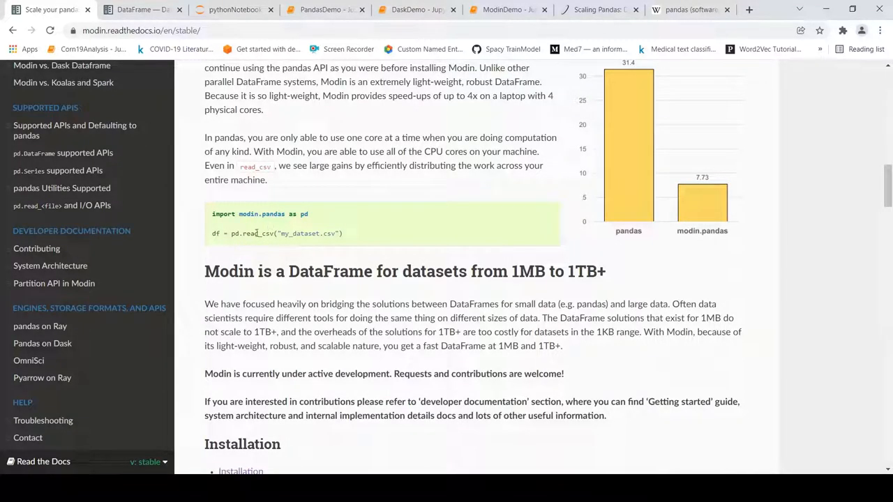
mouse_move(244, 243)
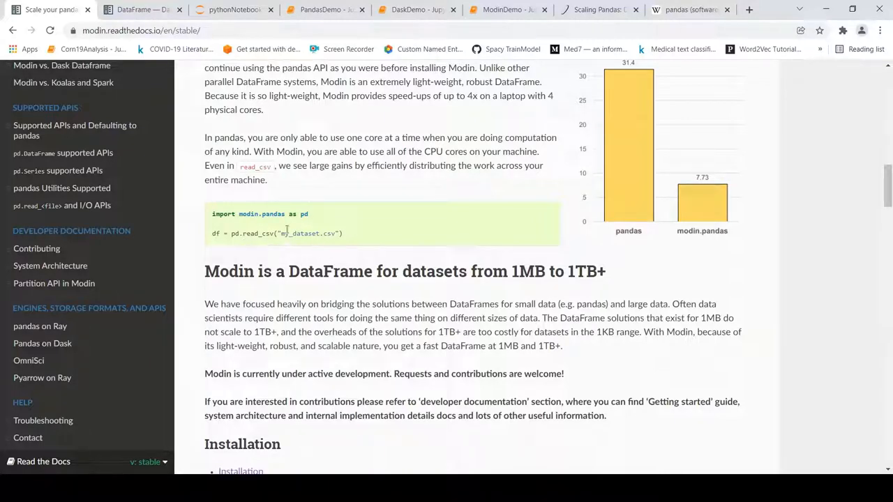
Review the 'Faster pandas' read_csv speed comparison, then move to the PandasDemo notebook
scroll("down", 3)
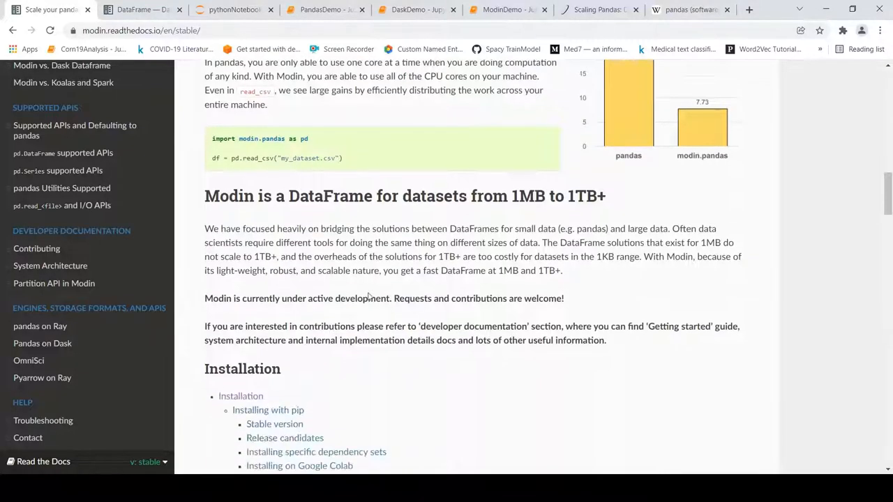
scroll("down", 3)
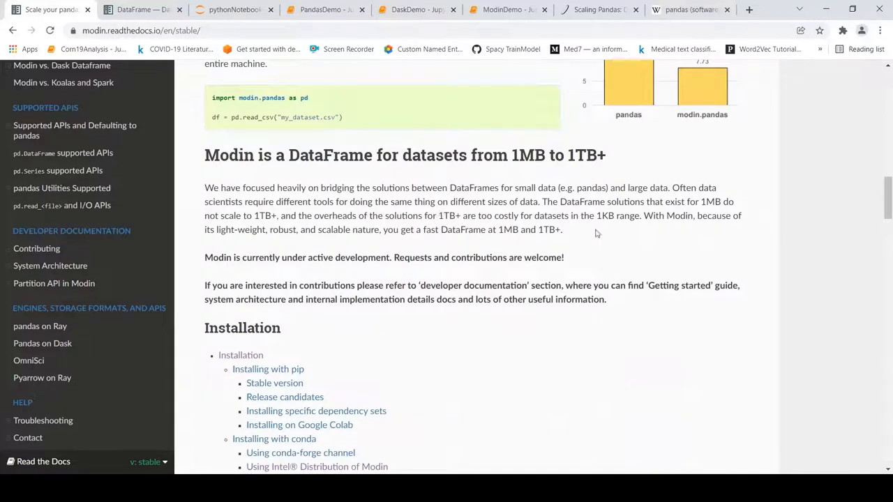
mouse_move(503, 201)
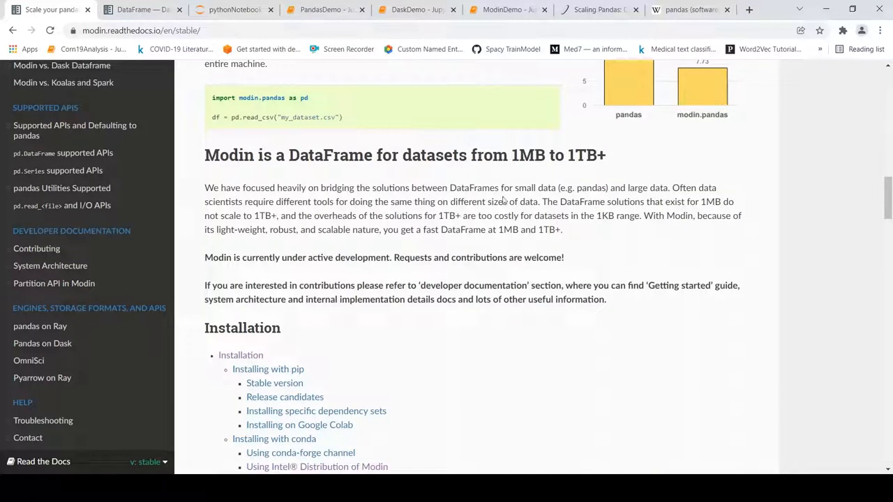
scroll("down", 3)
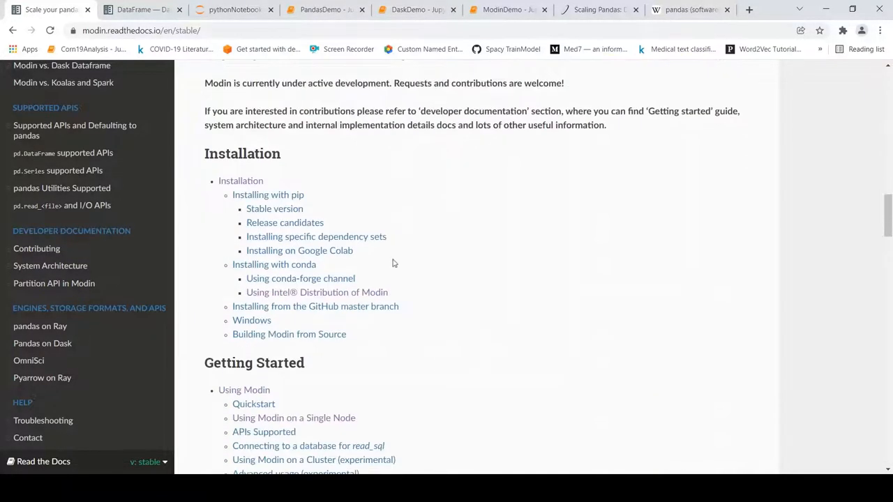
scroll("up", 3)
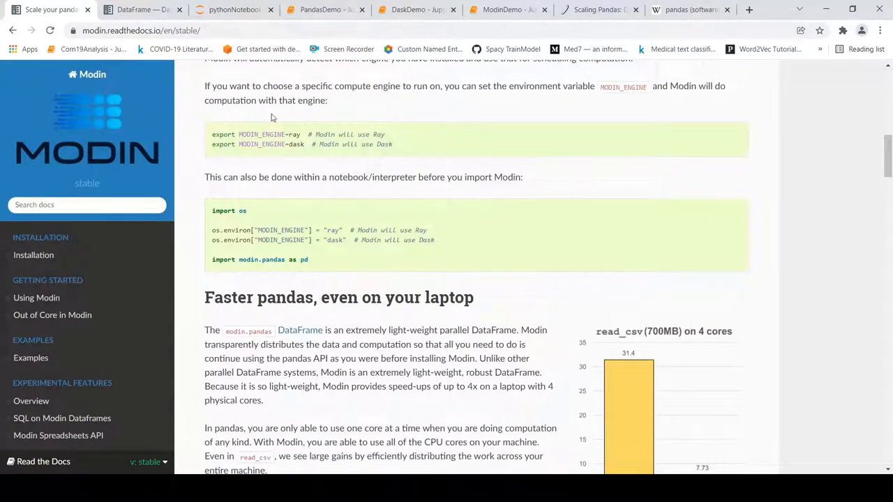
mouse_move(368, 120)
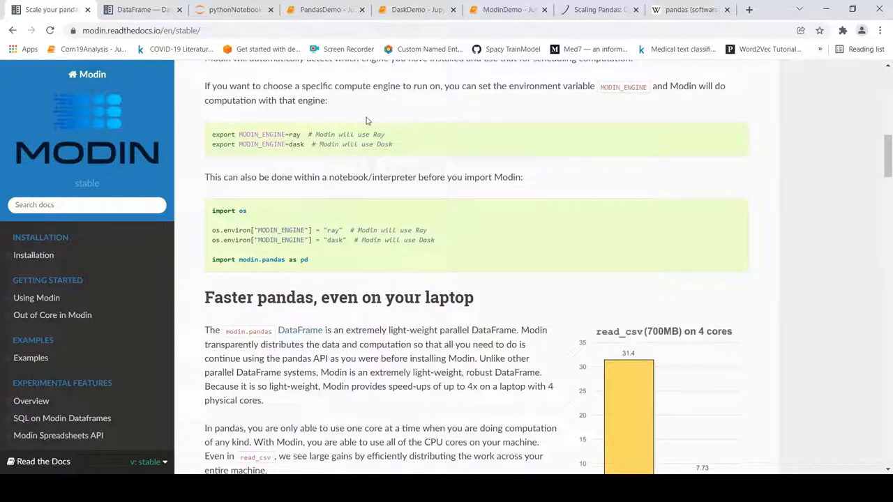
scroll("down", 3)
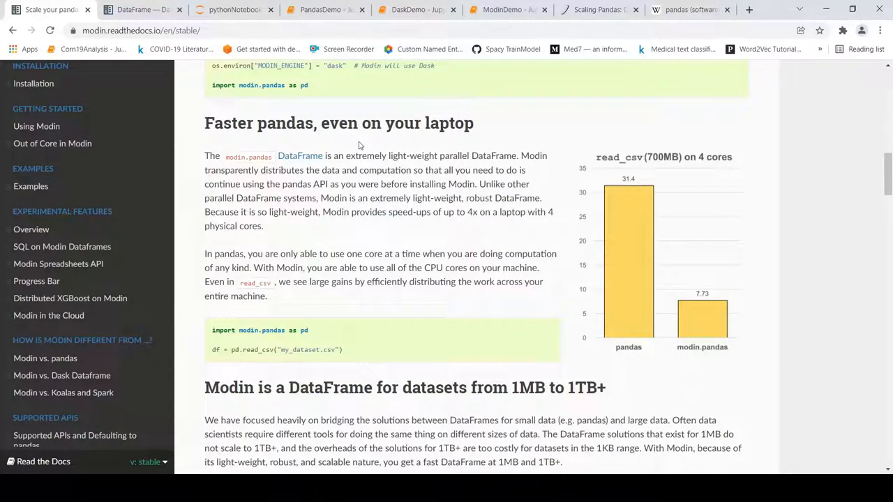
mouse_move(302, 25)
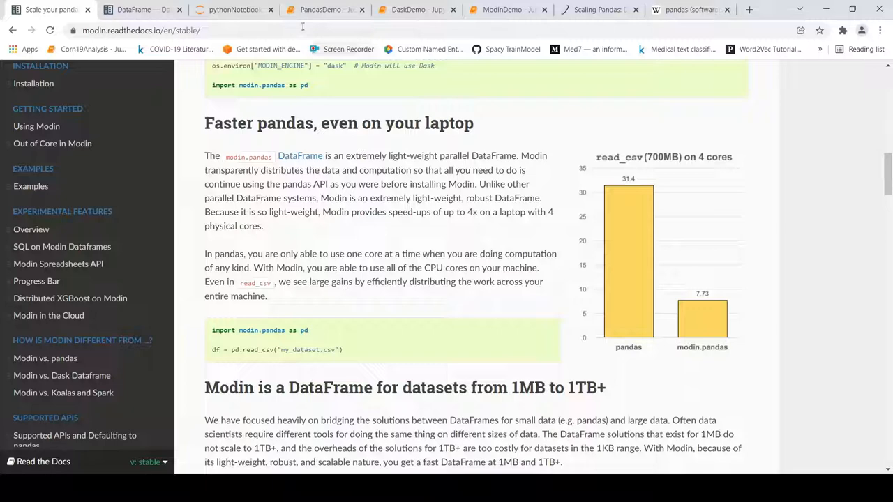
left_click(324, 8)
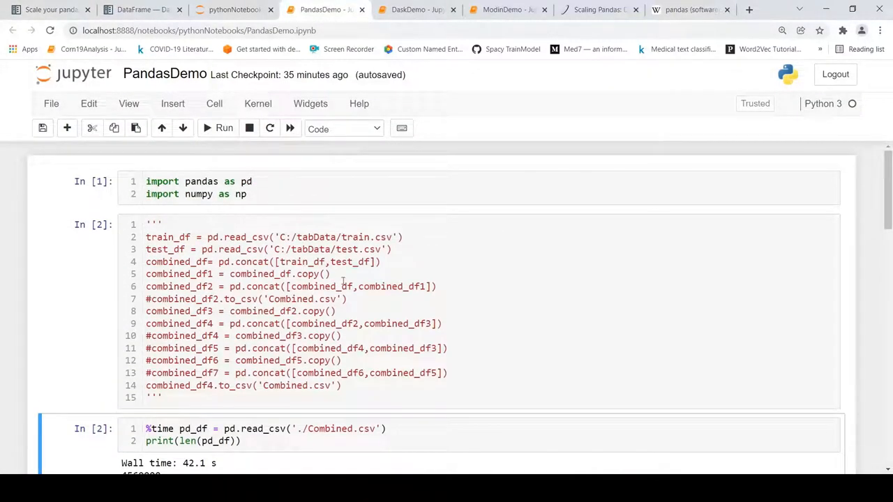
scroll("down", 3)
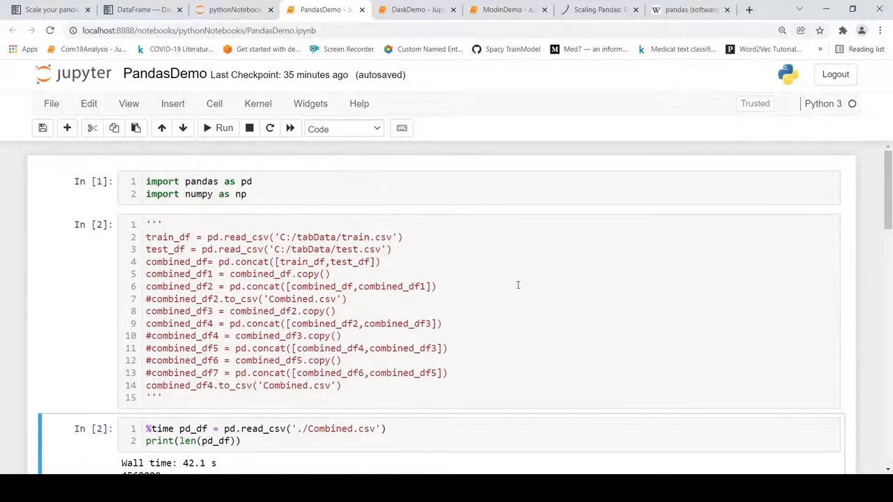
scroll("down", 3)
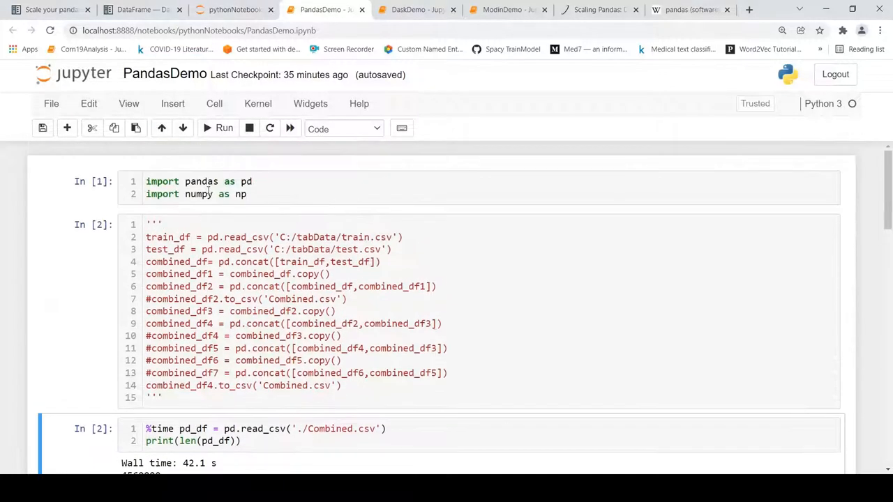
scroll("down", 3)
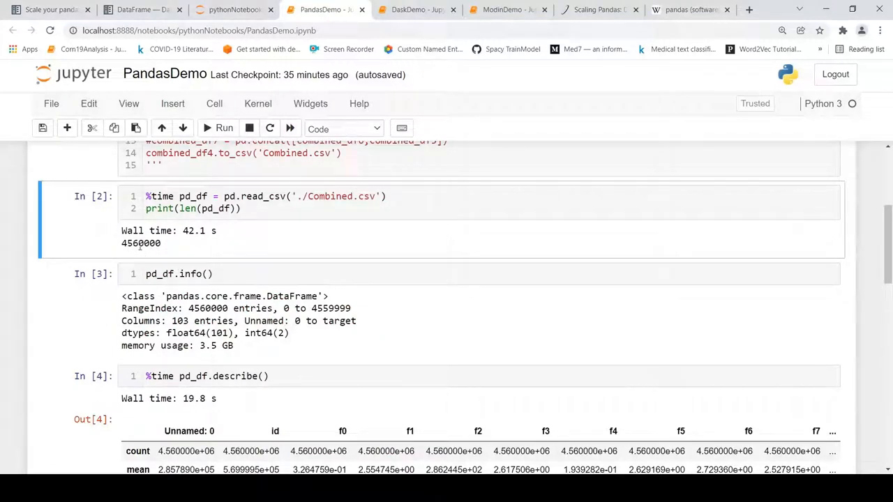
mouse_move(209, 245)
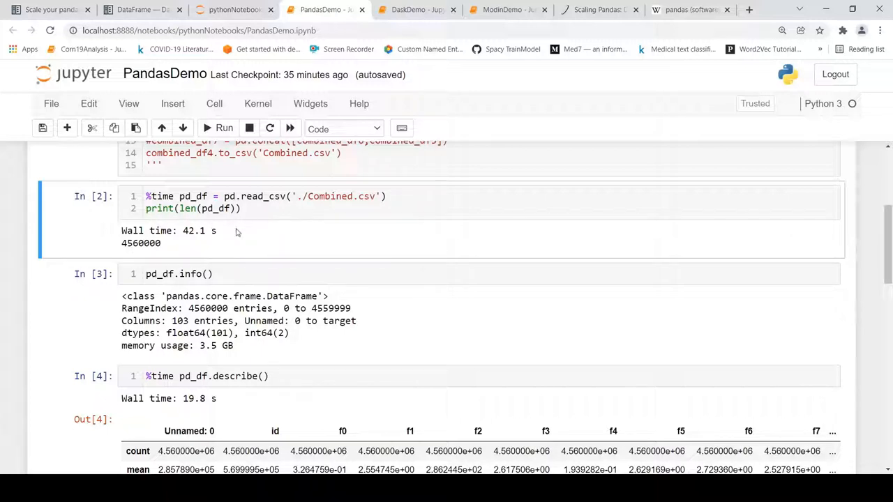
mouse_move(243, 241)
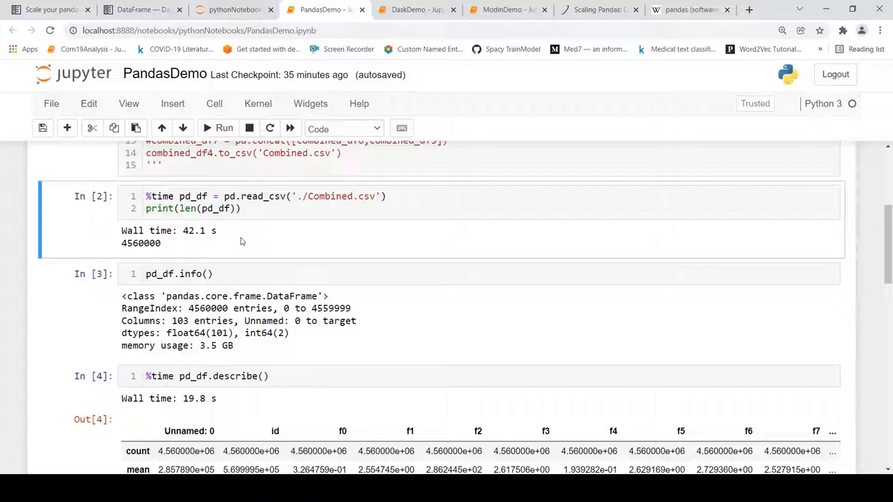
scroll("down", 3)
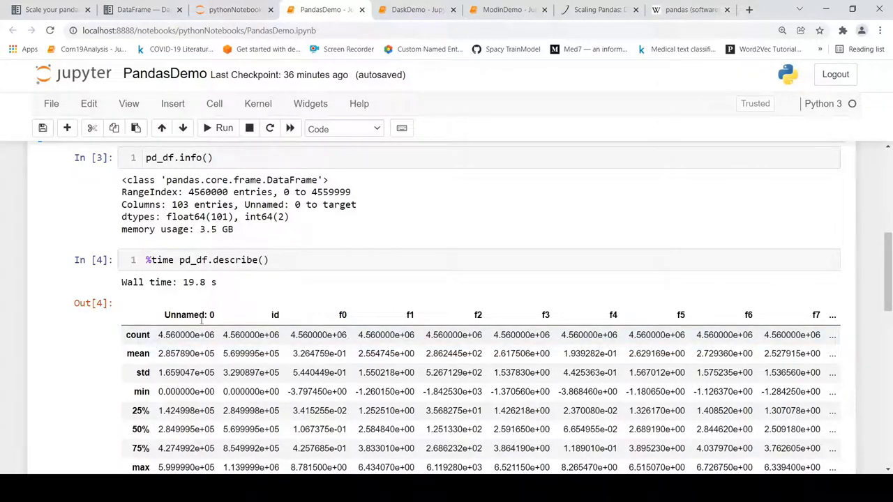
mouse_move(237, 229)
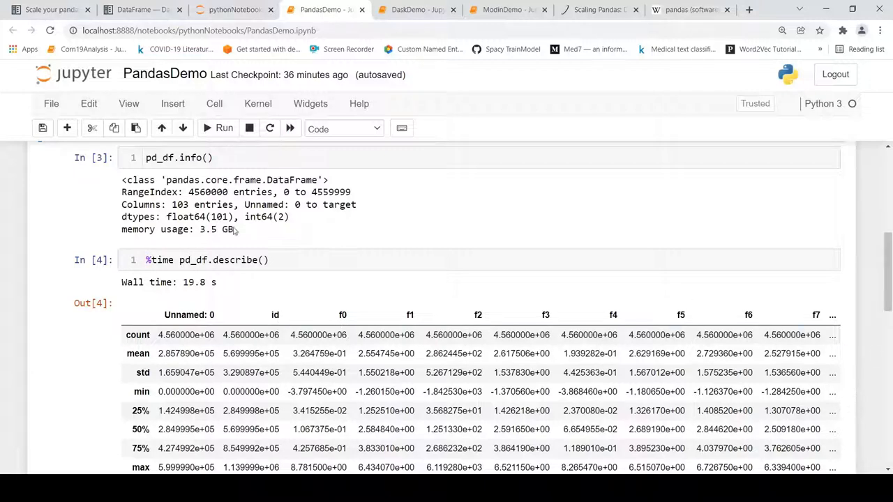
scroll("down", 3)
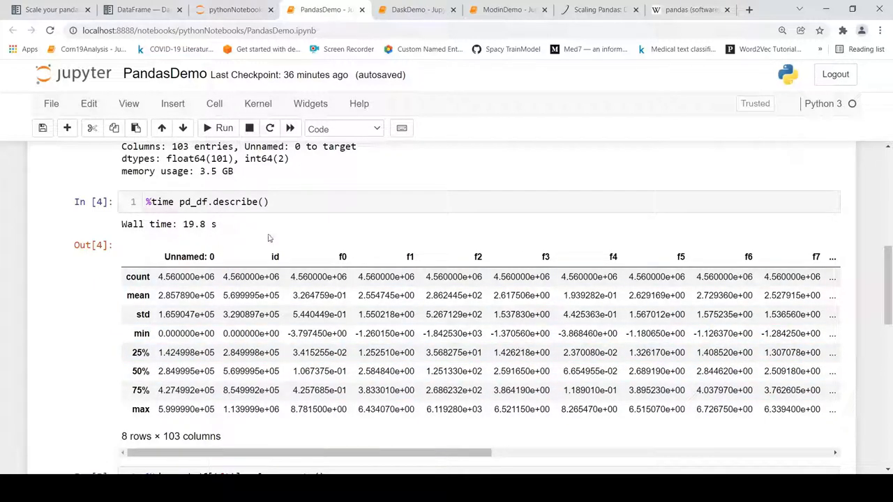
scroll("down", 3)
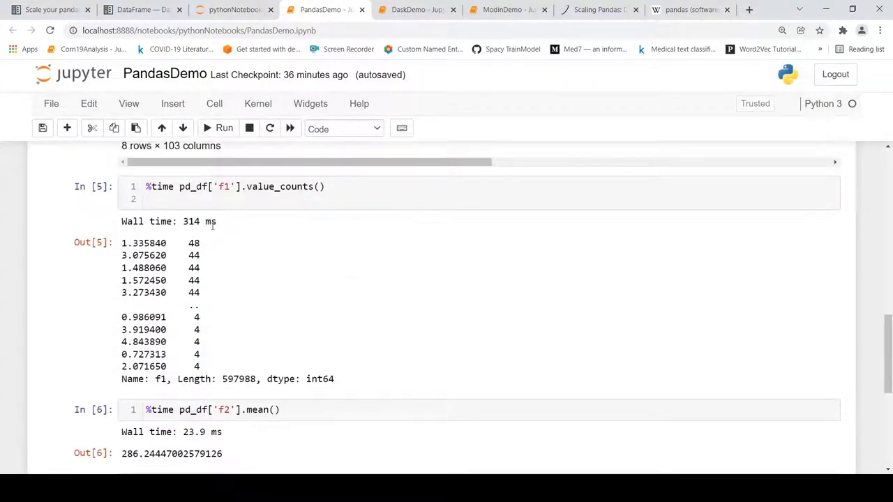
scroll("down", 3)
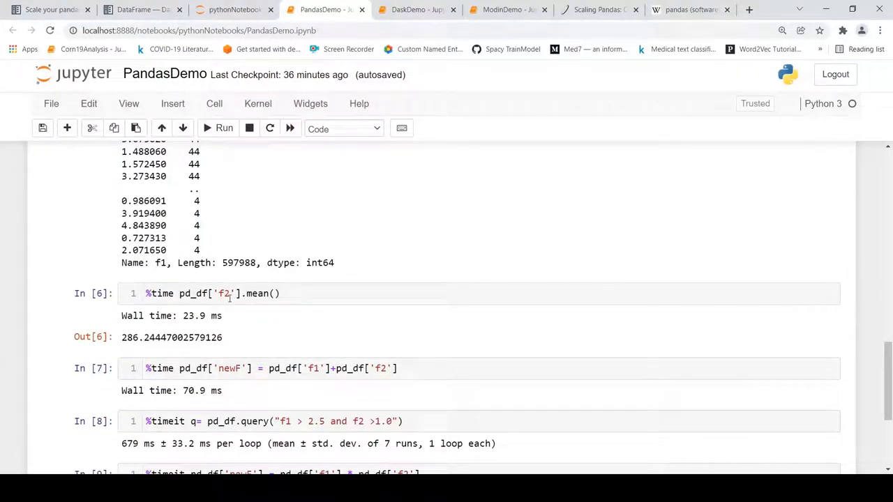
scroll("down", 3)
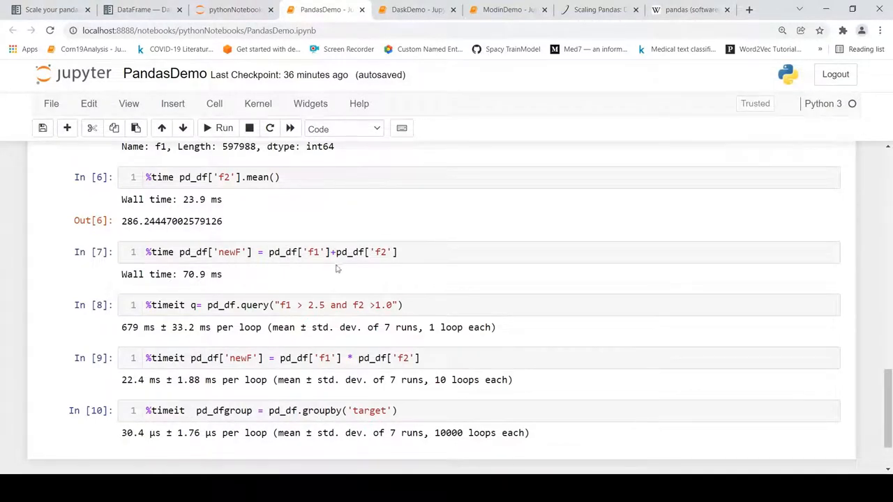
mouse_move(382, 272)
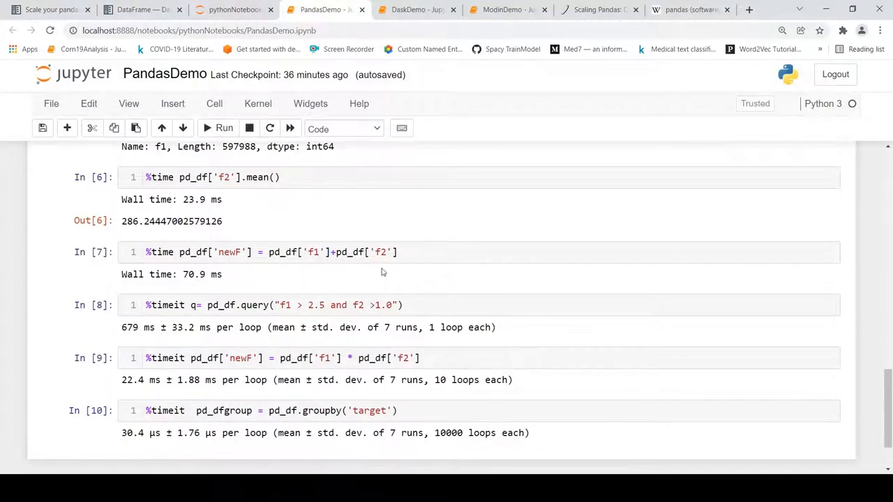
mouse_move(237, 268)
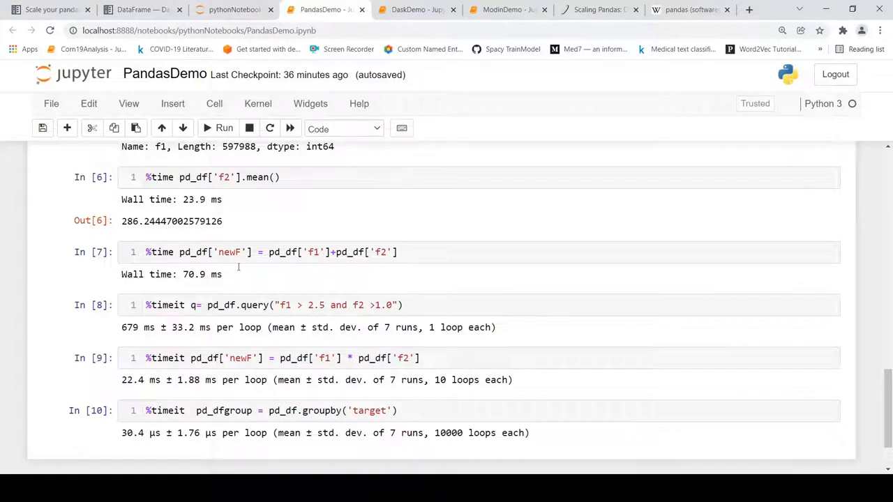
scroll("down", 3)
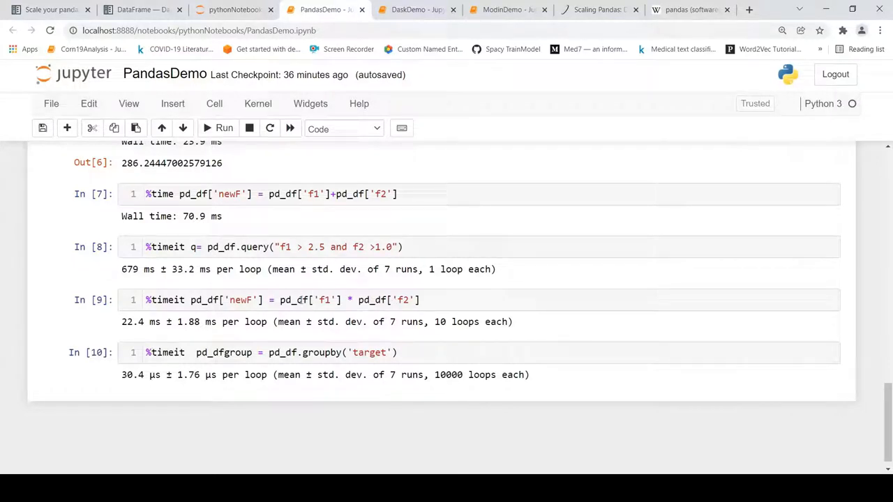
mouse_move(279, 388)
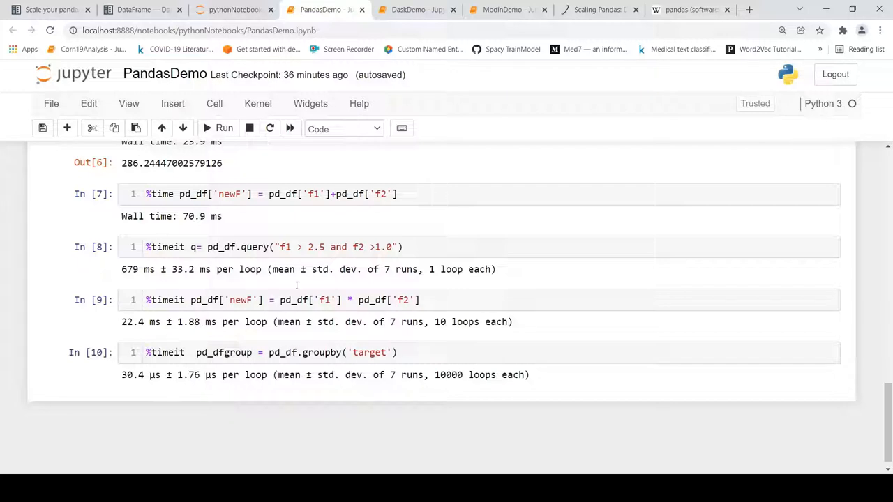
scroll("up", 3)
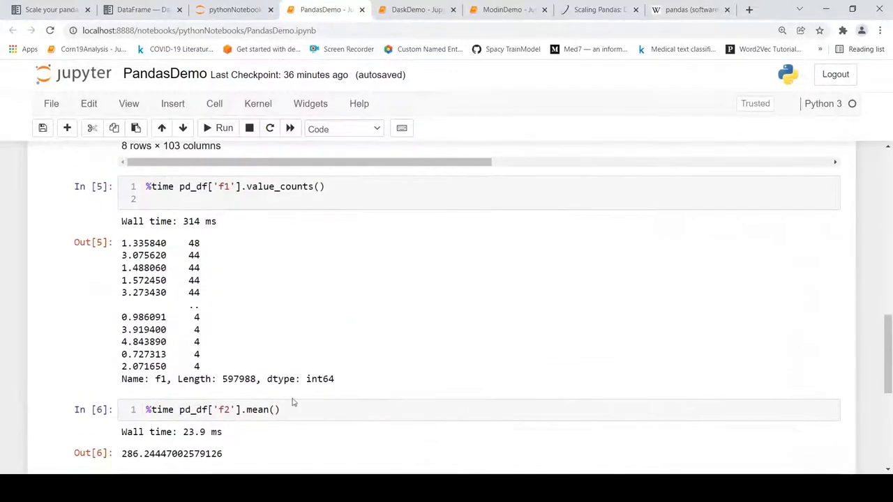
scroll("down", 3)
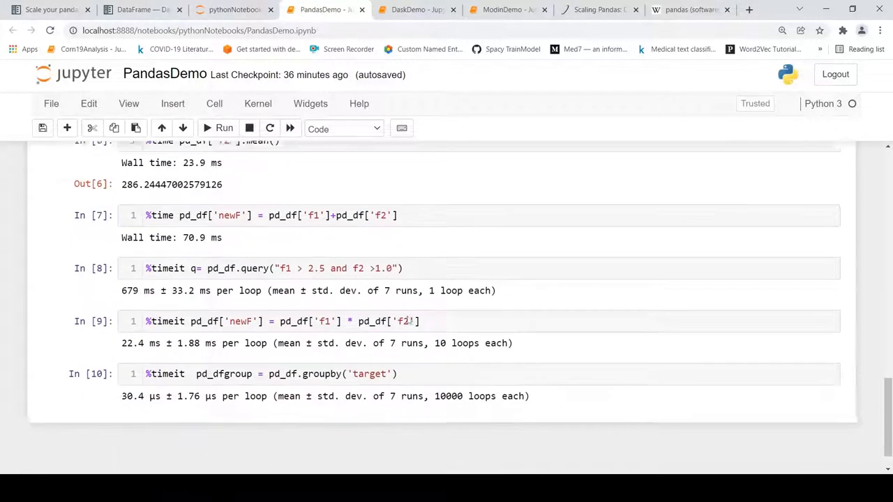
scroll("down", 3)
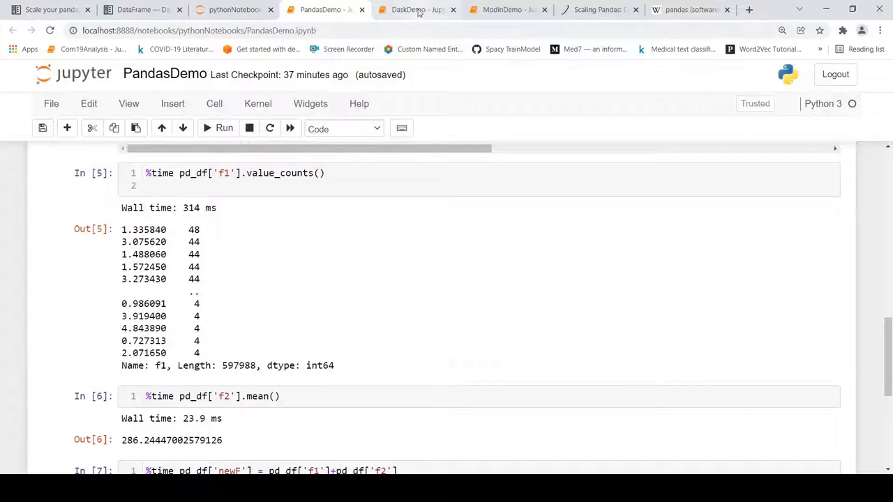
In the DaskDemo notebook, inspect the dask.dataframe import and the 39 ms read_csv of Combined.csv
left_click(414, 9)
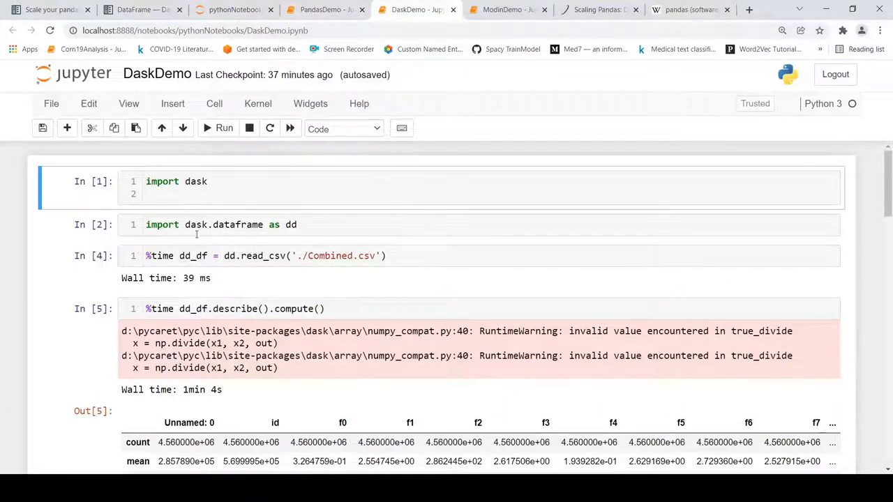
scroll("down", 3)
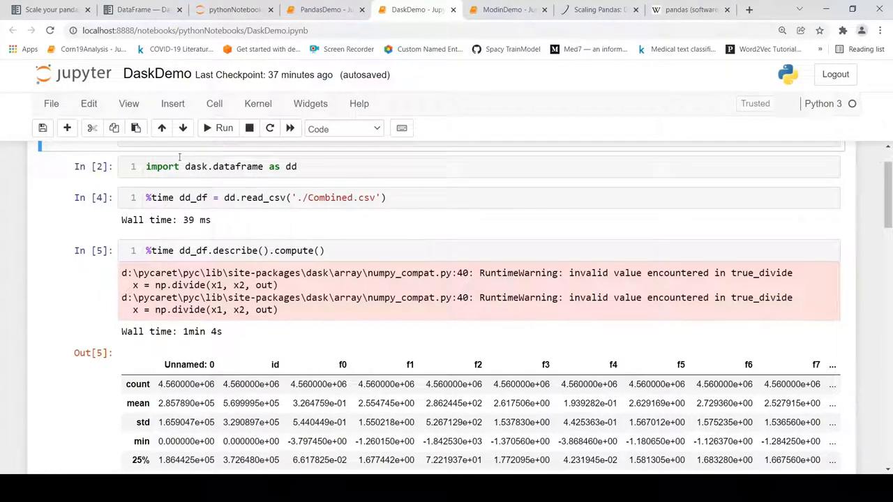
double_click(224, 166)
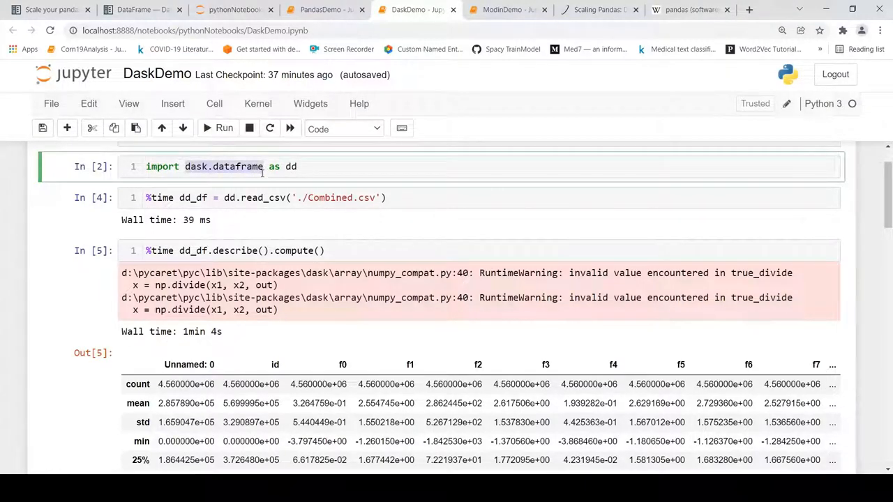
left_click(244, 198)
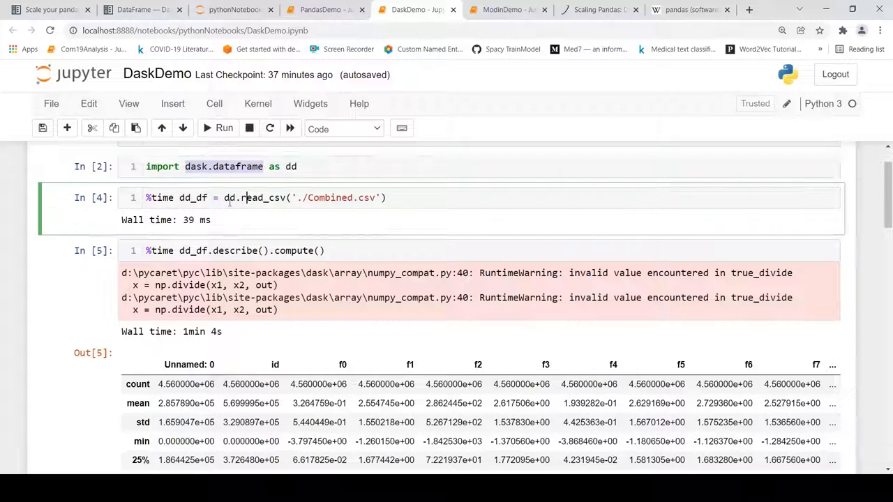
mouse_move(187, 220)
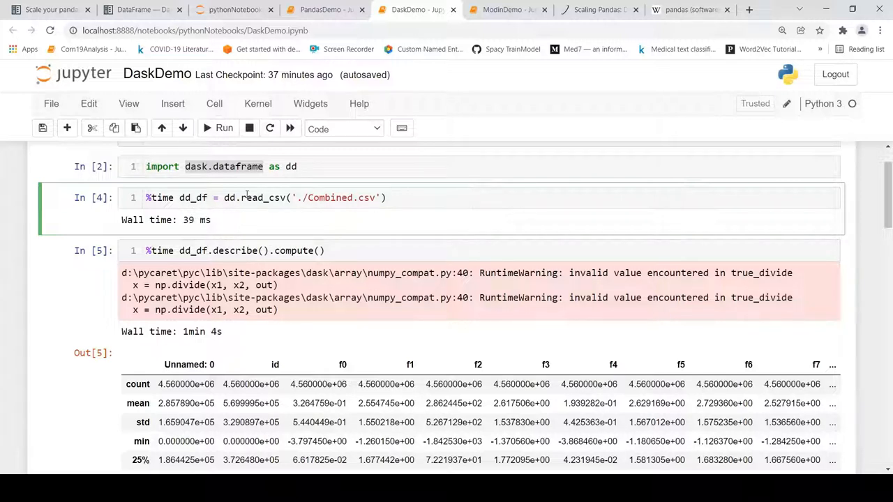
mouse_move(374, 212)
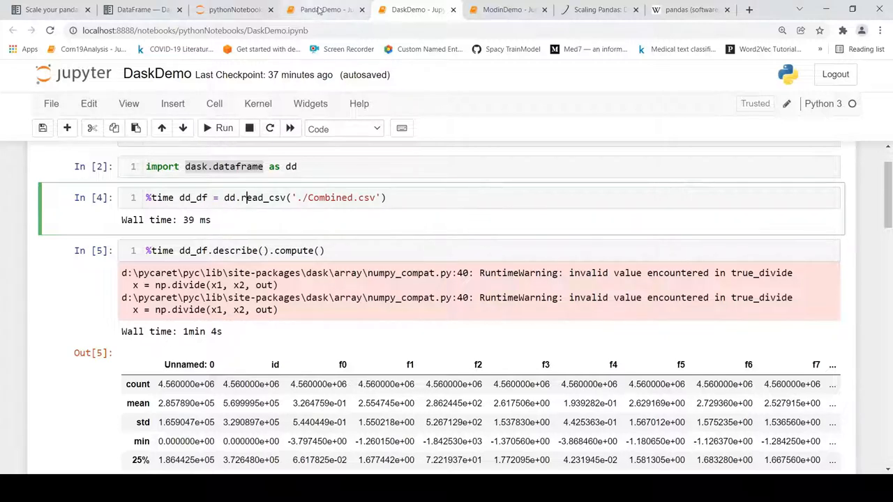
Compare against PandasDemo's timings, then return to DaskDemo's describe().compute() taking 1 min 4 s
left_click(321, 9)
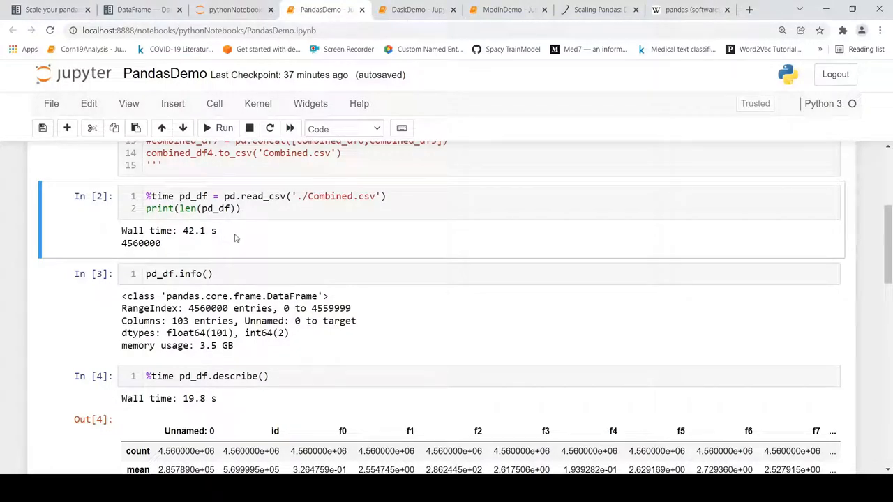
mouse_move(363, 230)
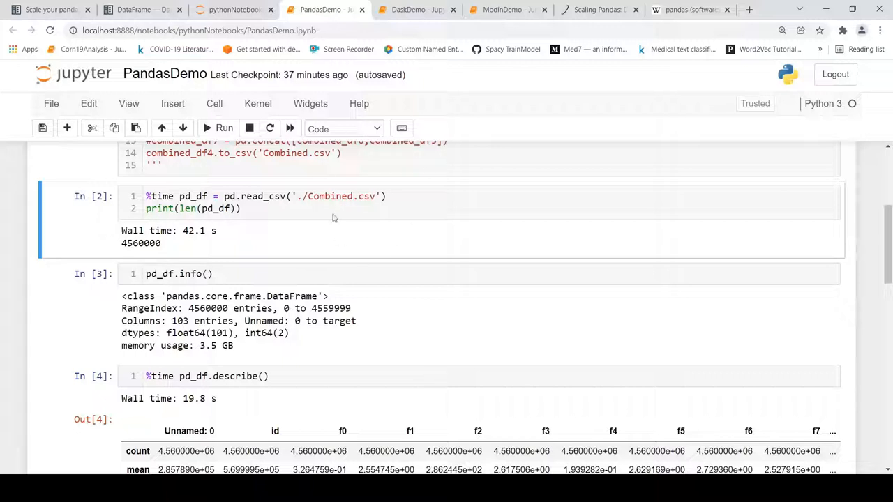
mouse_move(448, 220)
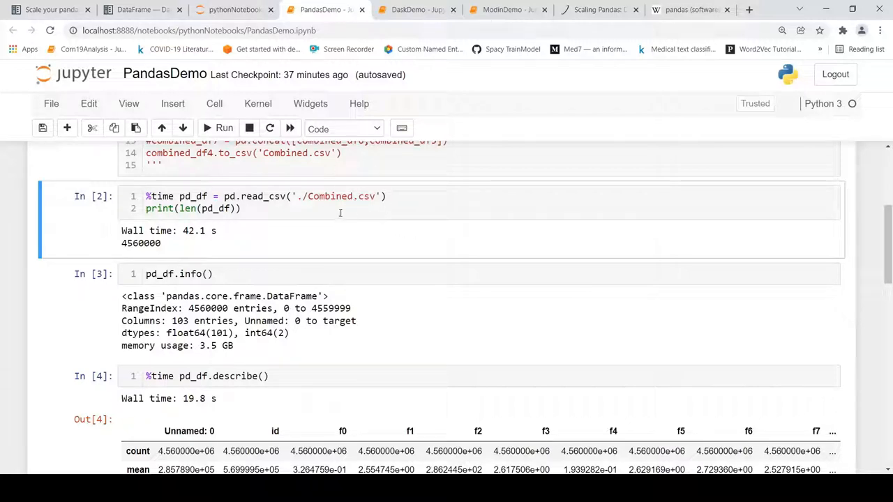
left_click(415, 10)
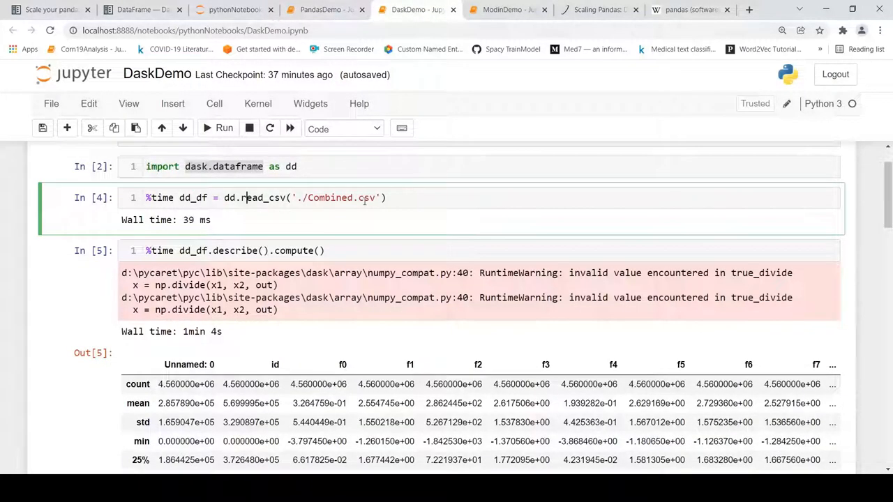
scroll("down", 3)
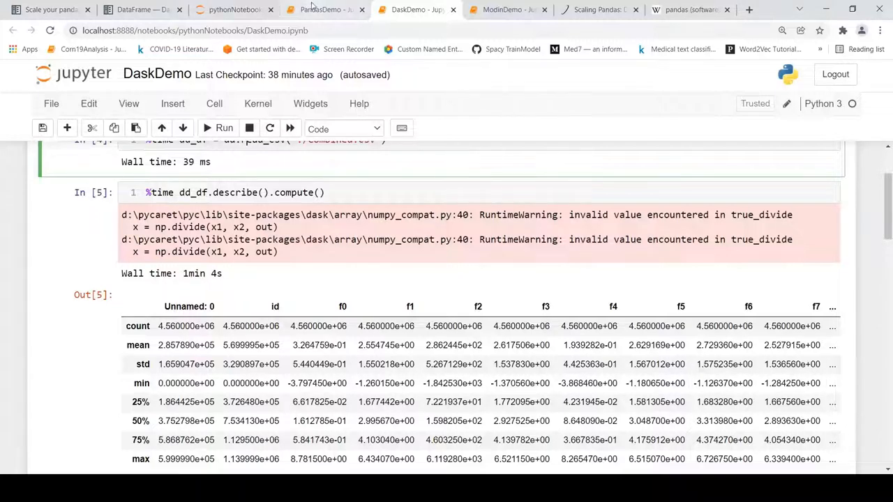
left_click(323, 8)
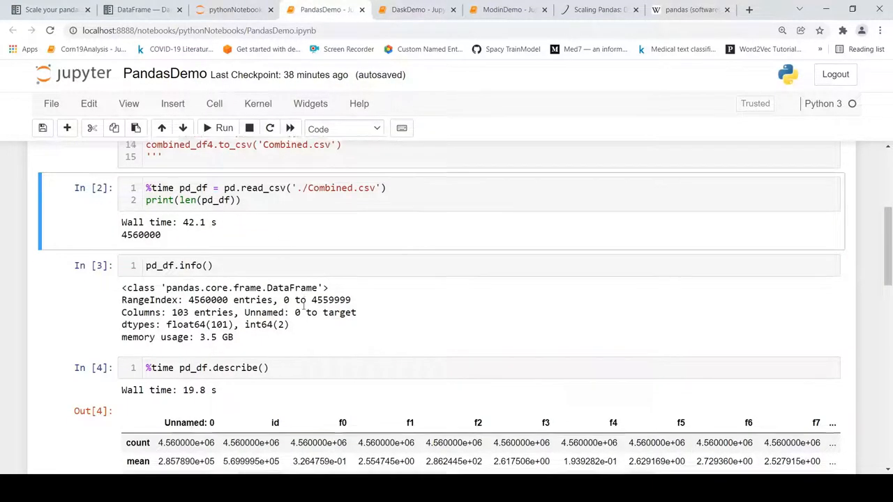
scroll("down", 3)
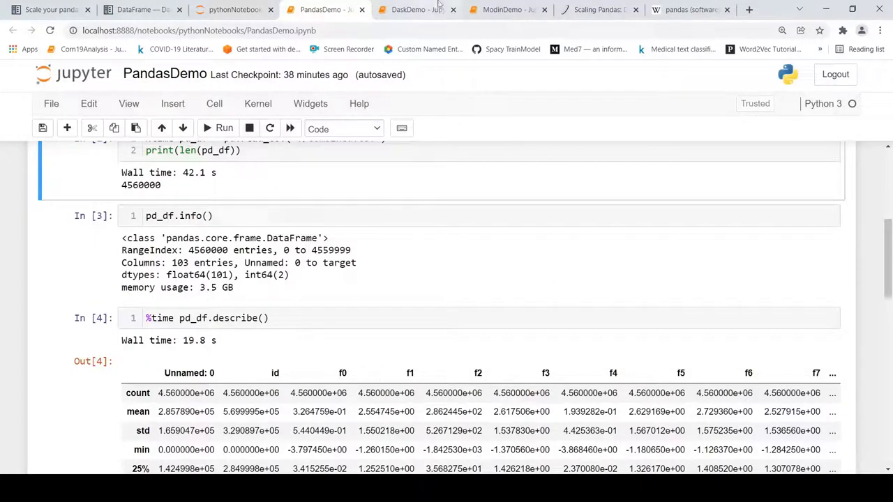
left_click(412, 10)
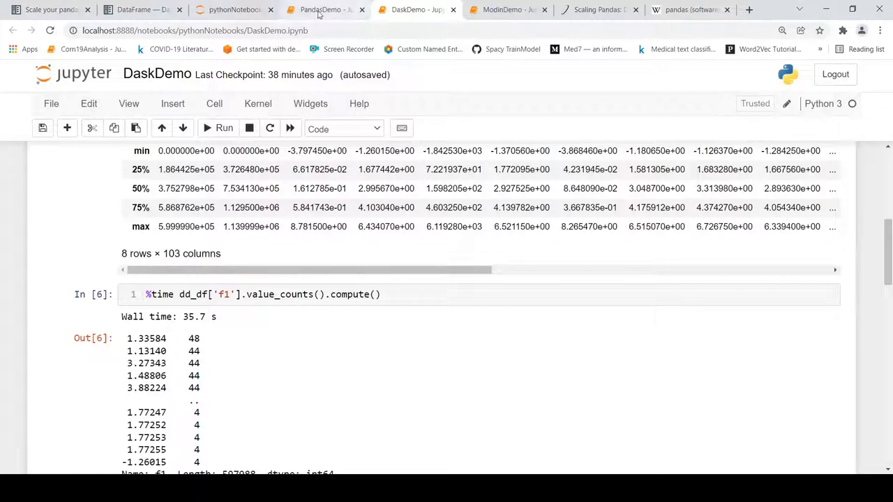
left_click(328, 12)
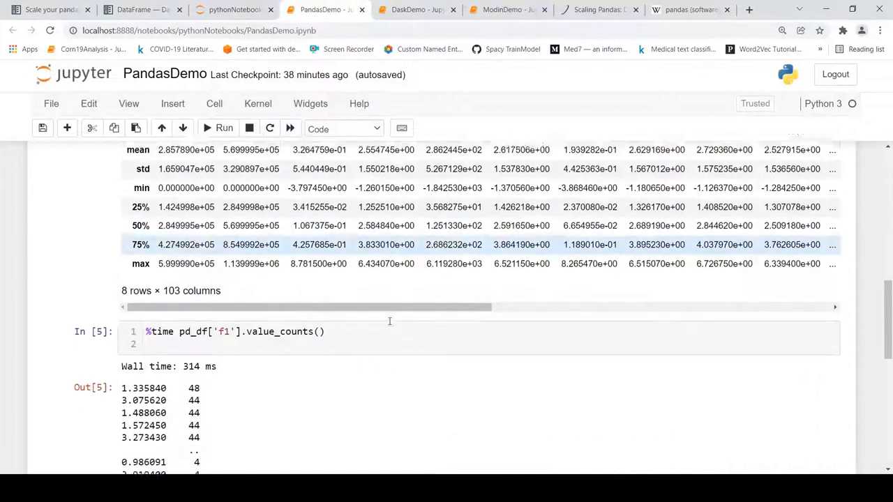
scroll("down", 3)
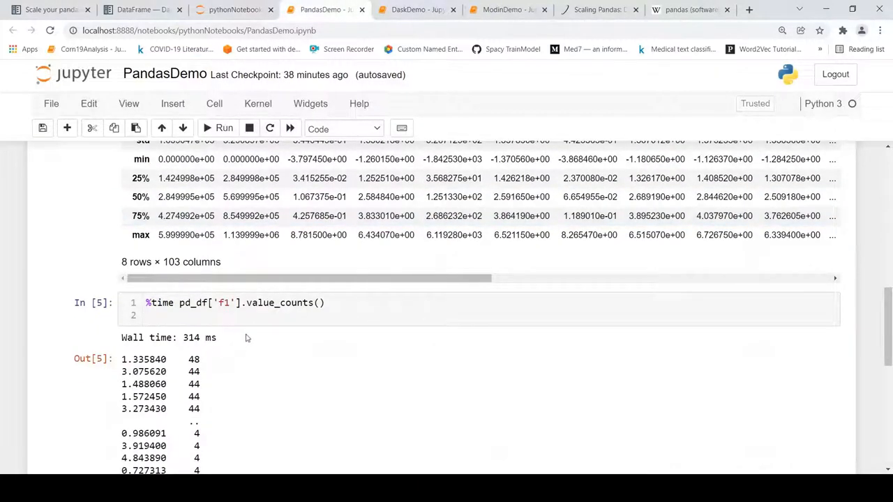
scroll("down", 3)
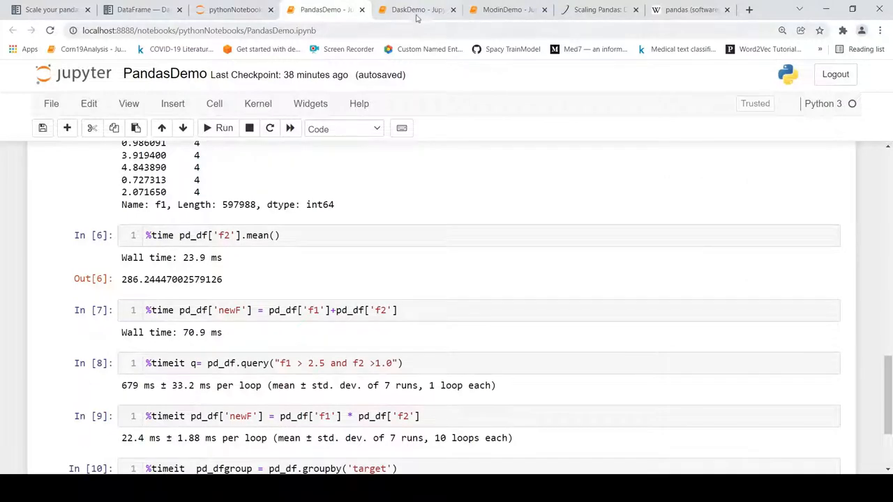
left_click(413, 8)
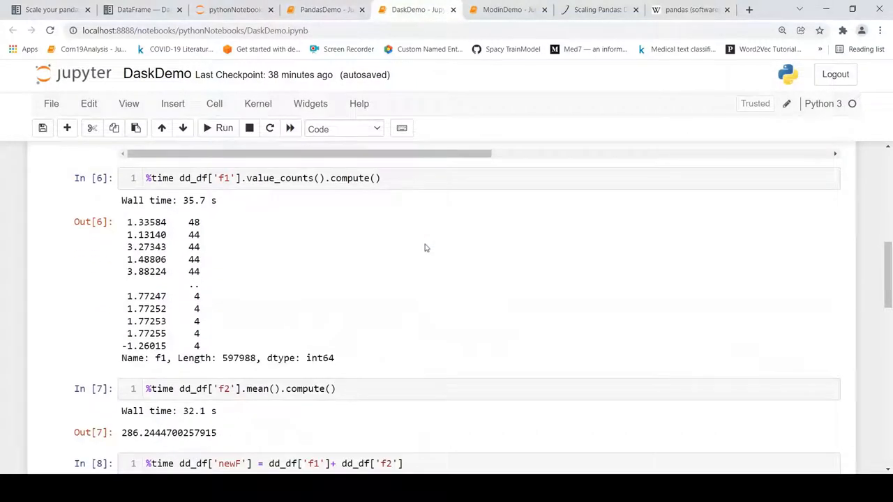
scroll("down", 3)
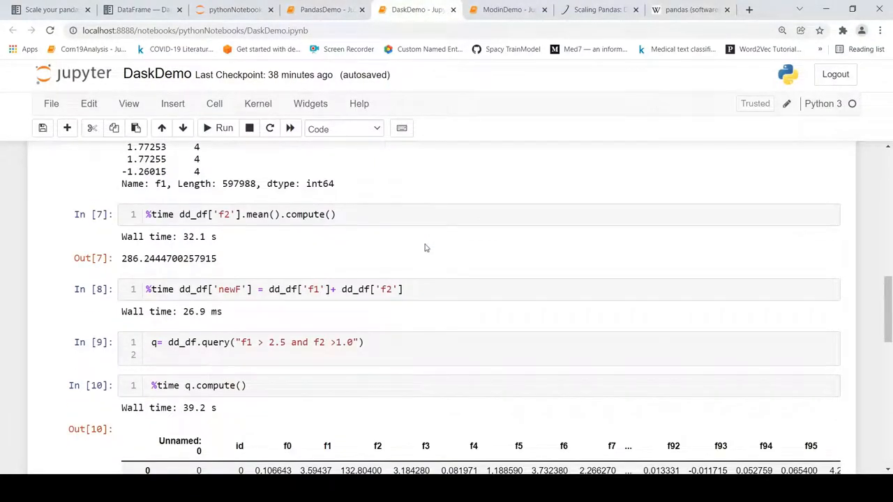
scroll("down", 3)
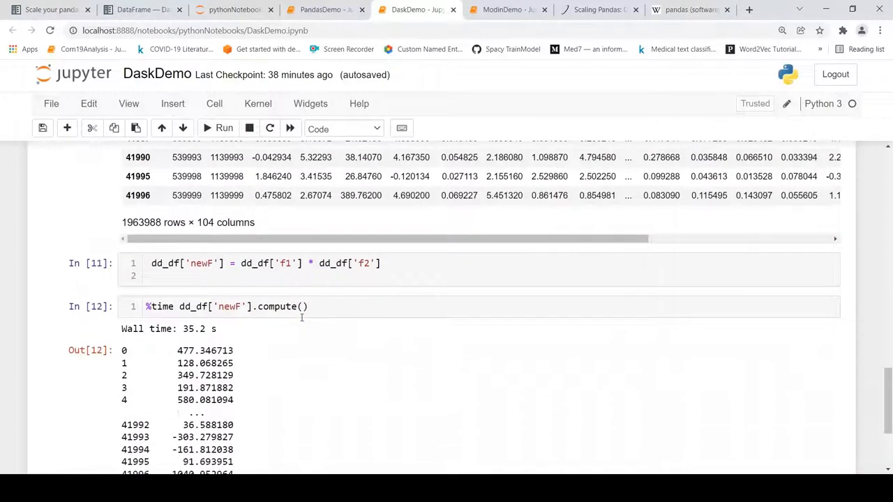
scroll("down", 3)
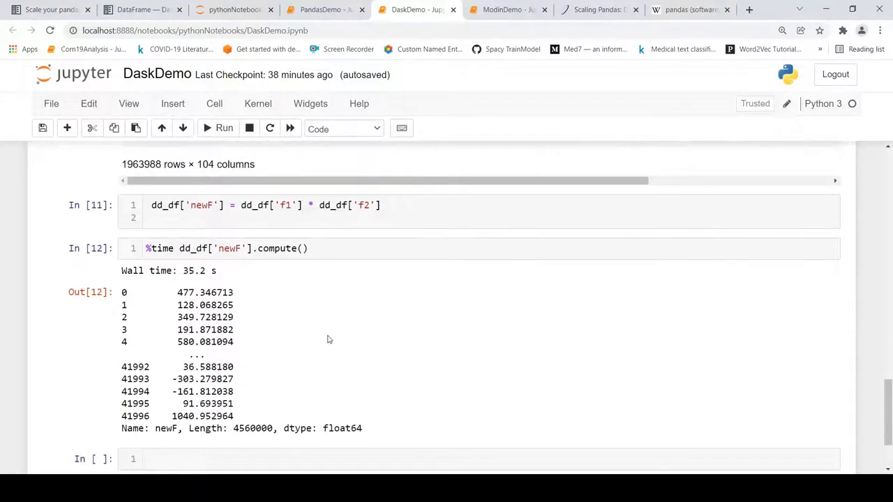
scroll("down", 3)
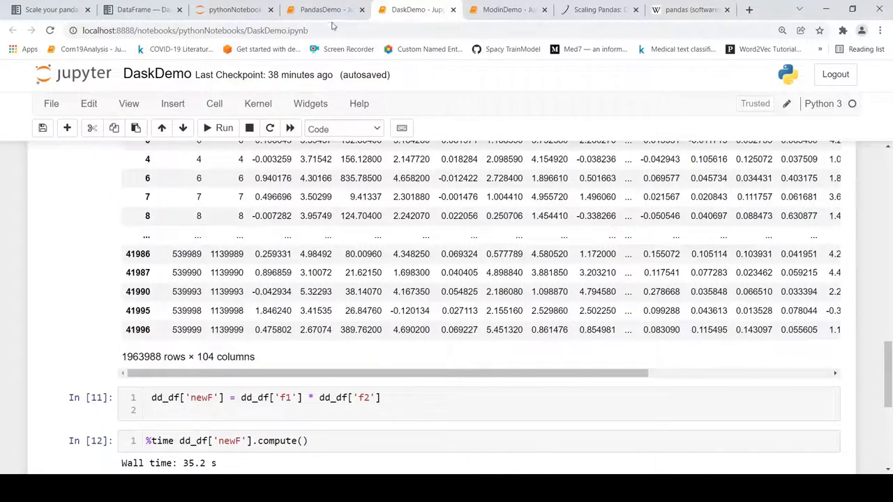
left_click(321, 8)
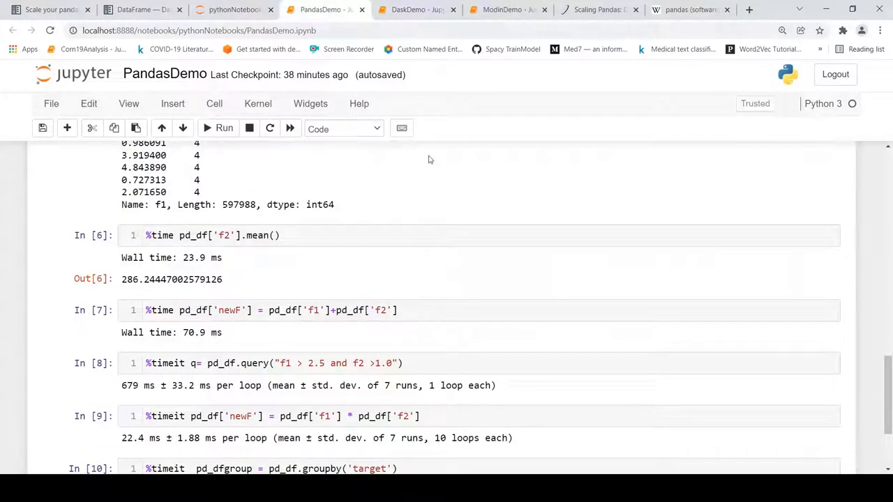
left_click(416, 9)
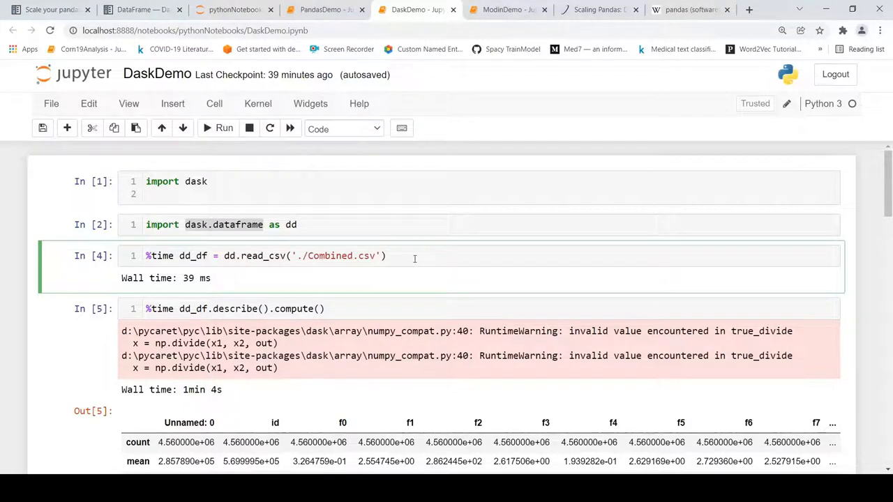
mouse_move(422, 296)
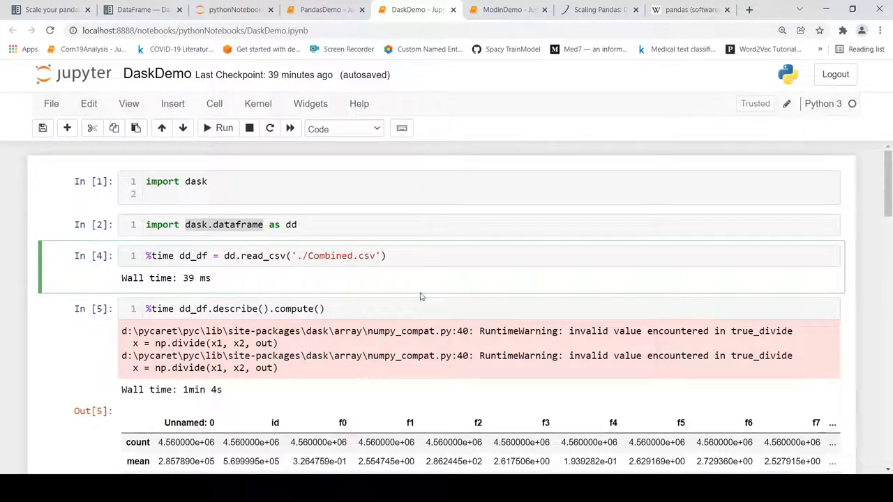
scroll("down", 3)
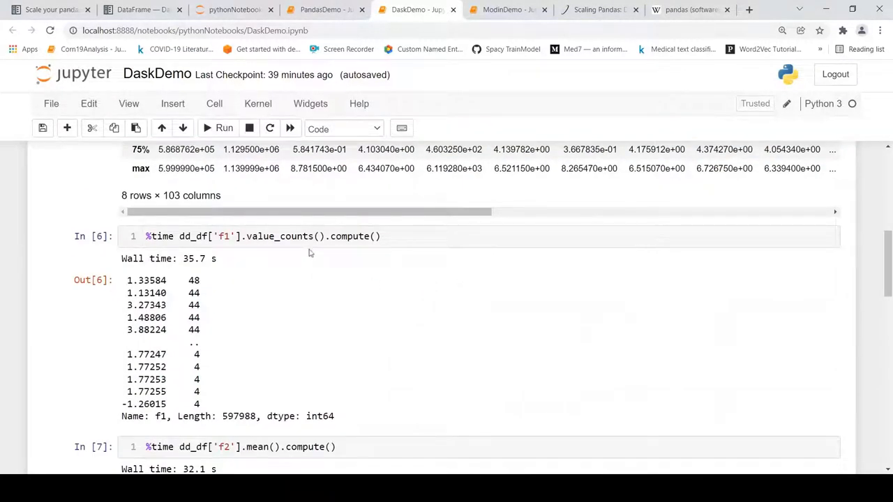
mouse_move(307, 240)
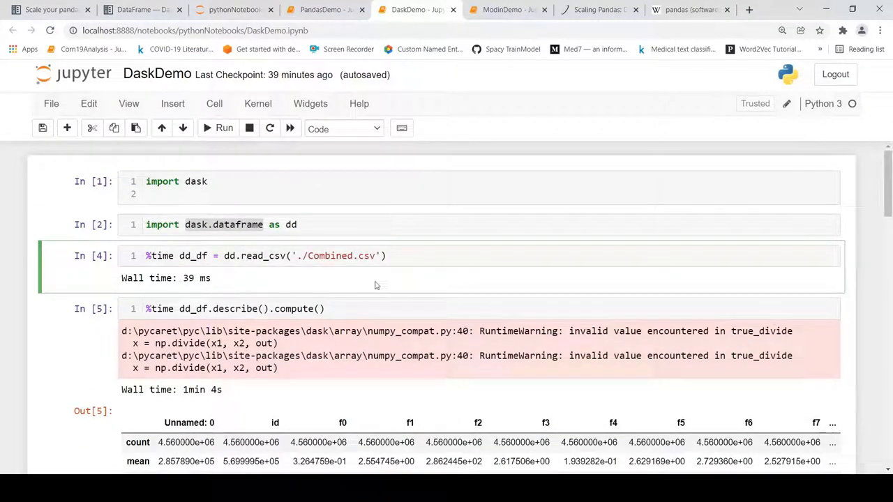
mouse_move(399, 295)
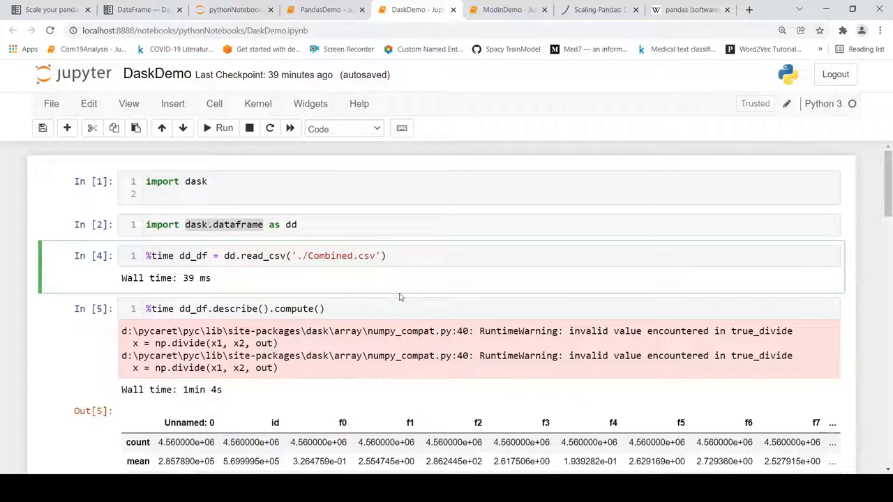
scroll("down", 3)
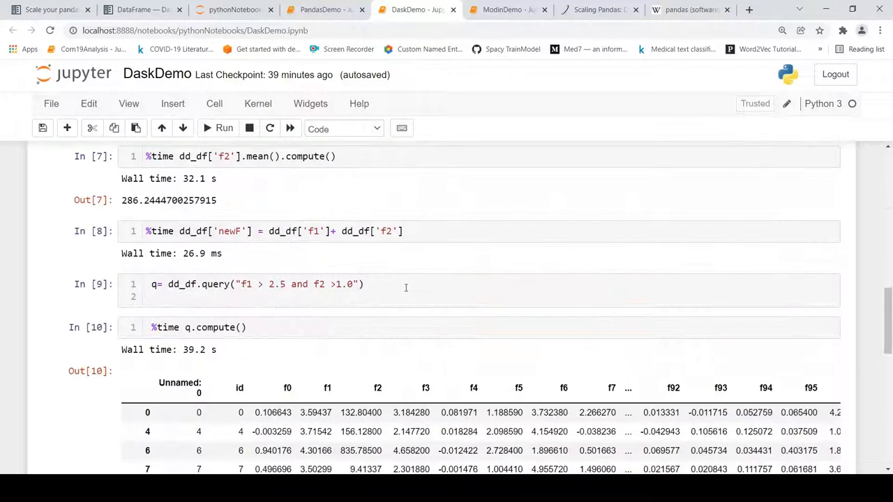
scroll("down", 3)
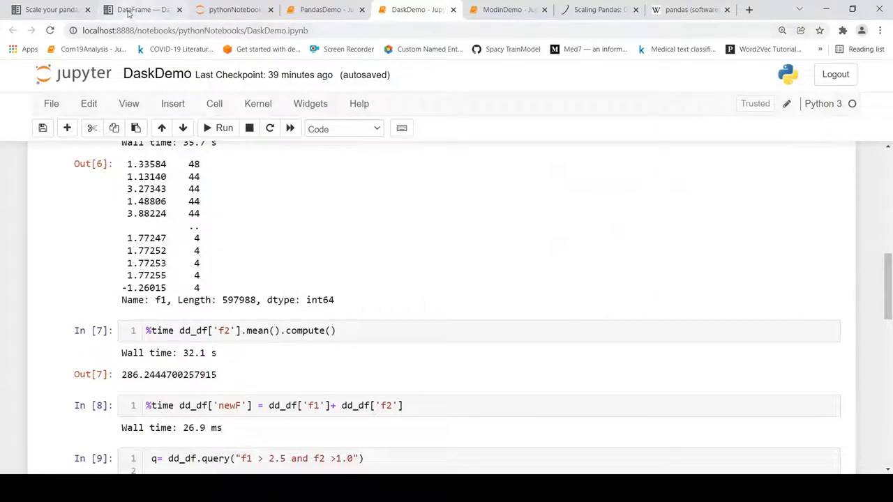
Show the Dask docs' Common Uses and Anti-Uses section advising plain pandas when data fits in RAM
left_click(137, 8)
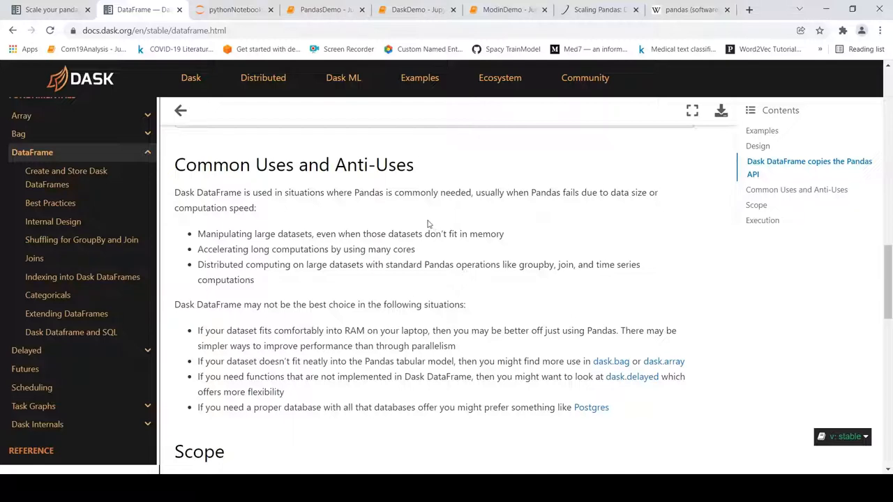
mouse_move(419, 238)
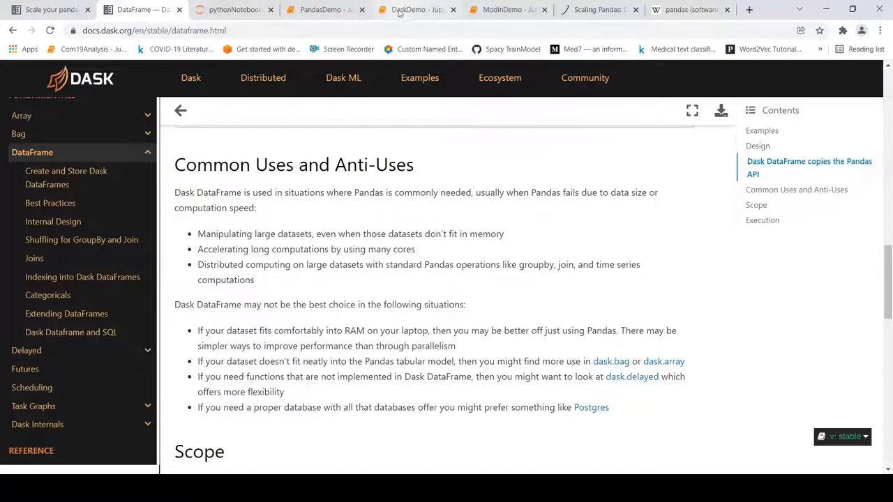
Flip between the DaskDemo and PandasDemo notebooks to compare their timings
left_click(416, 9)
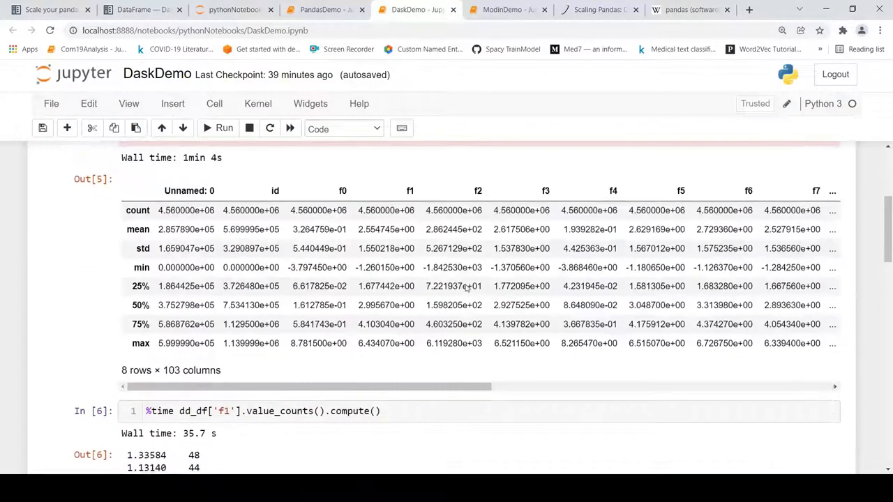
scroll("up", 3)
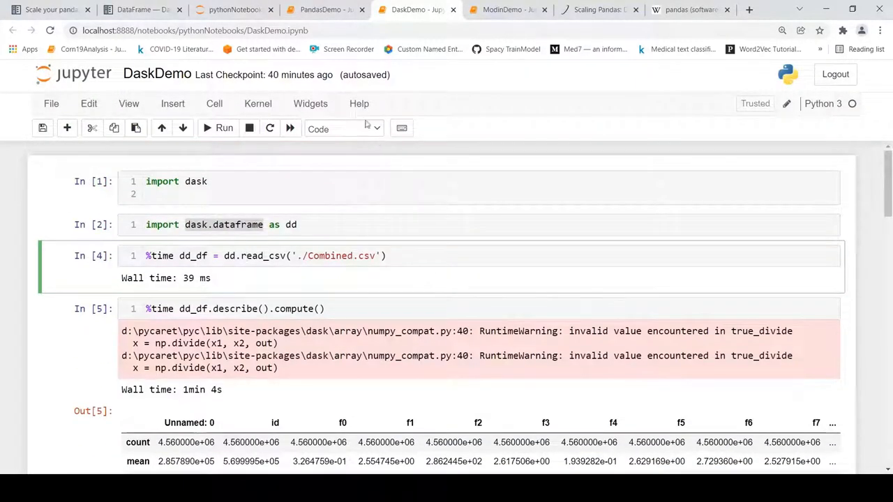
left_click(319, 8)
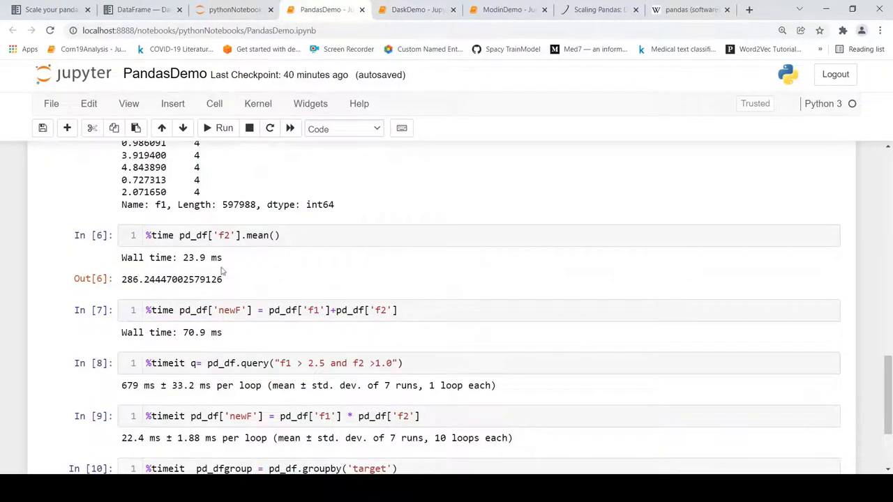
left_click(412, 9)
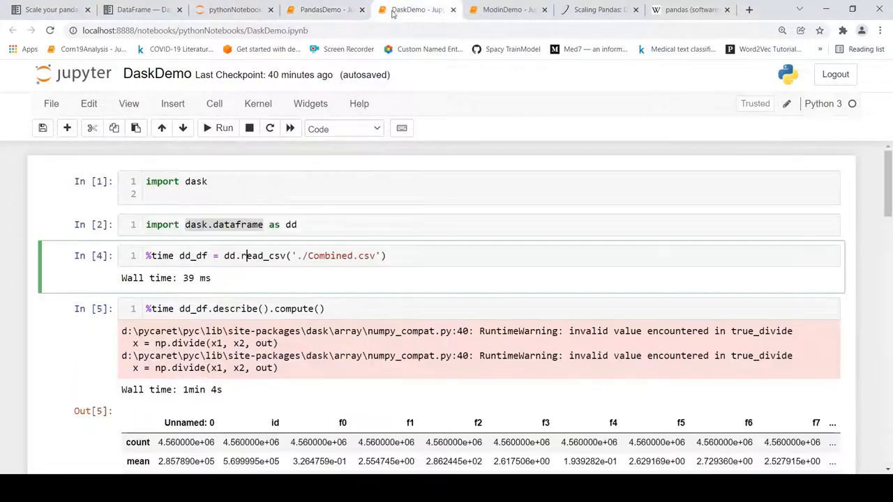
Scroll DaskDemo to the value_counts 35.7 s, mean 32.1 s and query compute 39.2 s outputs
scroll("down", 3)
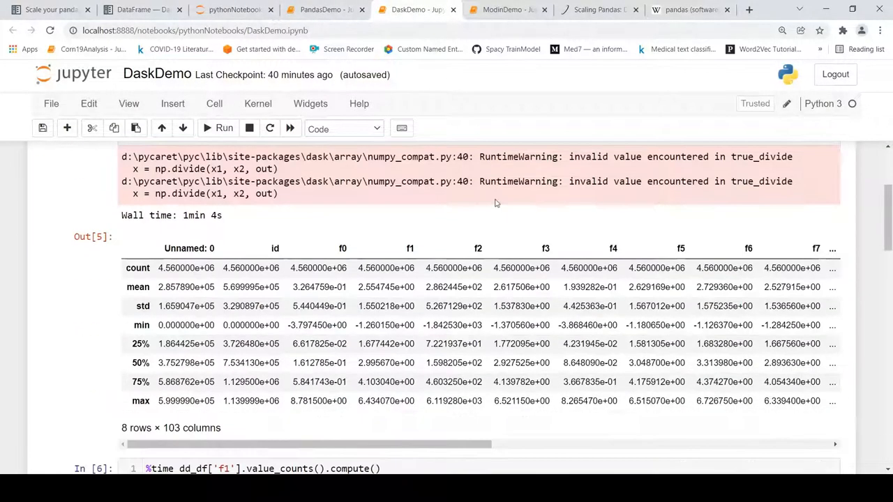
scroll("down", 3)
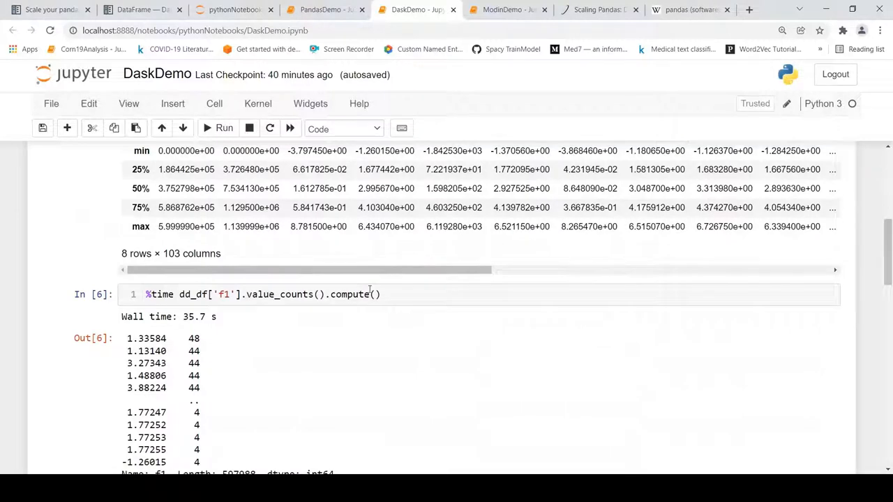
scroll("down", 3)
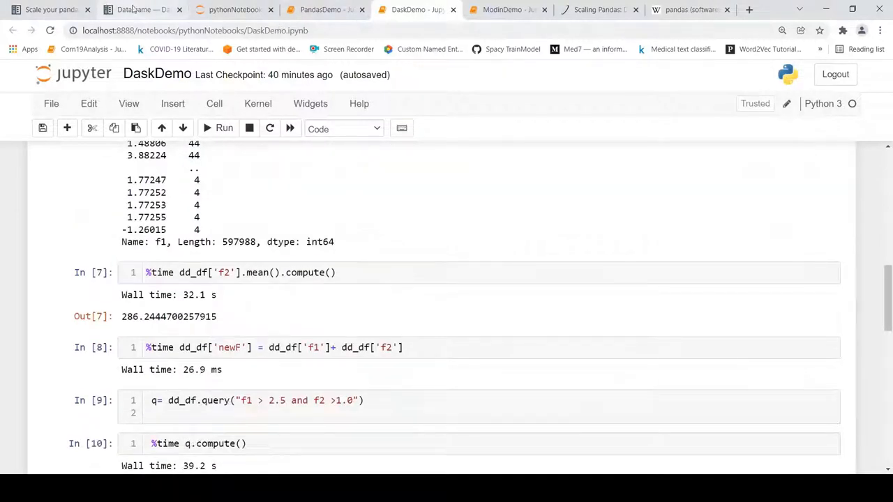
From the Dask docs' Execution section, go to the Create and Store Dask DataFrames page
left_click(140, 11)
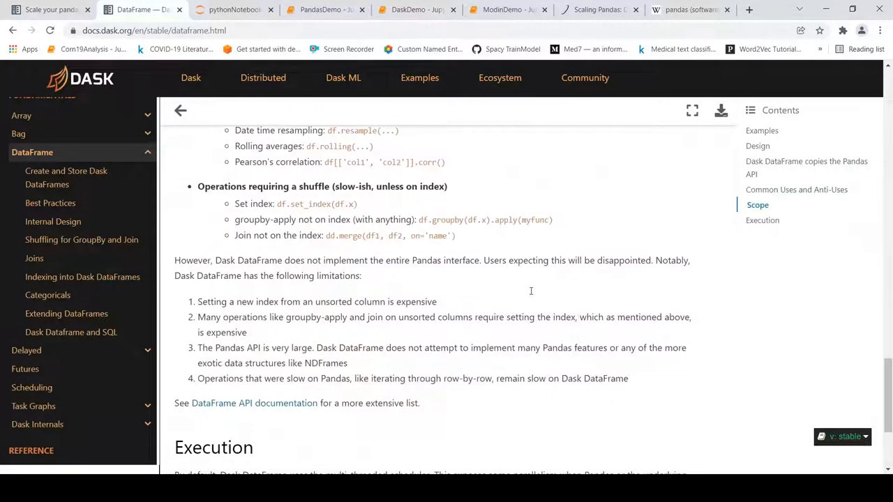
scroll("down", 3)
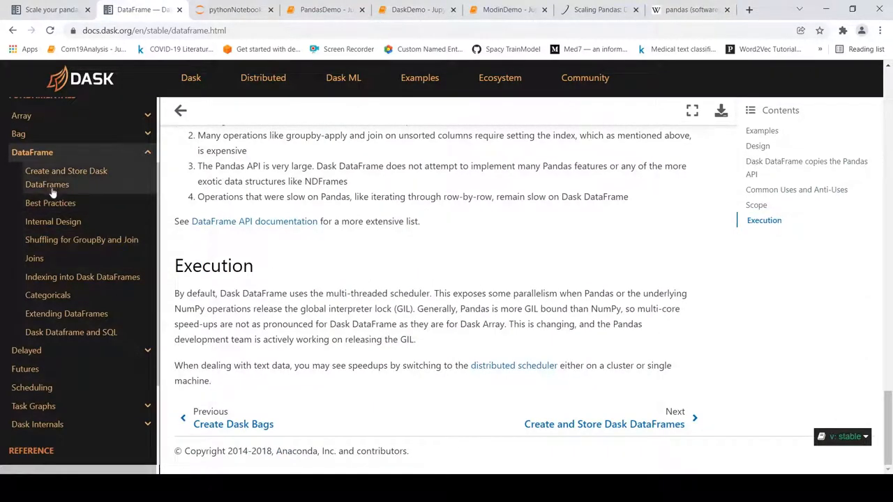
left_click(66, 178)
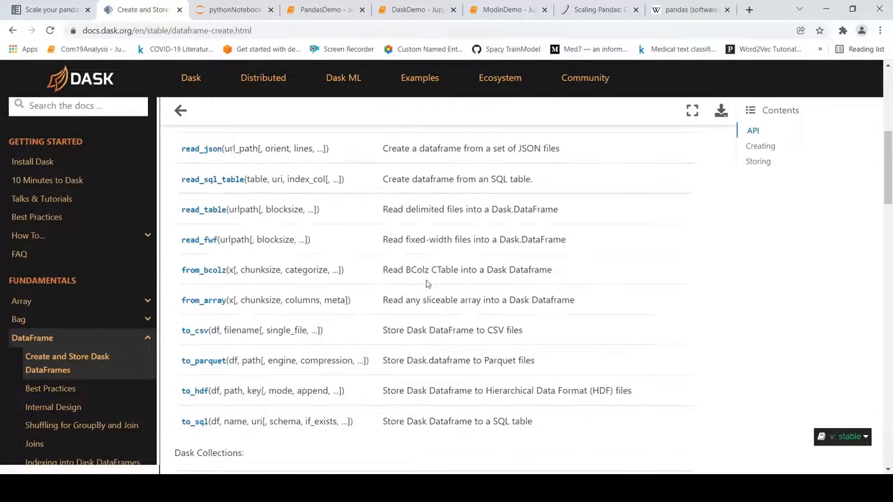
Scroll to the section on building DataFrames from raw Dask graphs, then move to the ModinDemo notebook
scroll("down", 3)
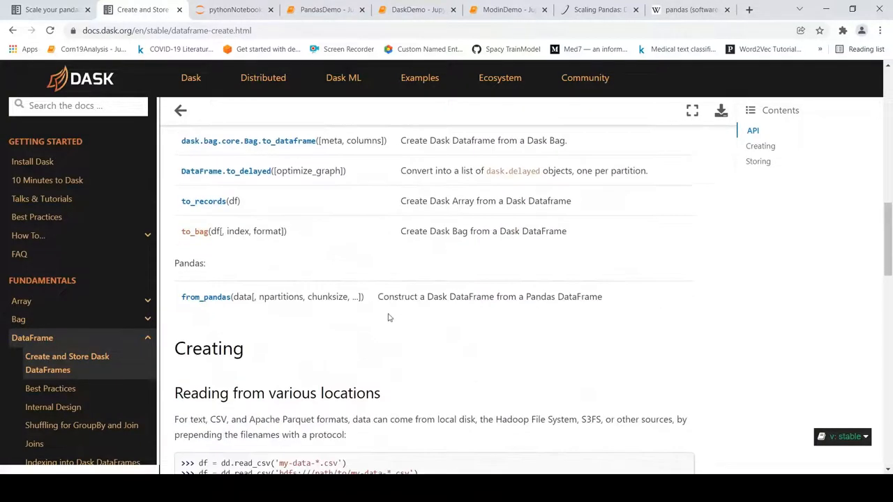
scroll("down", 3)
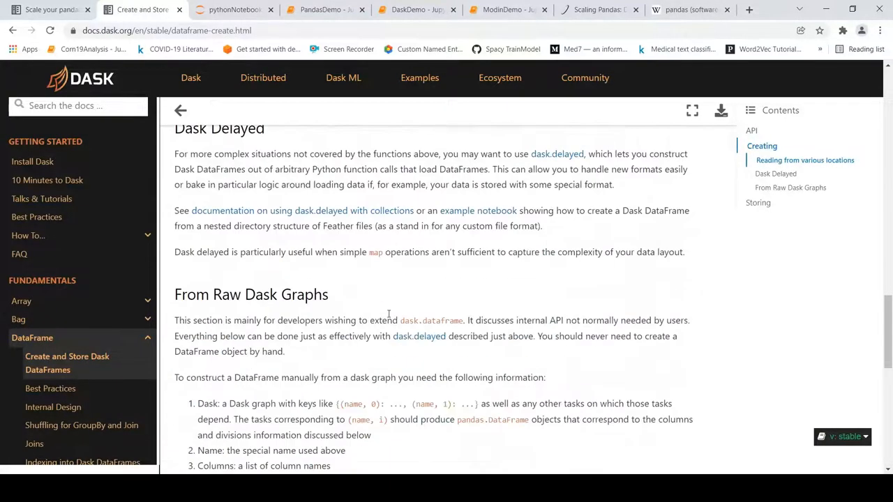
scroll("down", 3)
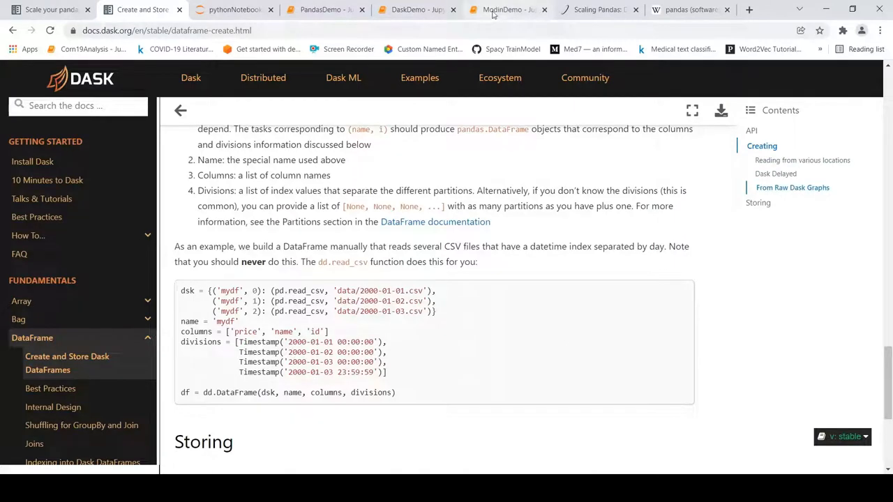
left_click(505, 8)
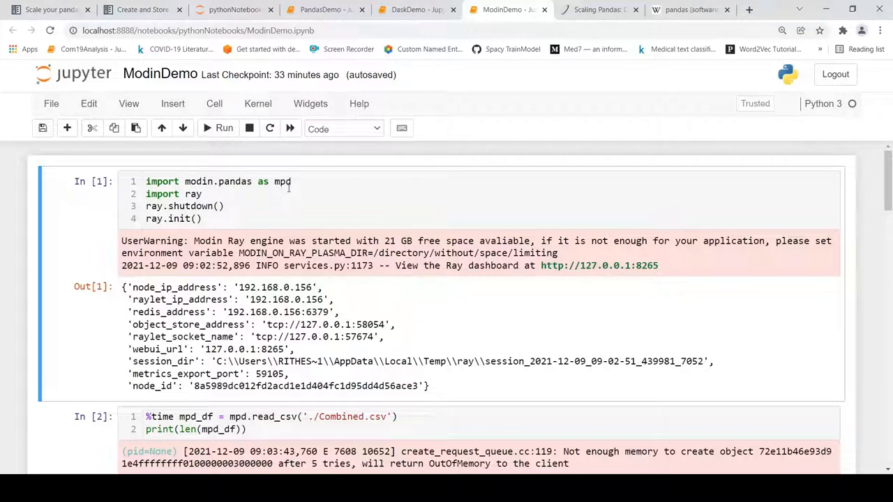
mouse_move(287, 188)
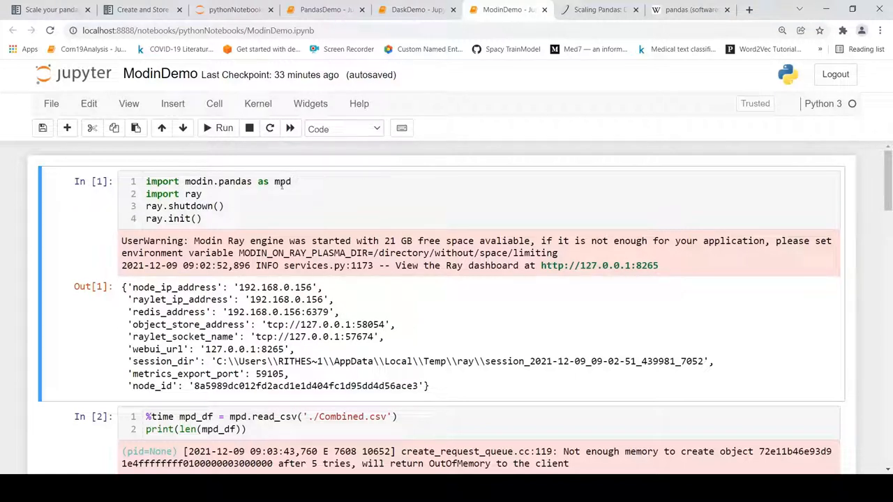
mouse_move(173, 207)
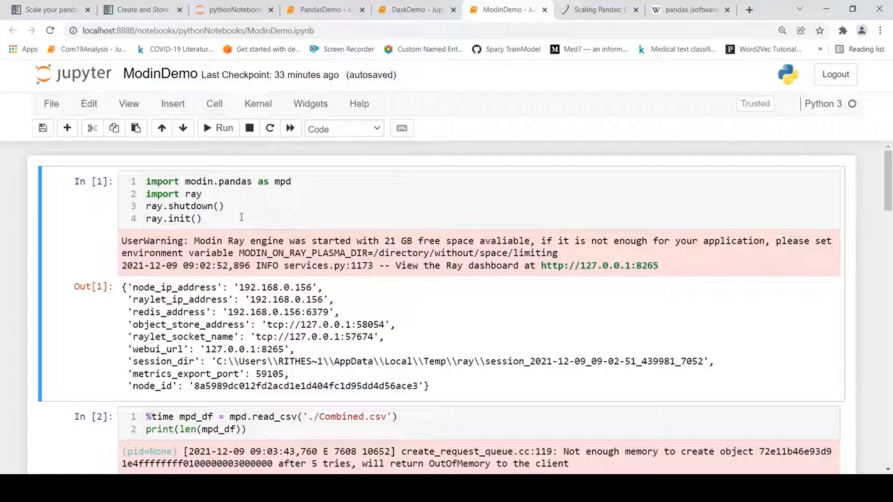
mouse_move(204, 224)
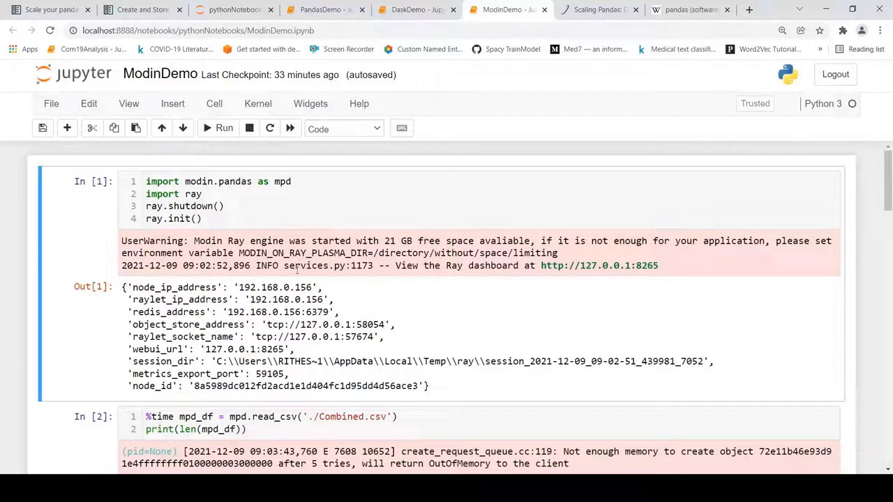
Scroll through ModinDemo's read_csv traceback to the NameError that mpd_df is not defined
scroll("down", 3)
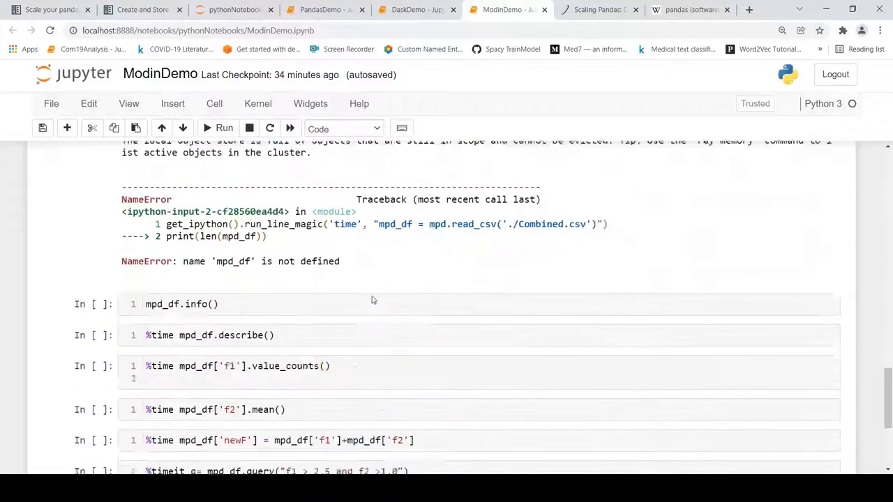
scroll("down", 3)
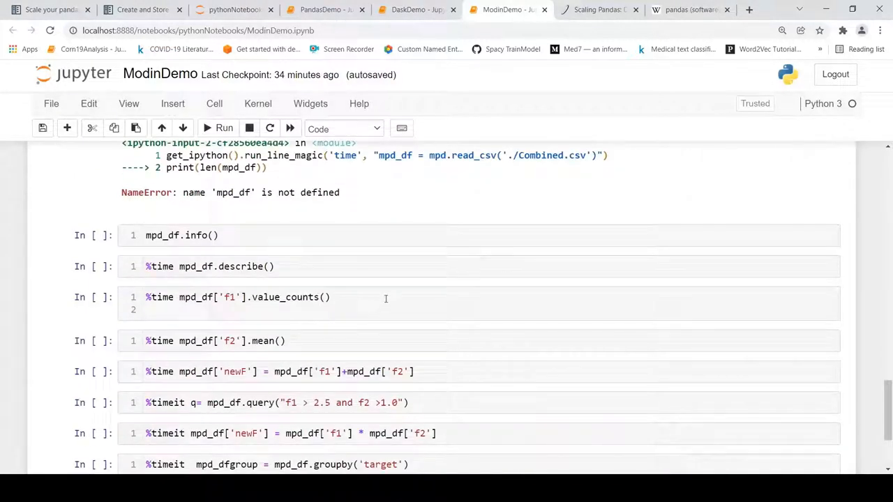
scroll("down", 3)
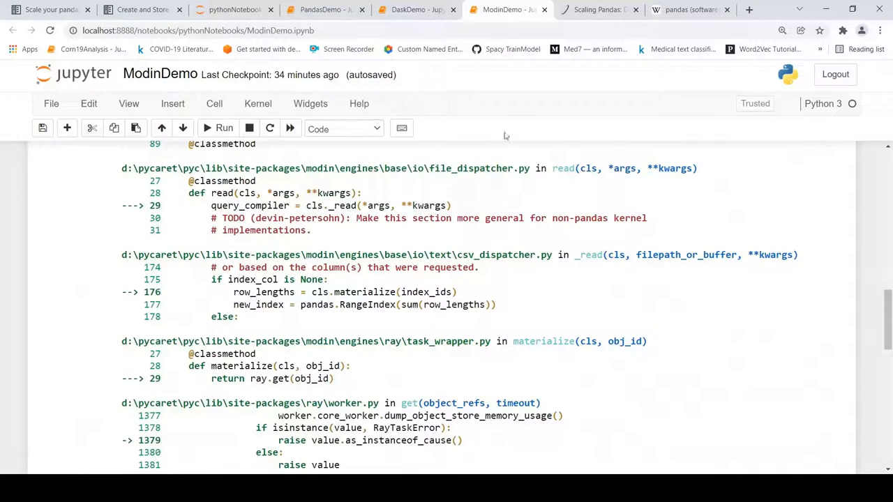
Check PandasDemo's timings, then return to ModinDemo's Ray startup and failed read_csv cell
left_click(324, 8)
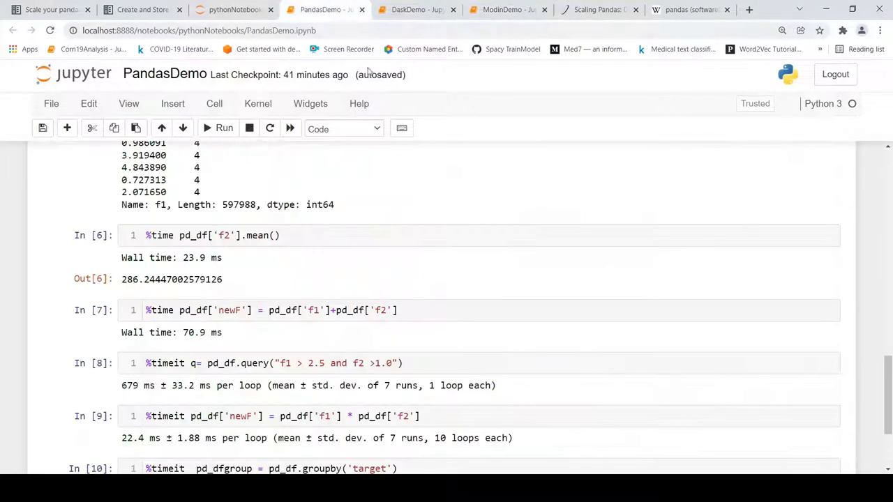
scroll("down", 3)
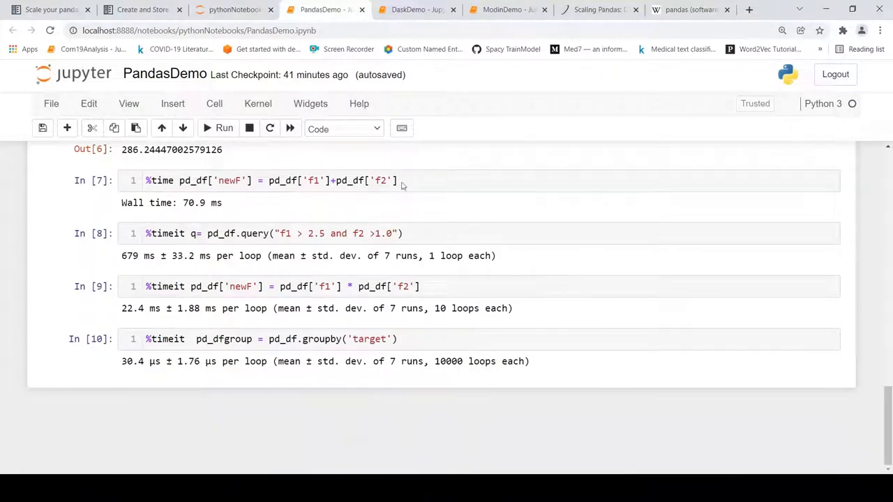
mouse_move(700, 162)
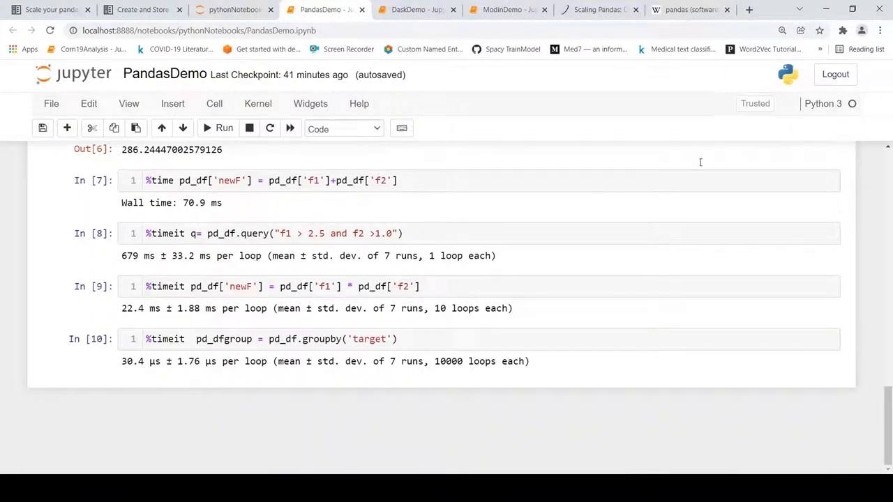
left_click(505, 8)
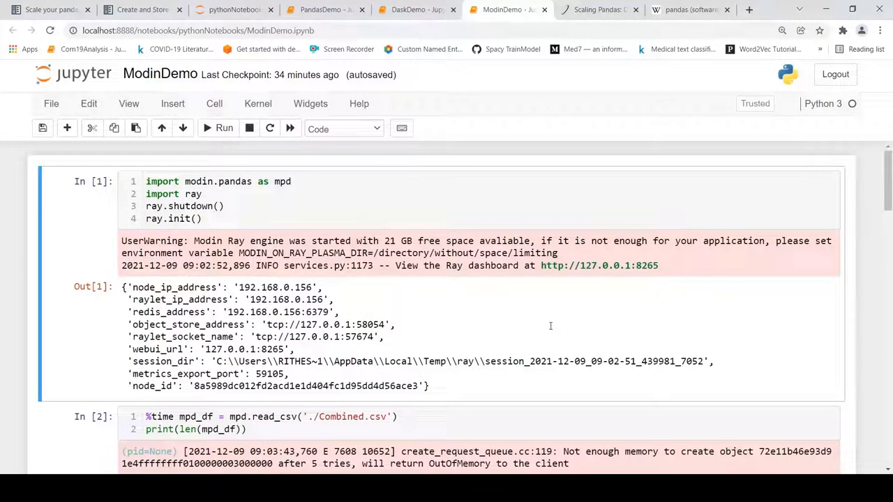
mouse_move(496, 272)
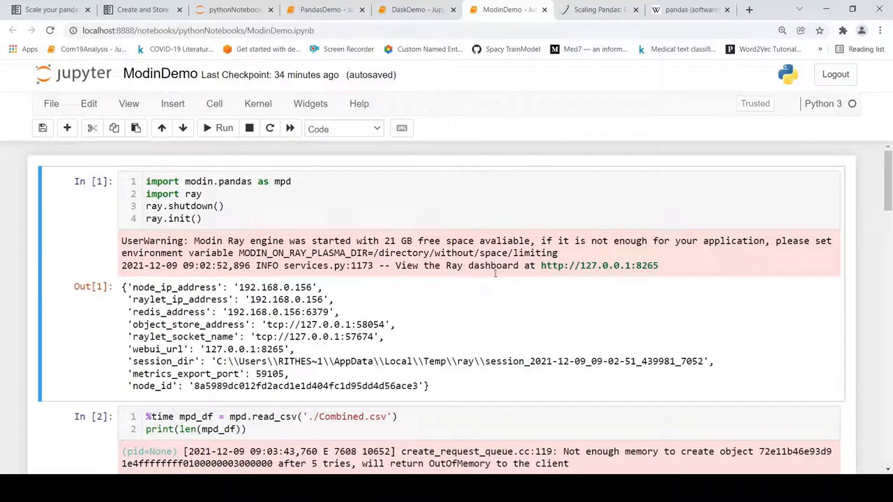
mouse_move(594, 299)
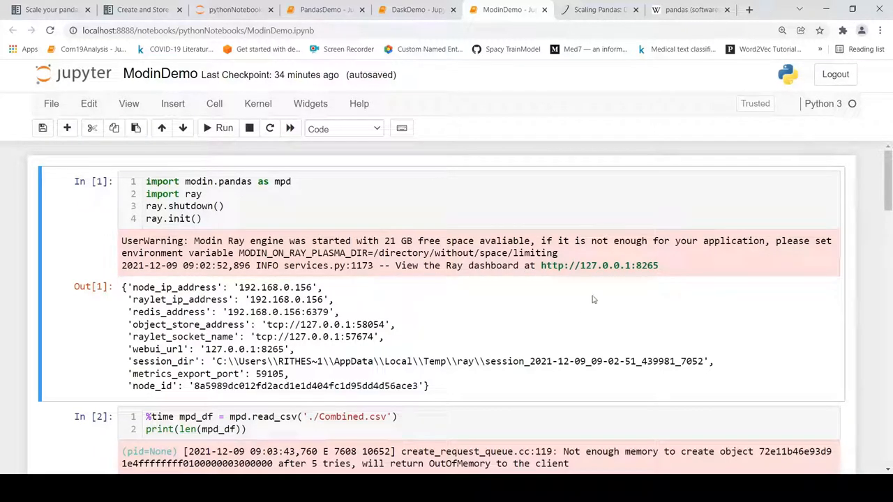
mouse_move(550, 343)
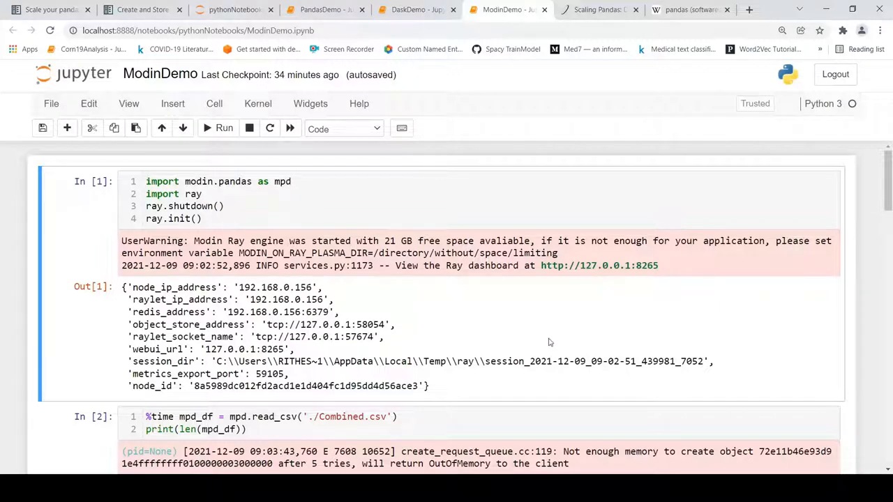
Review Modin's RayTaskError output on Combined.csv, then return to the PandasDemo notebook
scroll("down", 3)
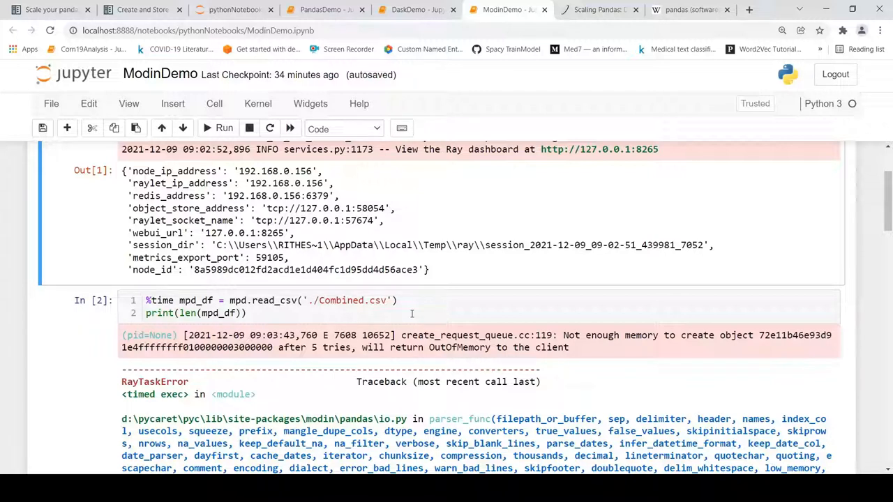
mouse_move(547, 335)
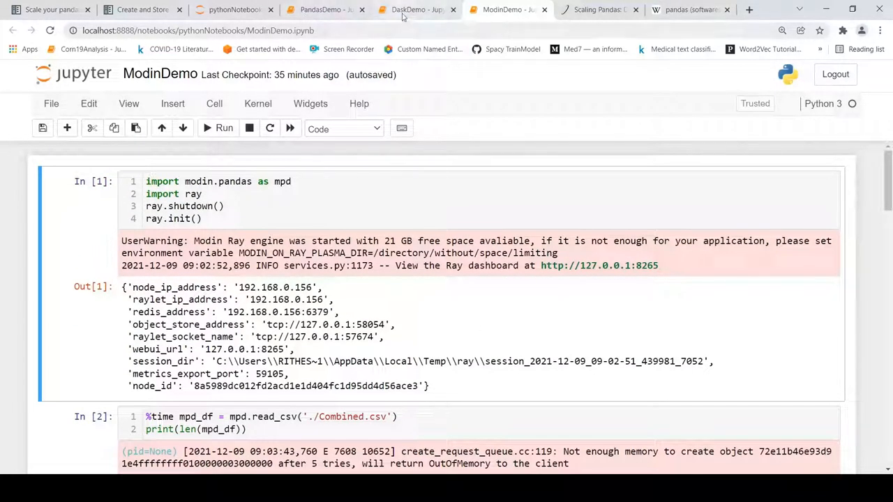
left_click(324, 9)
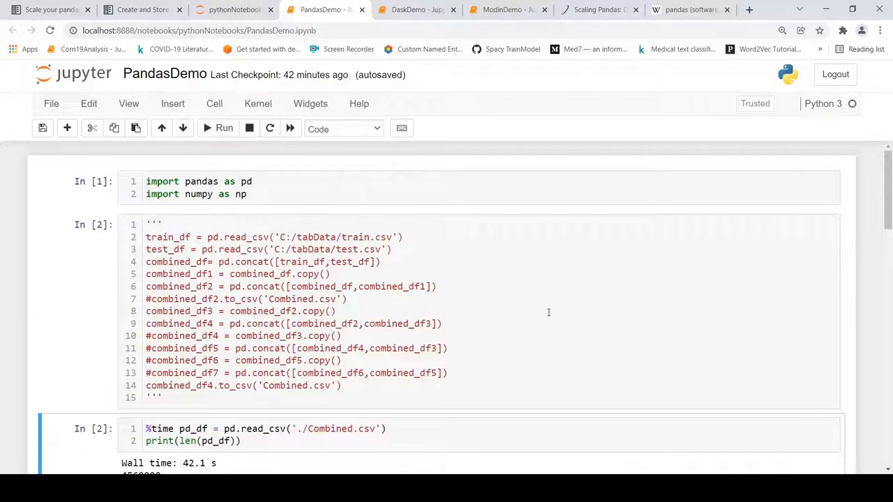
Review pandas' read_csv timing and info output, then bring up the DaskDemo notebook
scroll("down", 3)
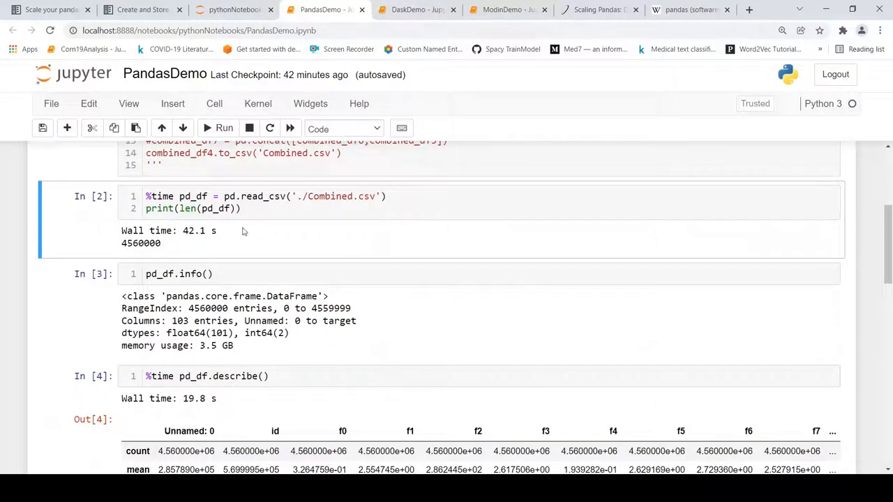
mouse_move(418, 265)
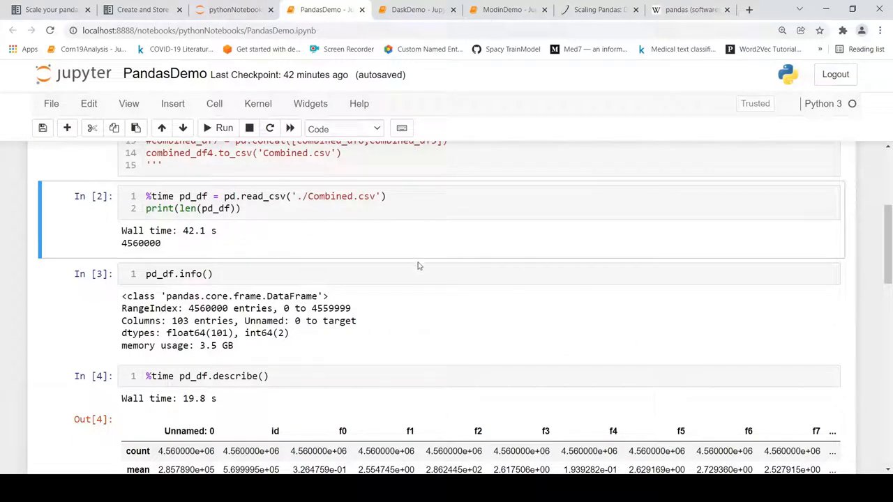
mouse_move(407, 252)
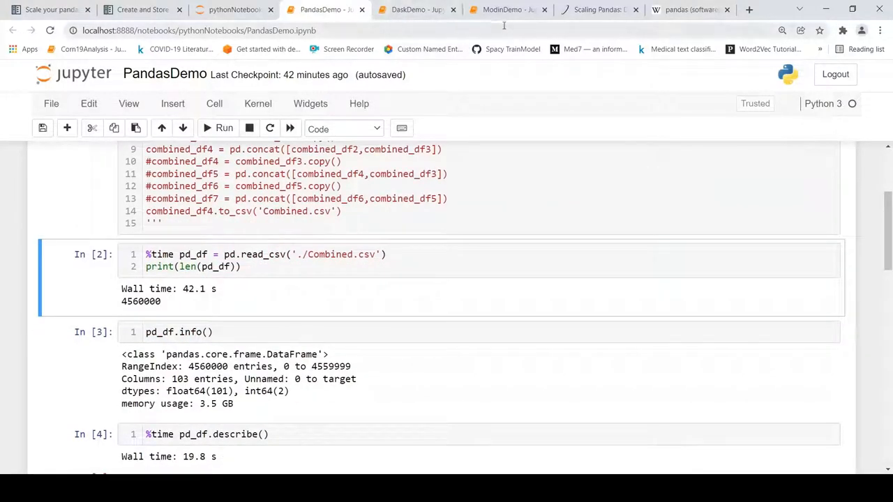
left_click(416, 10)
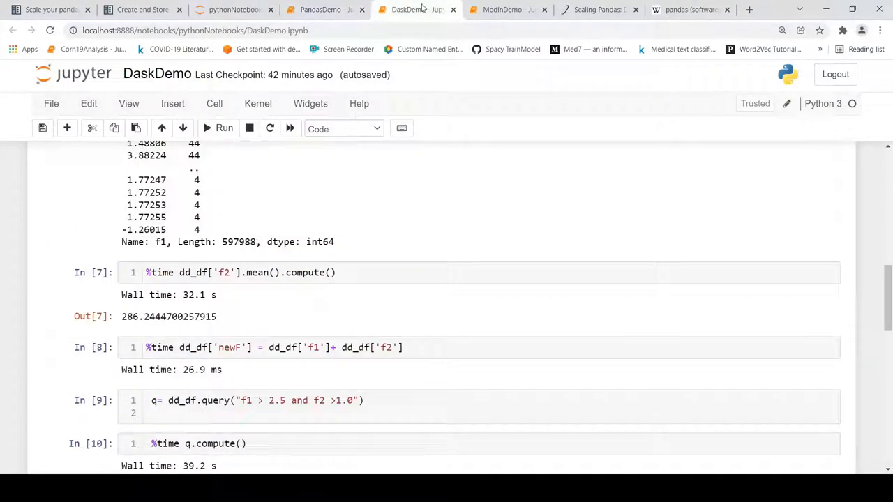
mouse_move(538, 192)
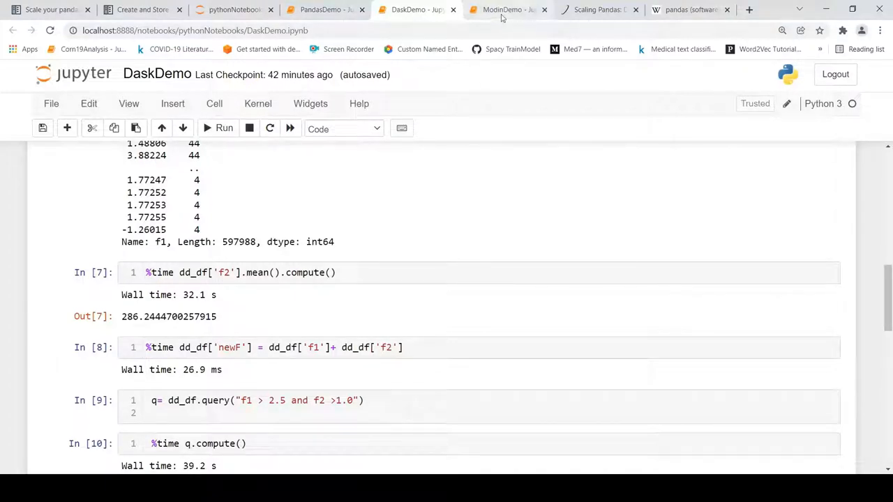
Compare ModinDemo and DaskDemo timings, then bring up the Scaling Pandas article
left_click(504, 10)
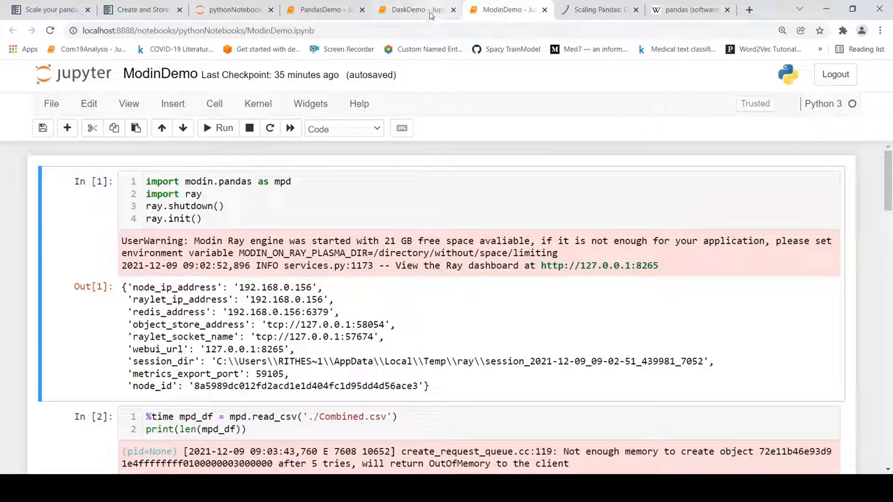
left_click(412, 8)
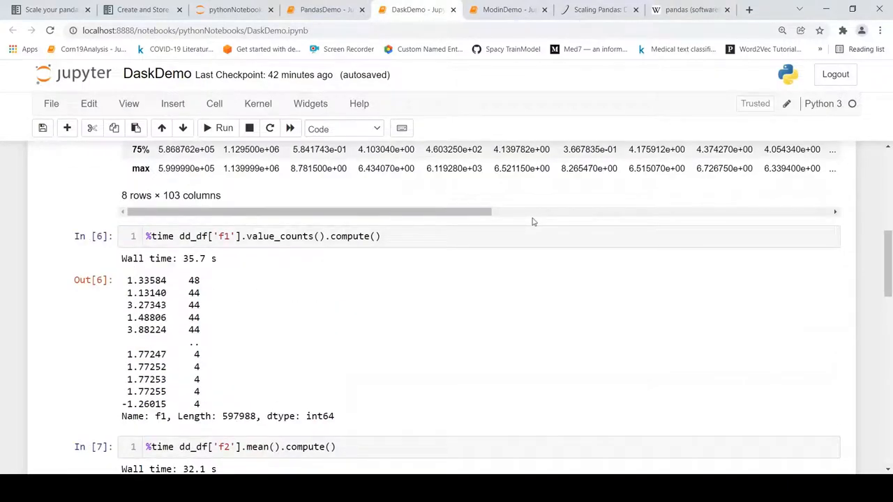
left_click(599, 9)
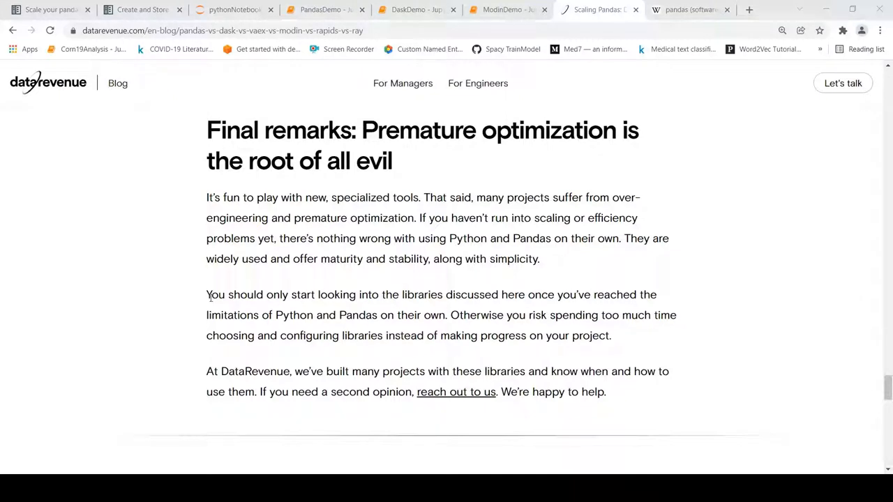
Highlight the Final remarks sentences on reaching pandas' limits and wasted configuration time, then return to DaskDemo
double_click(213, 296)
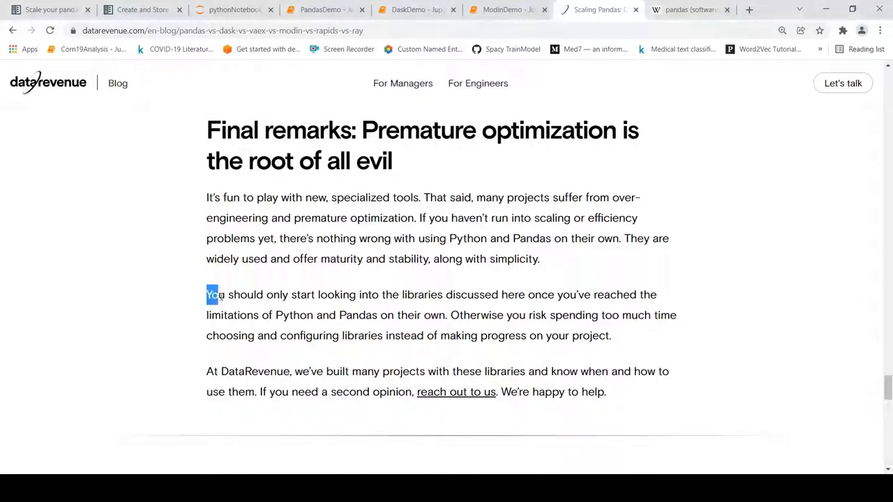
left_click_drag(212, 294, 523, 294)
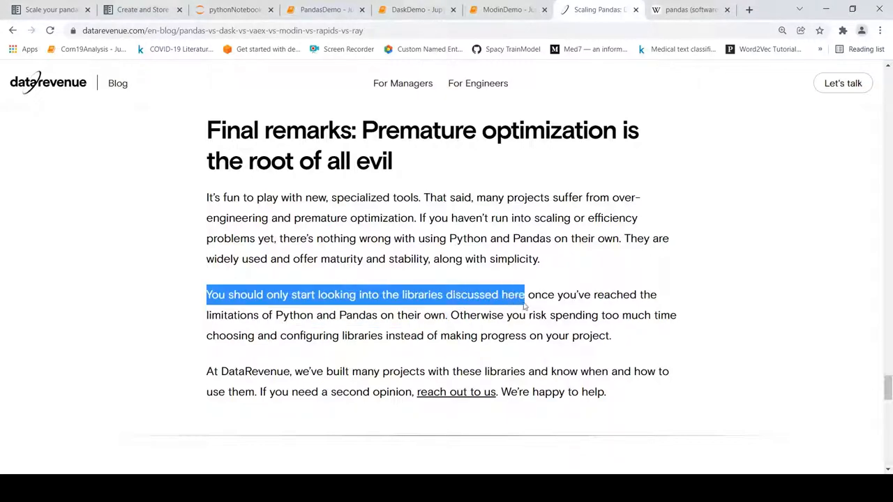
left_click_drag(525, 294, 658, 295)
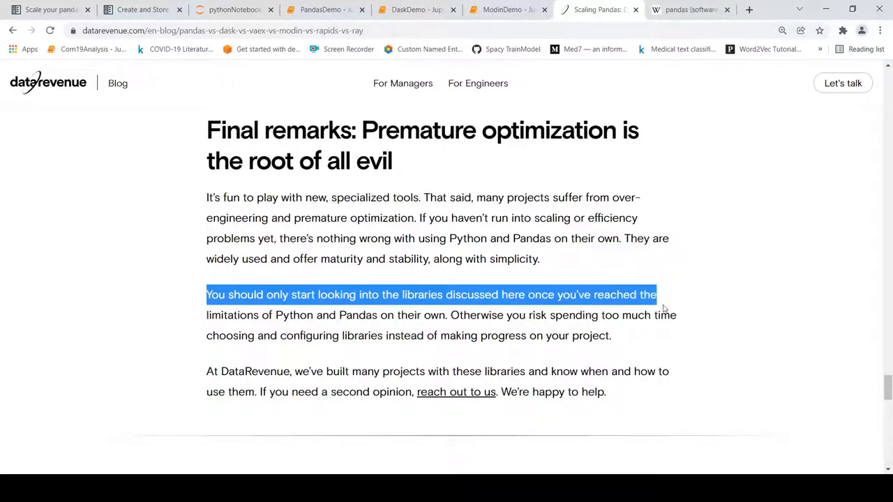
left_click_drag(656, 294, 424, 315)
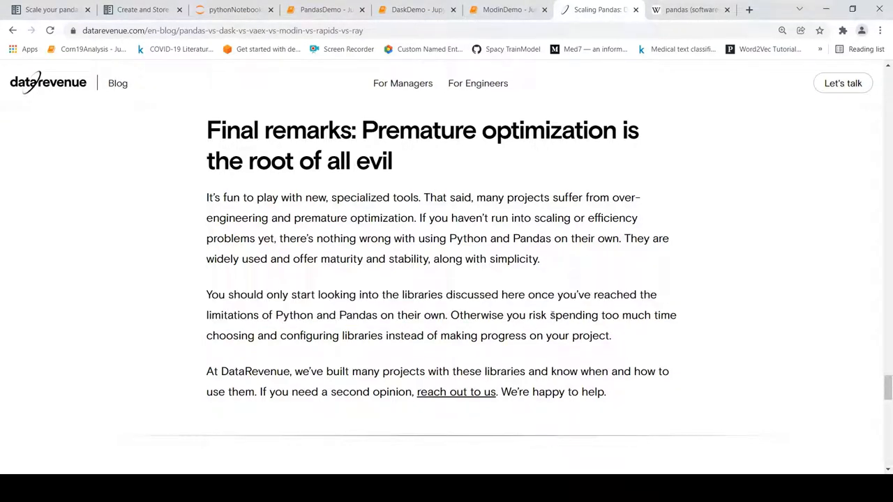
left_click_drag(550, 315, 620, 315)
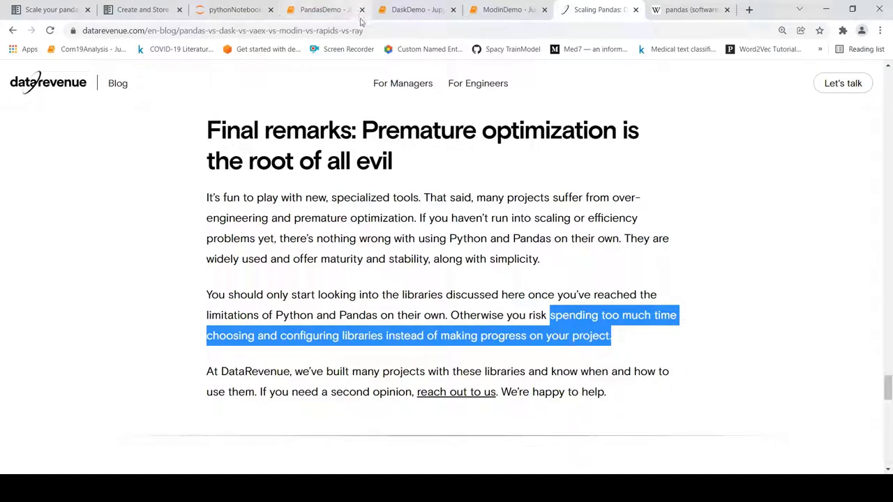
left_click(416, 9)
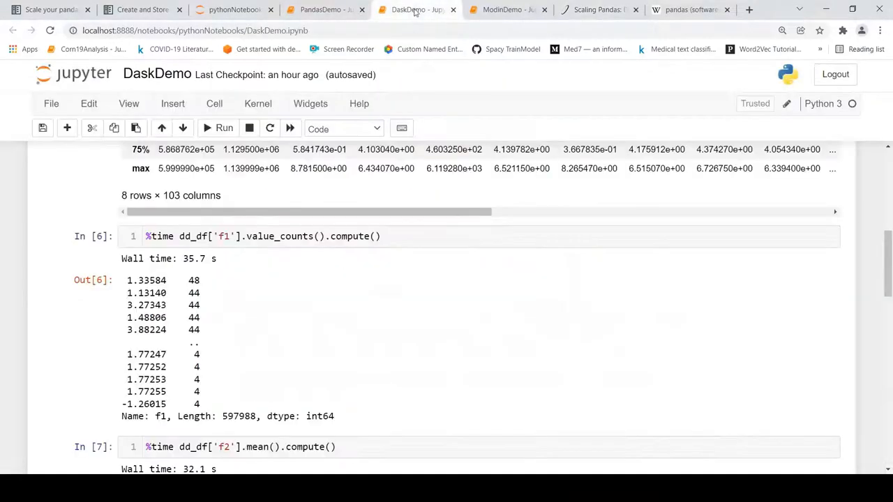
Pass through ModinDemo, then review PandasDemo's imports and 42.1 s read_csv cells
left_click(508, 8)
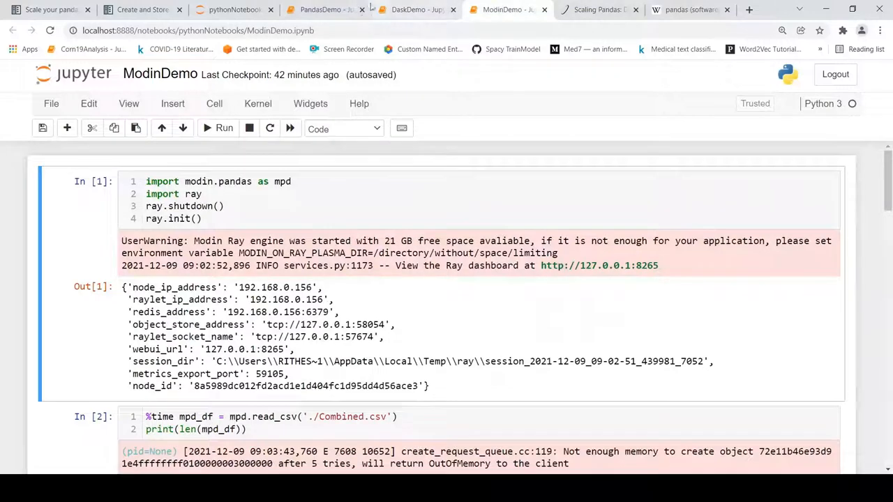
left_click(318, 8)
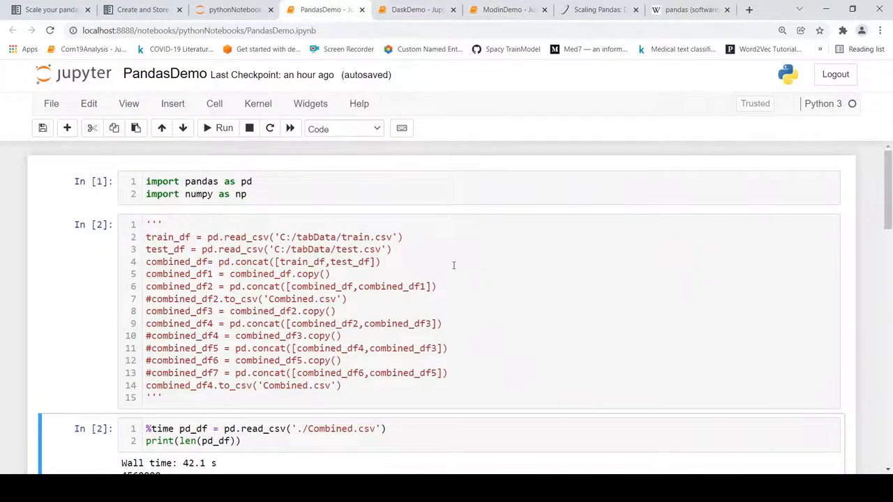
scroll("down", 3)
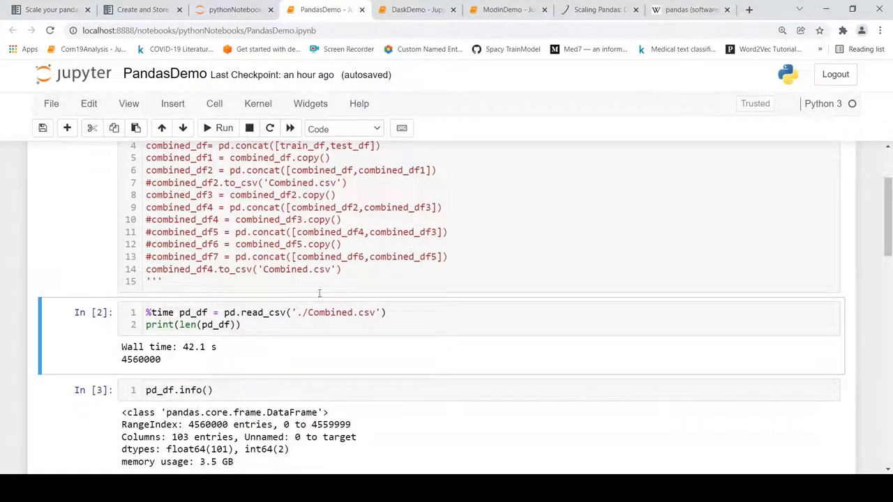
mouse_move(165, 371)
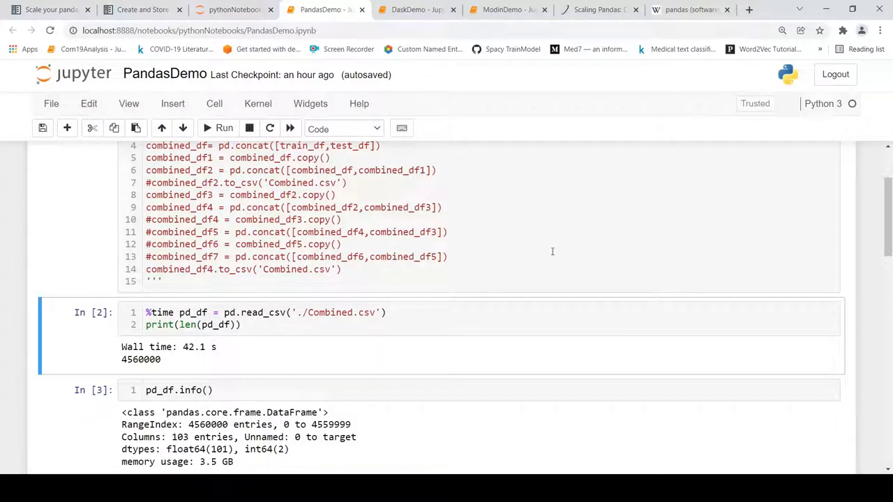
scroll("up", 3)
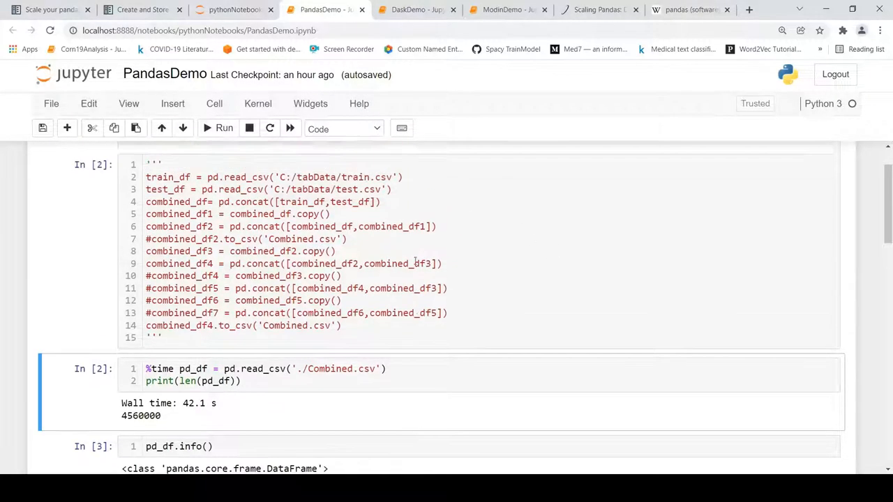
scroll("up", 3)
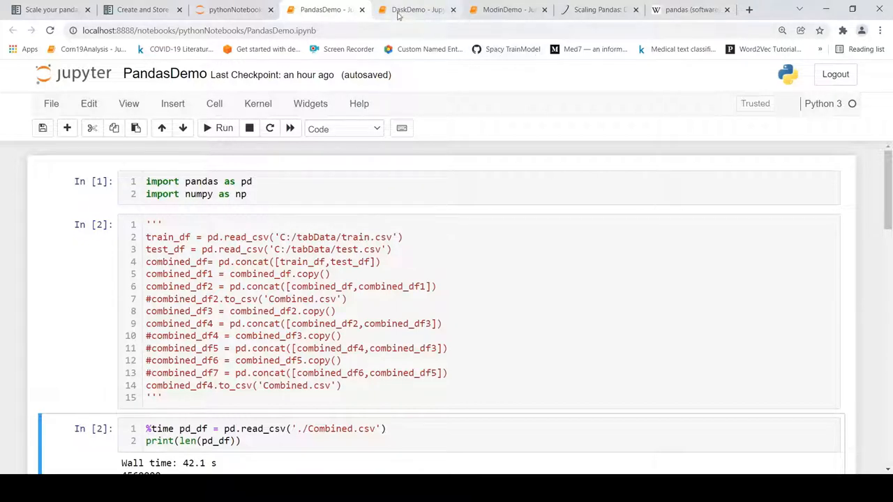
mouse_move(496, 25)
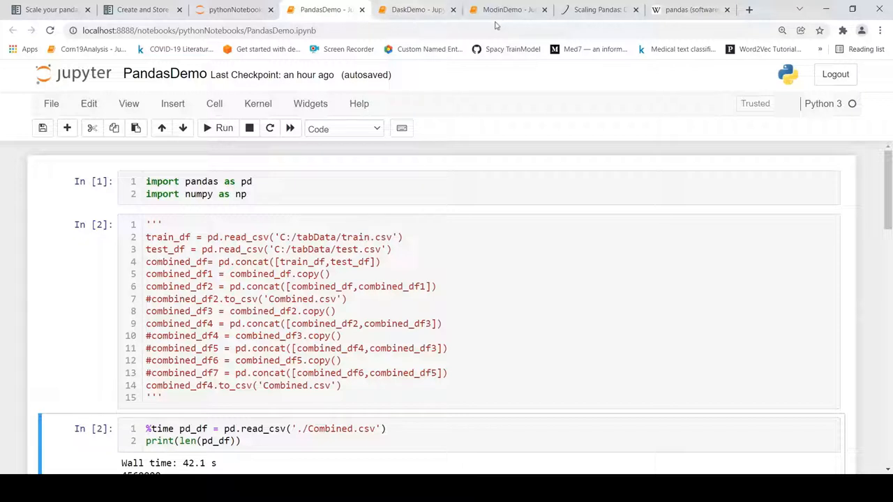